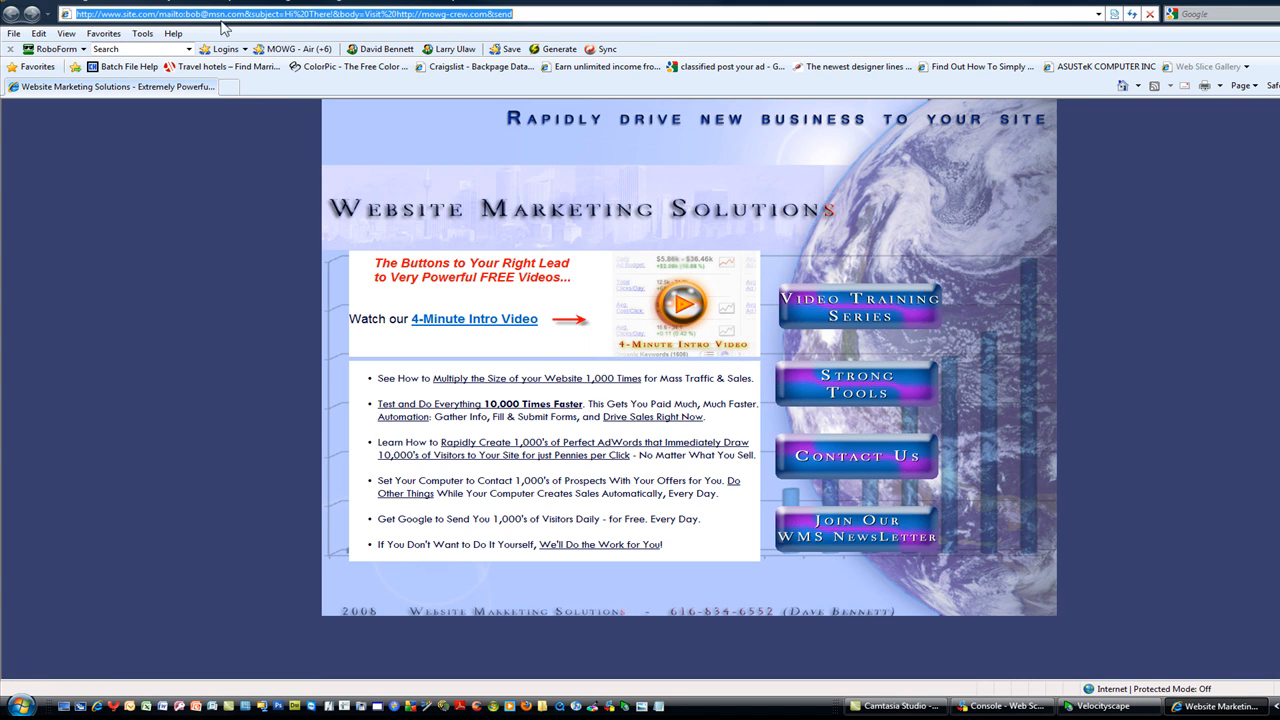
pyautogui.moveTo(180, 252)
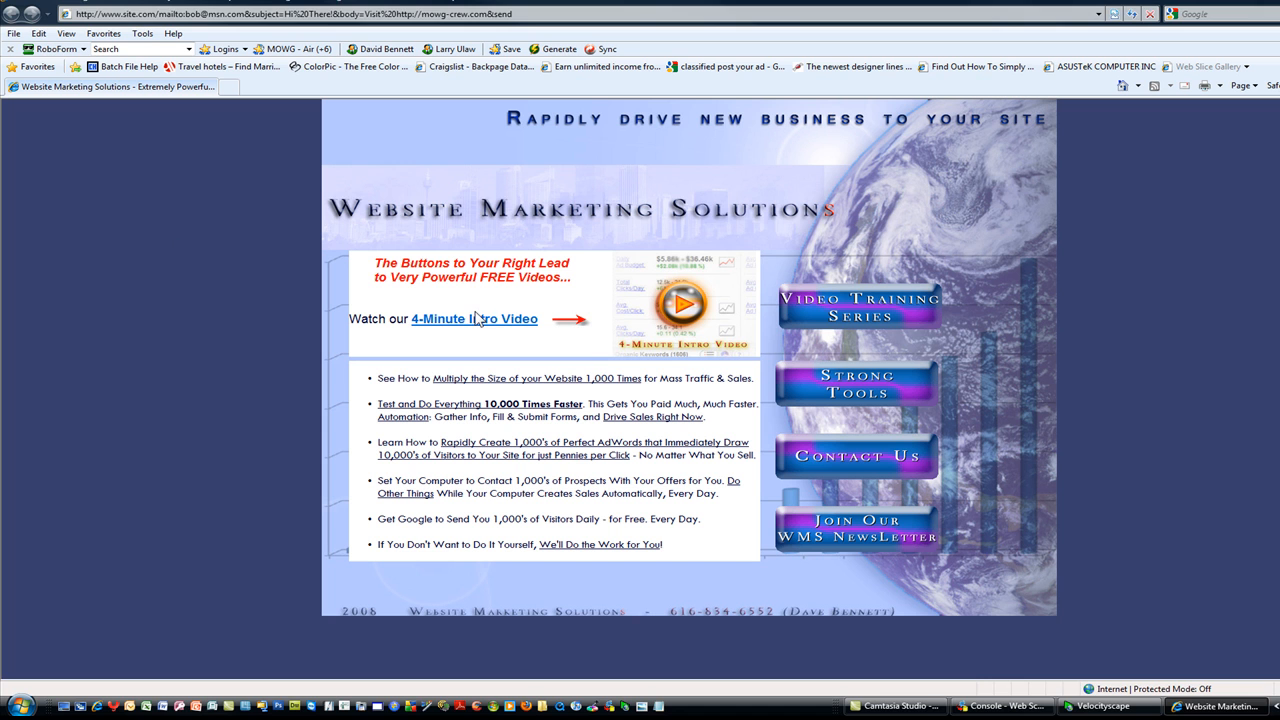
# Go to backpage.com from favorites and reach the Miami, FL business opportunities listings
pyautogui.click(280, 14)
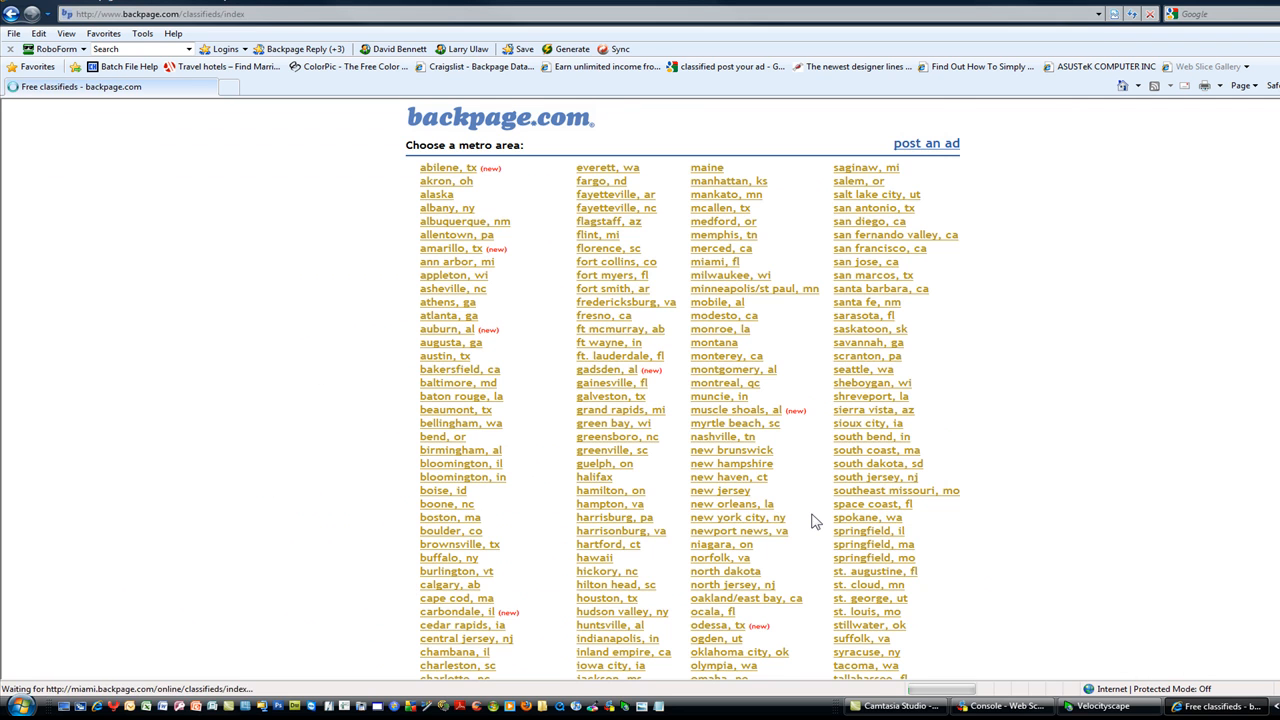
pyautogui.click(714, 260)
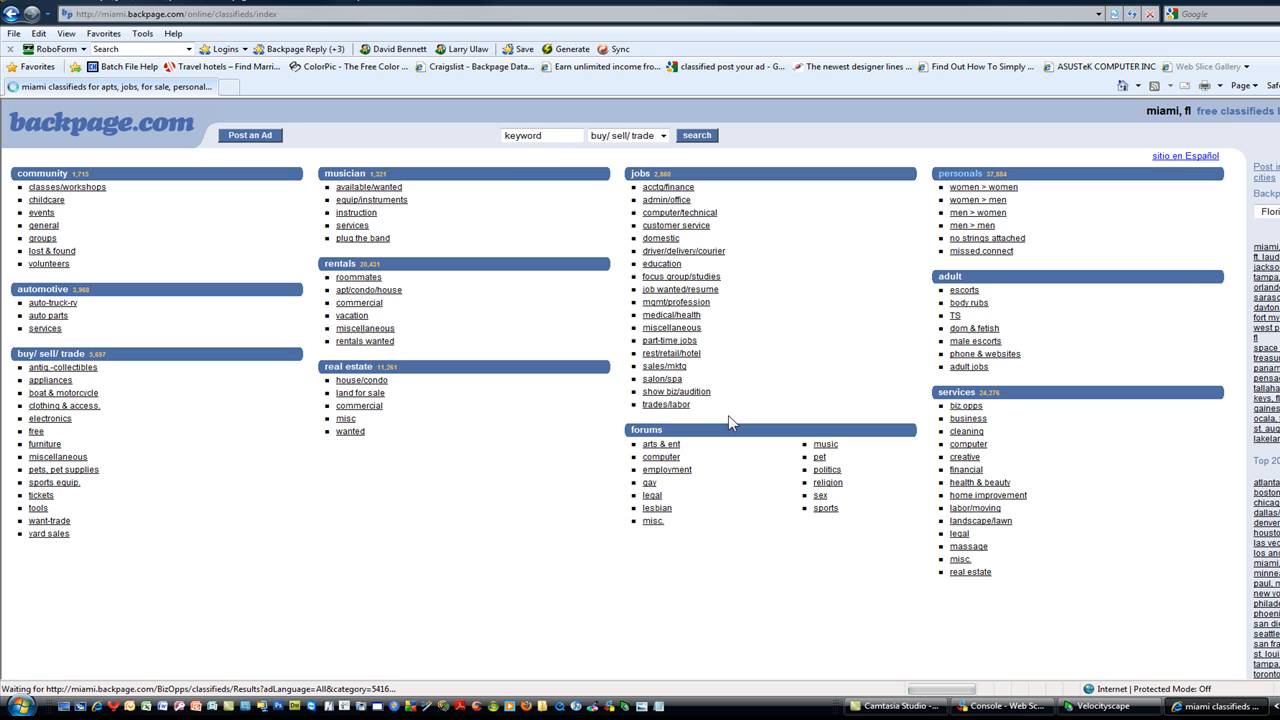
pyautogui.click(966, 404)
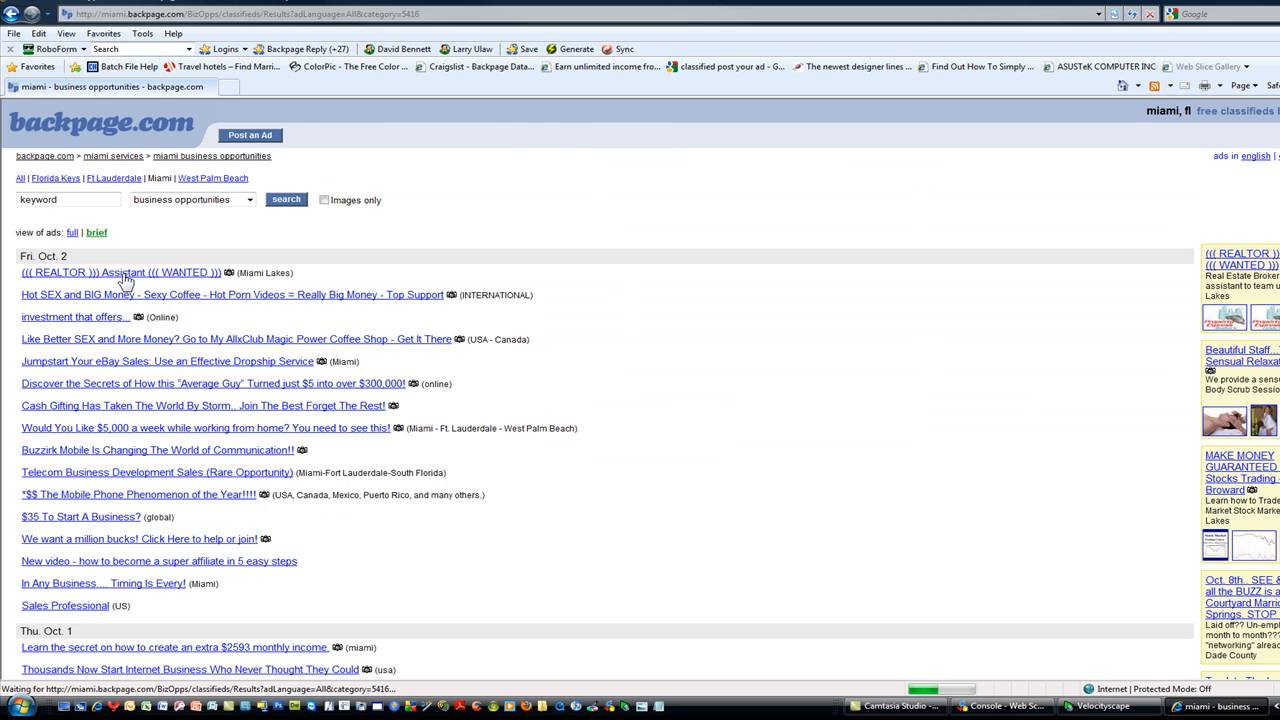
# Browse the listings and show the 'investment that offers...' ad with its description and reply link
pyautogui.click(122, 272)
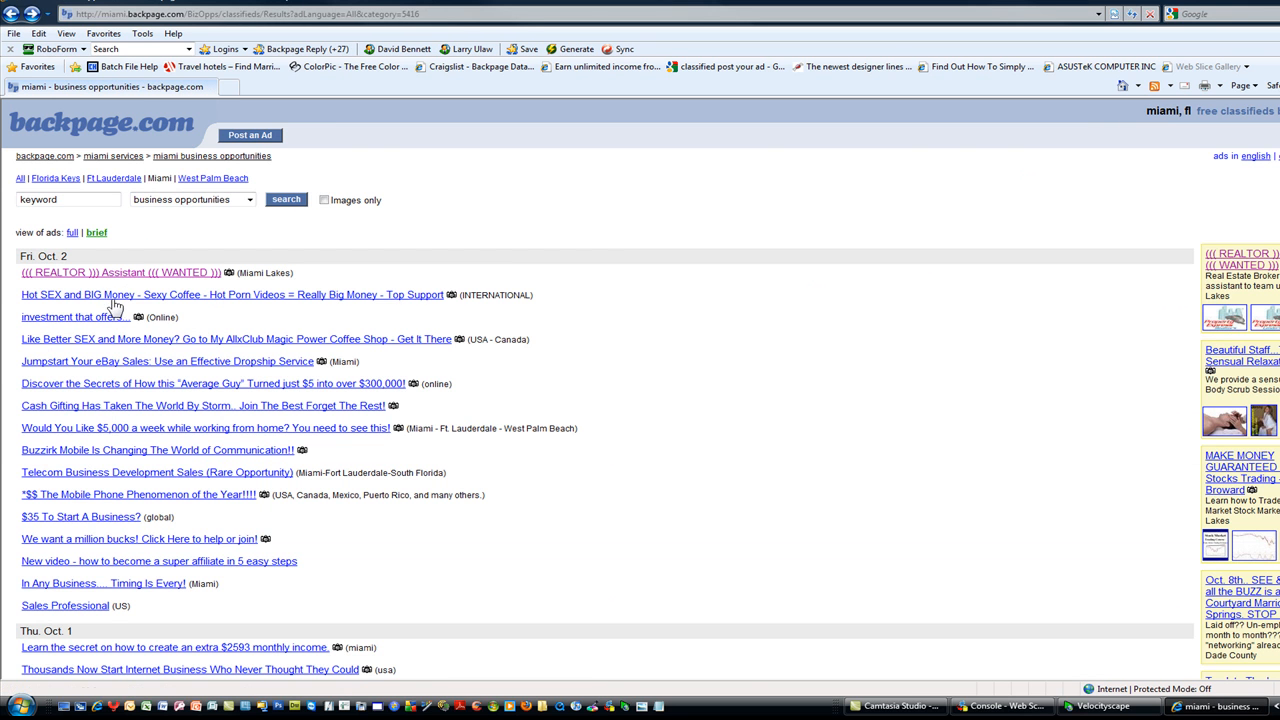
pyautogui.click(232, 294)
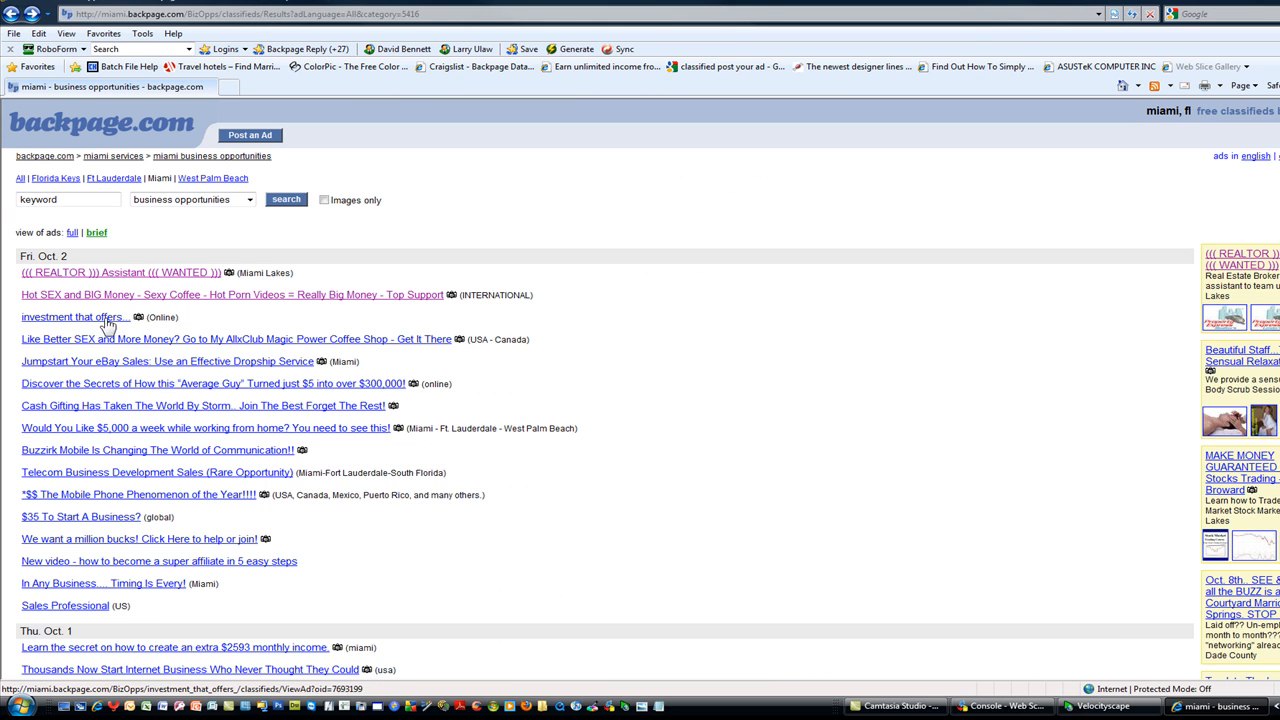
pyautogui.click(72, 316)
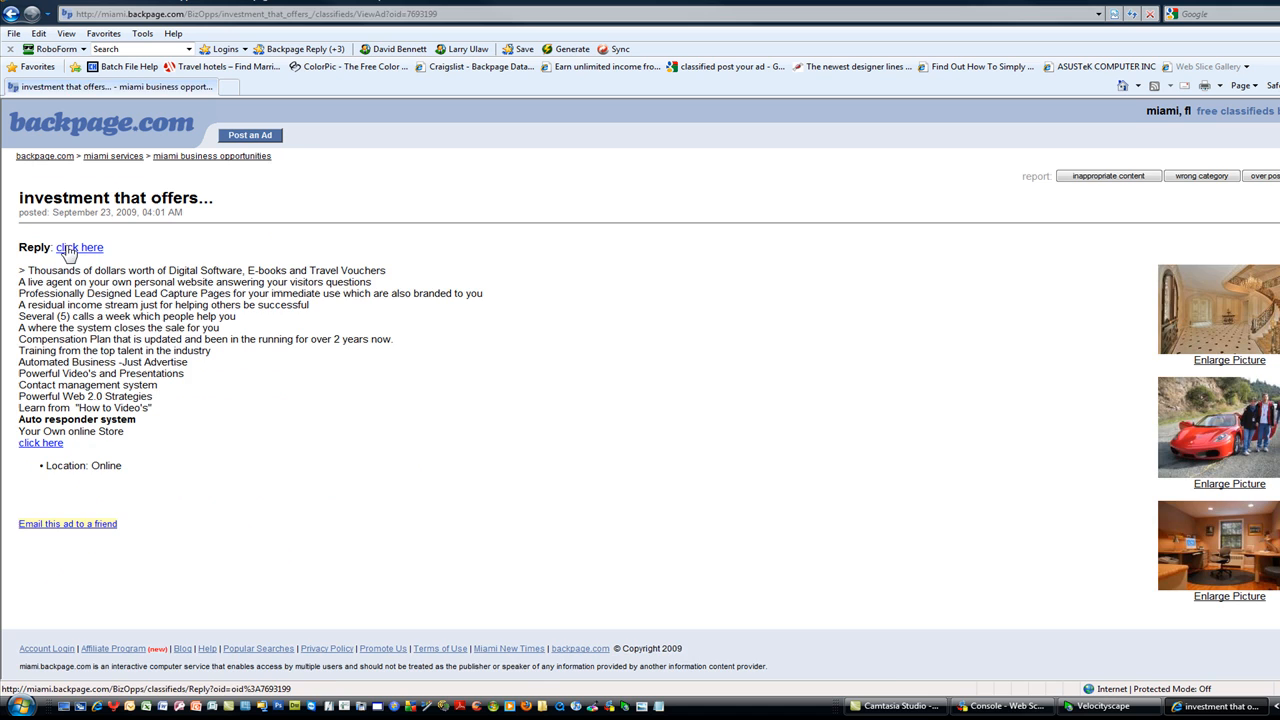
# Show the ad's reply form via the 'click here' link, with empty email and message fields
pyautogui.click(80, 248)
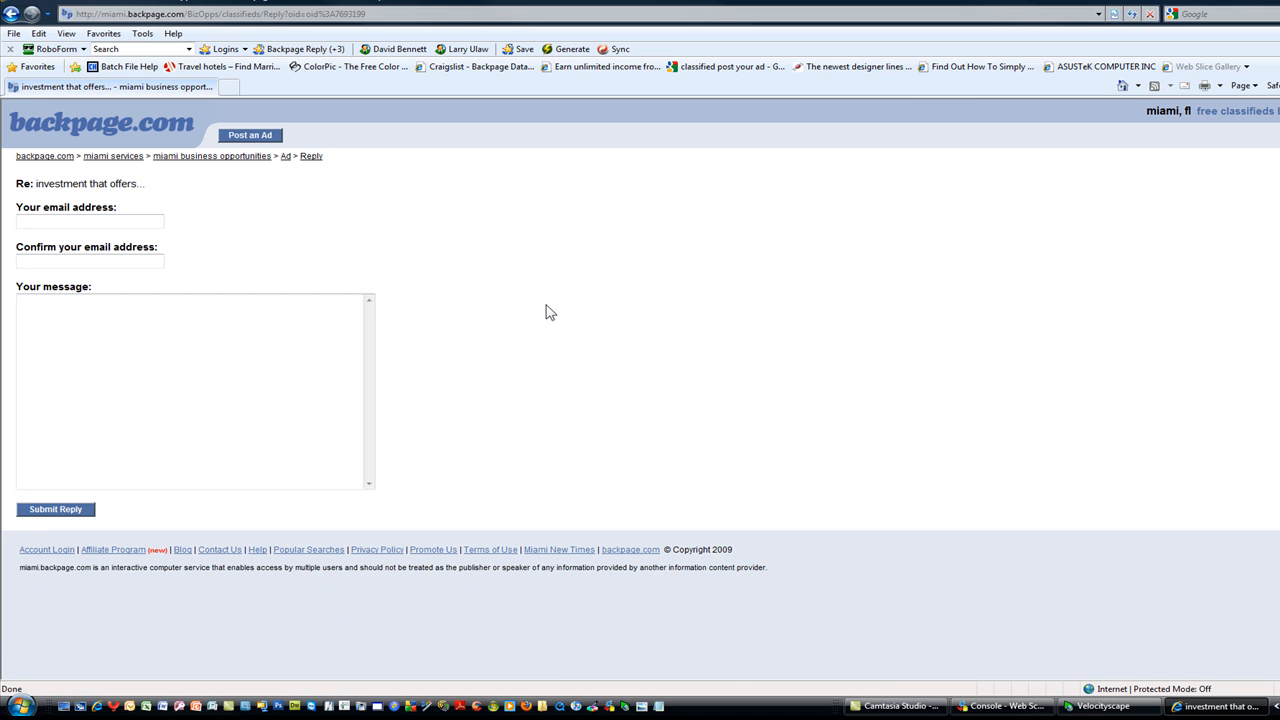
pyautogui.moveTo(544, 312)
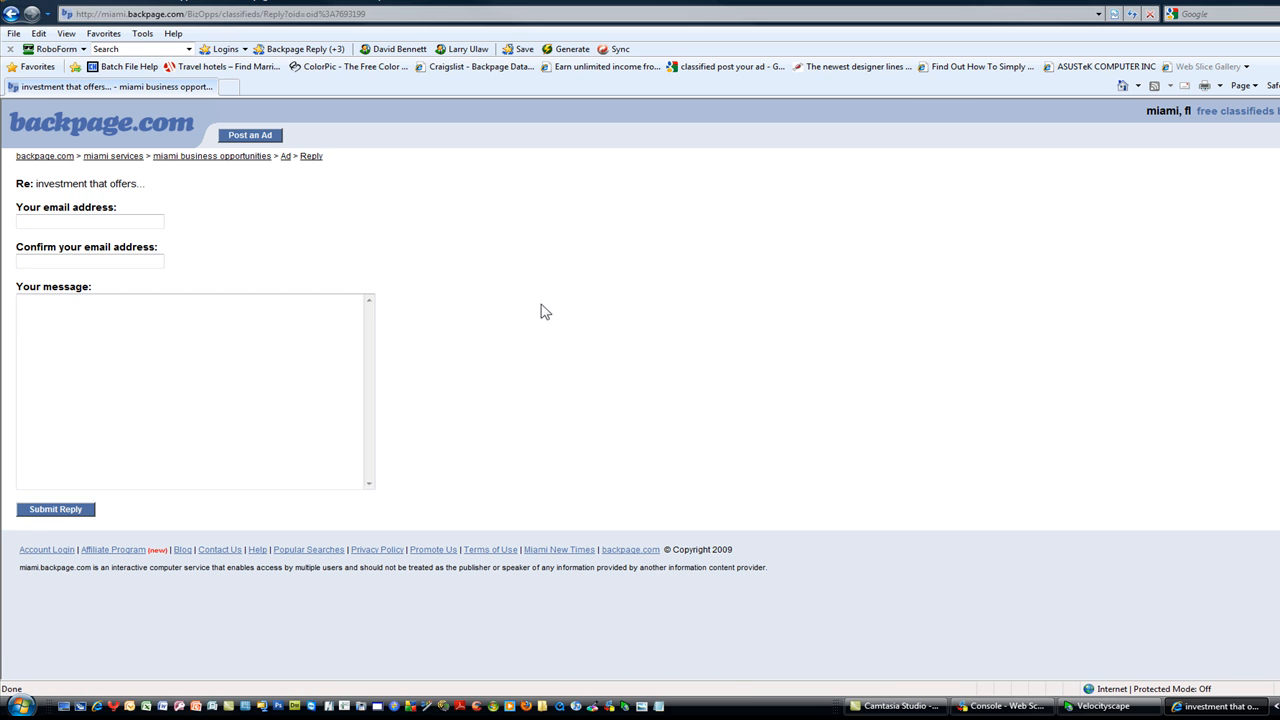
pyautogui.click(186, 488)
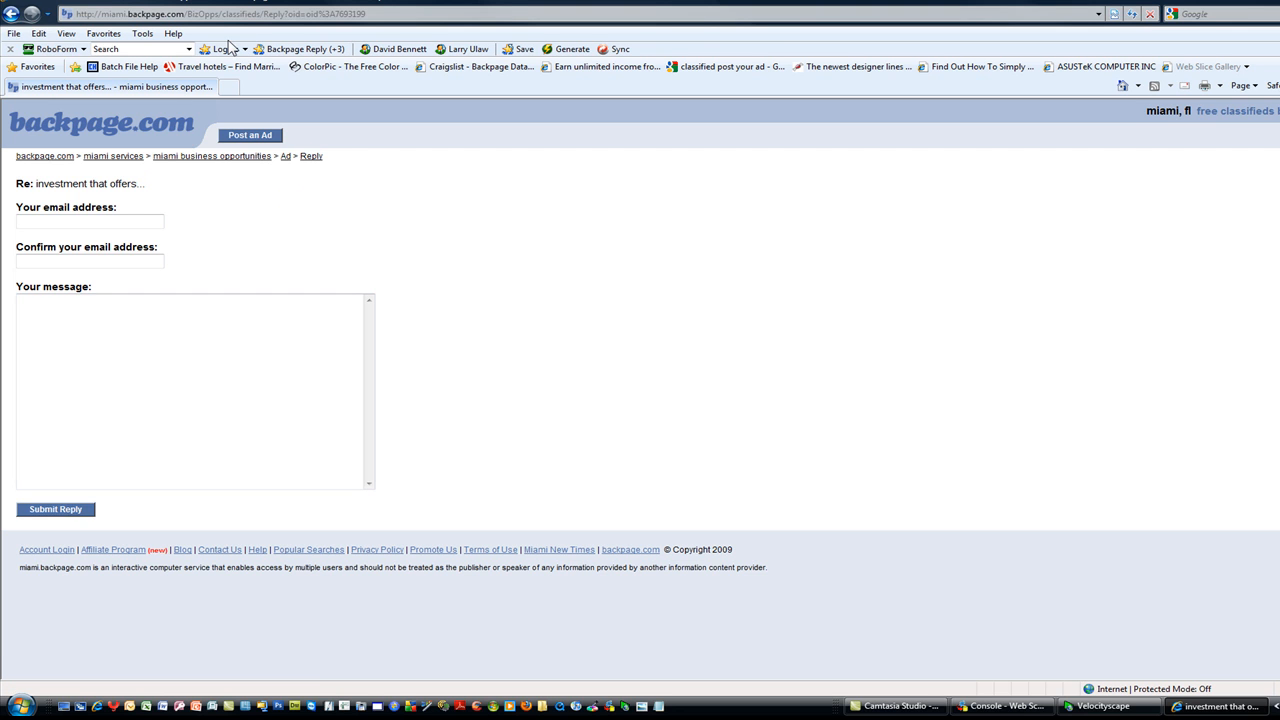
pyautogui.moveTo(168, 170)
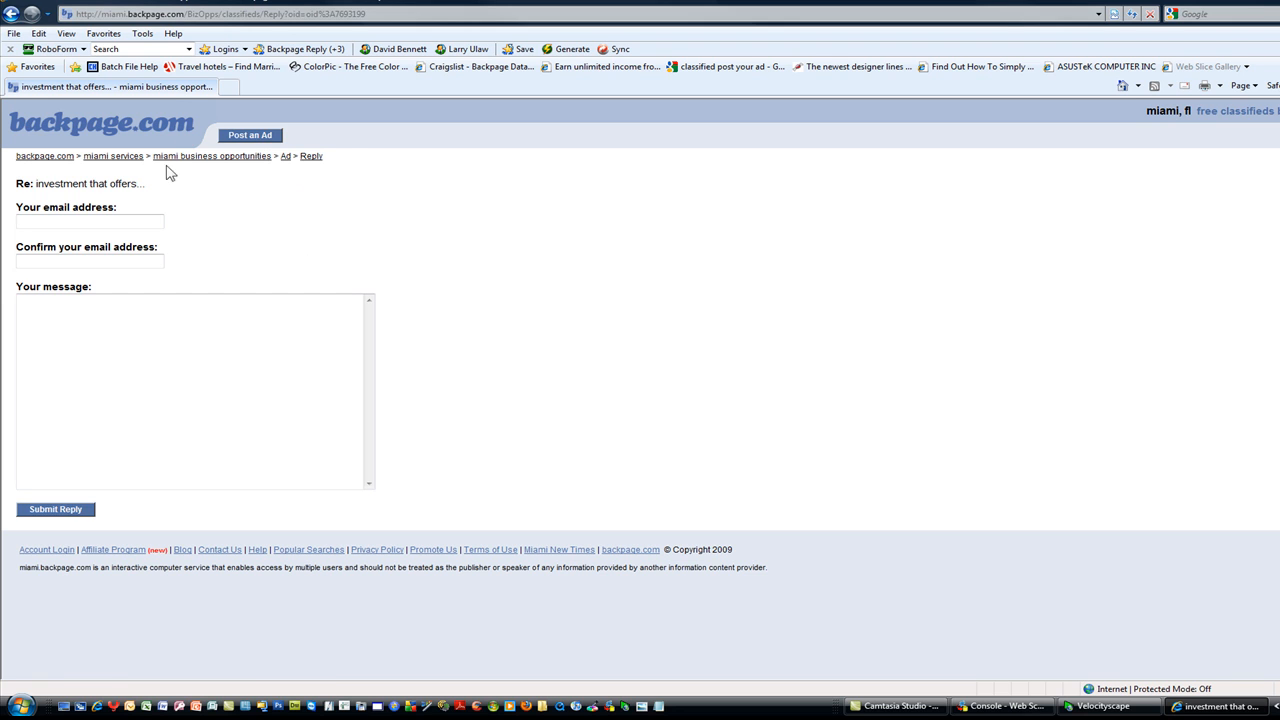
pyautogui.moveTo(680, 256)
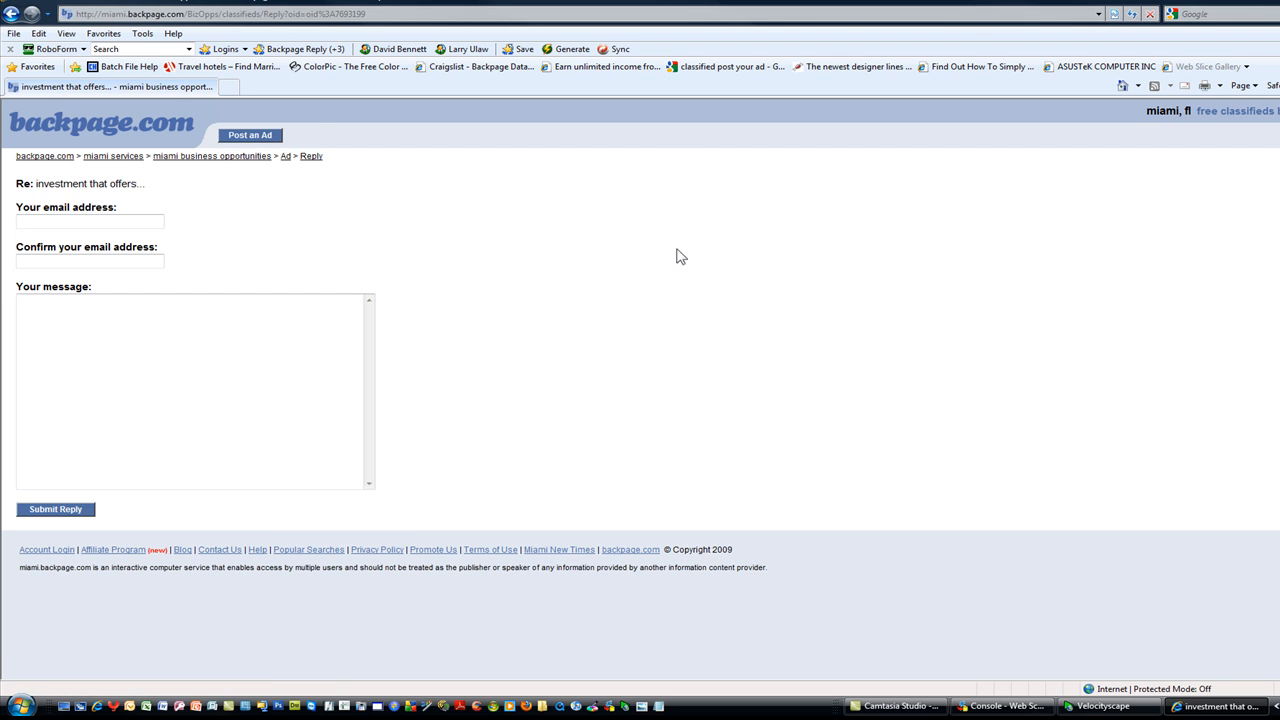
pyautogui.moveTo(58, 256)
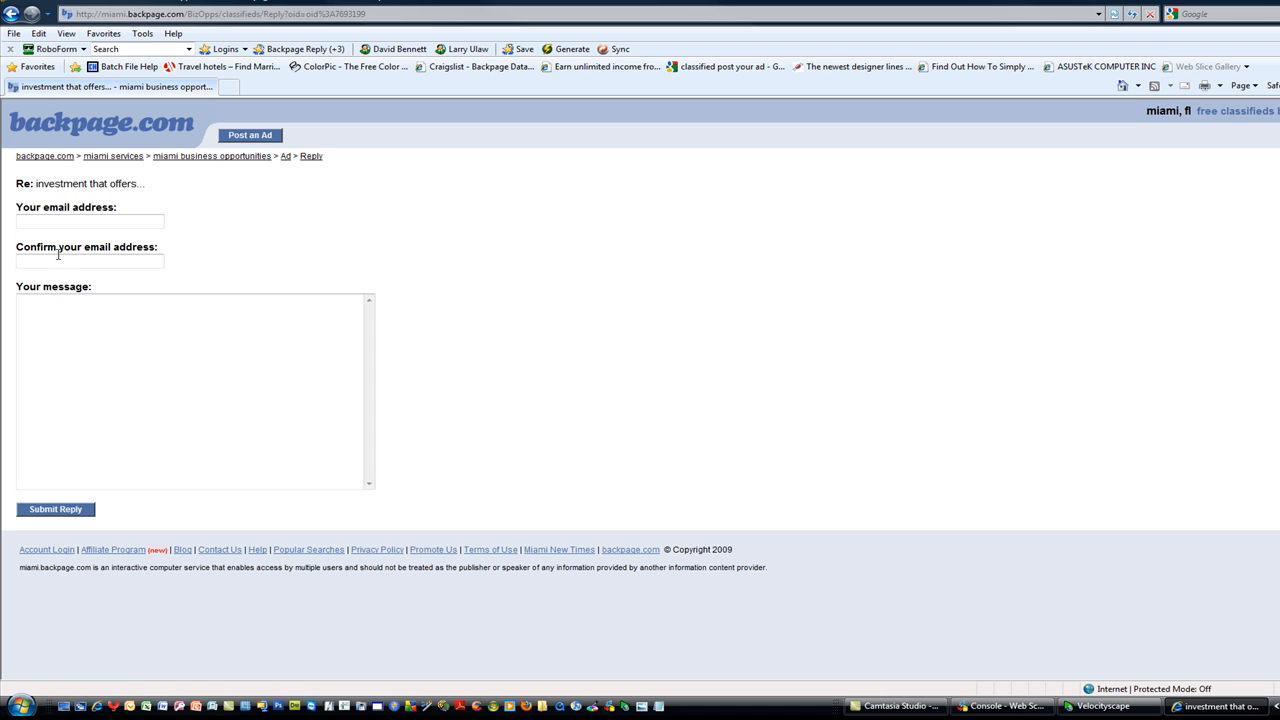
pyautogui.moveTo(56, 510)
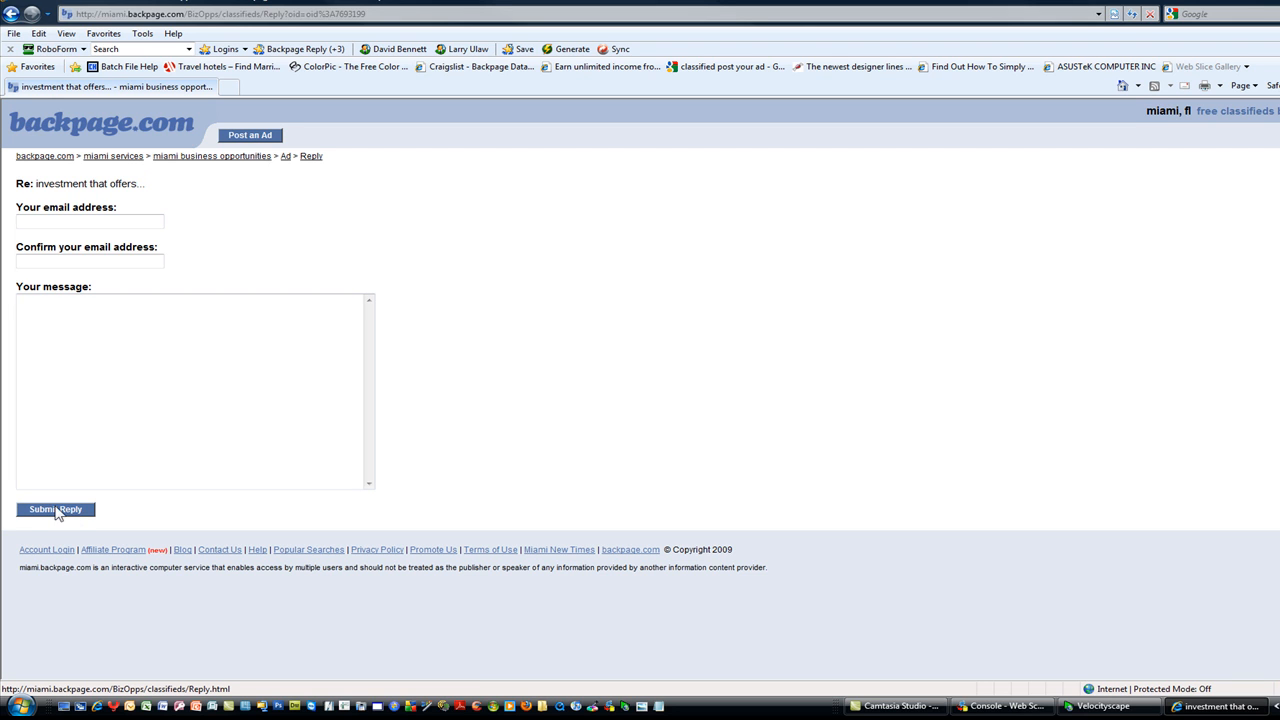
pyautogui.moveTo(756, 584)
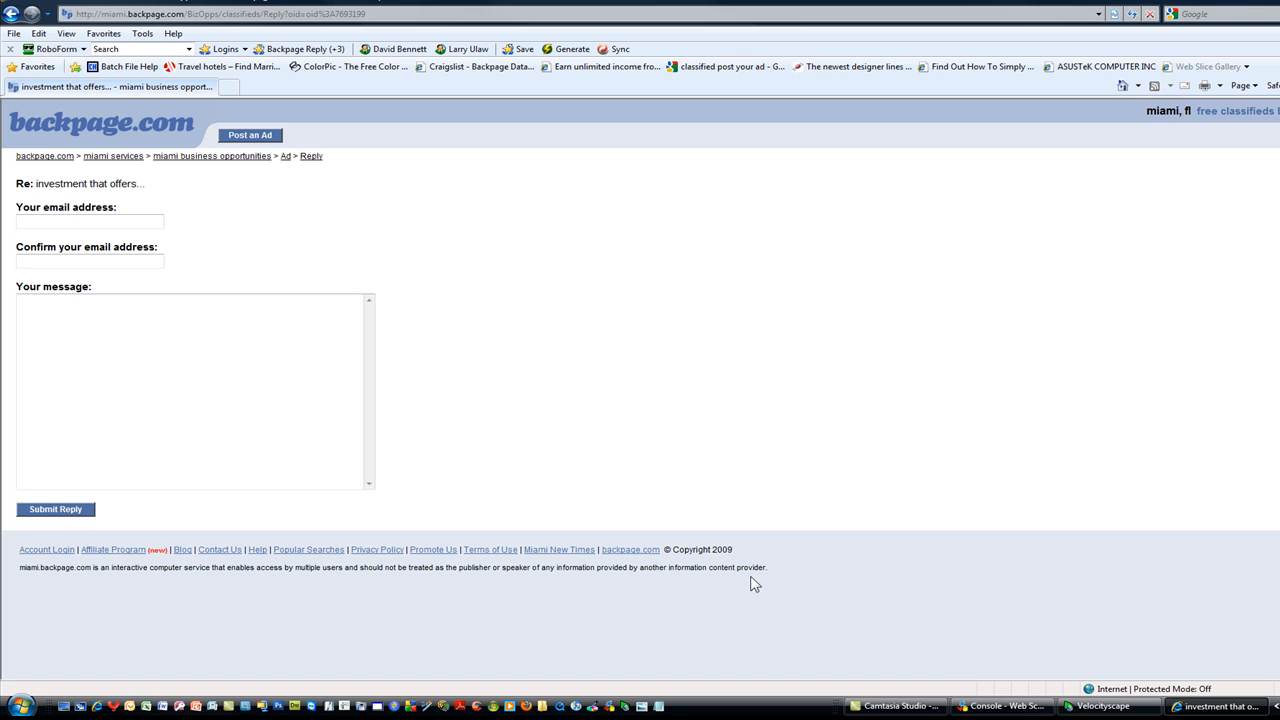
pyautogui.moveTo(564, 344)
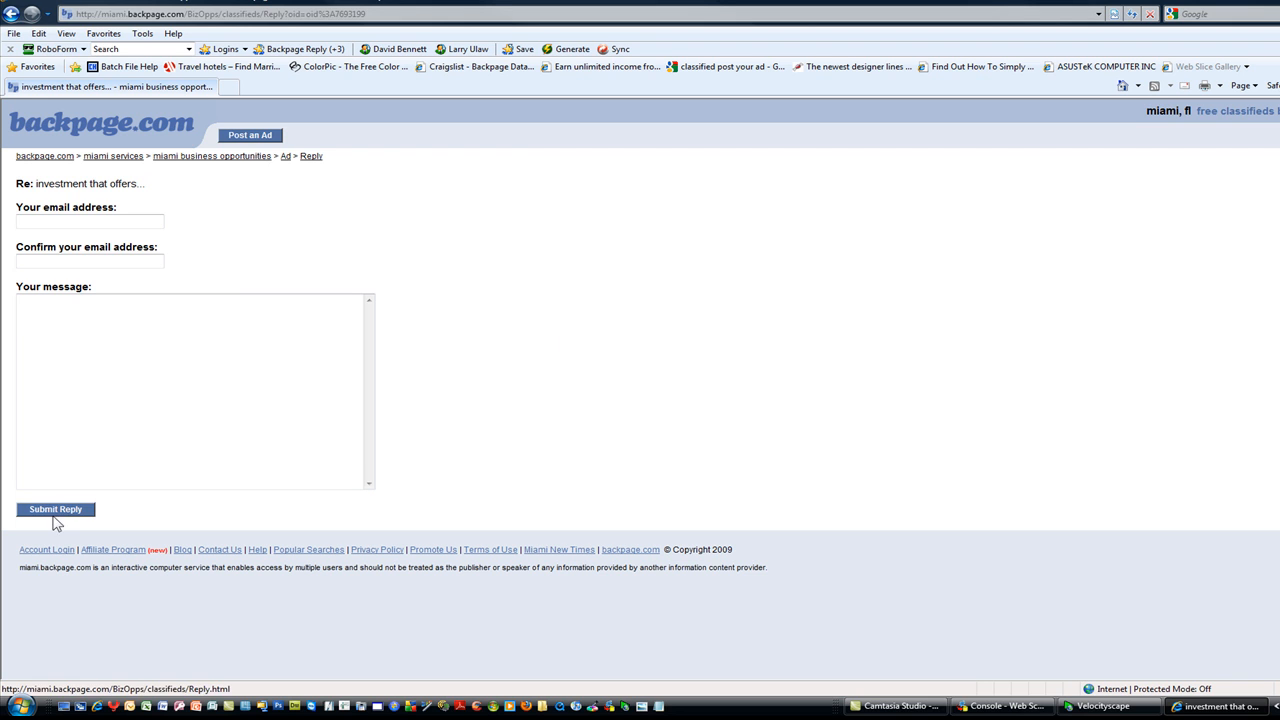
pyautogui.moveTo(718, 260)
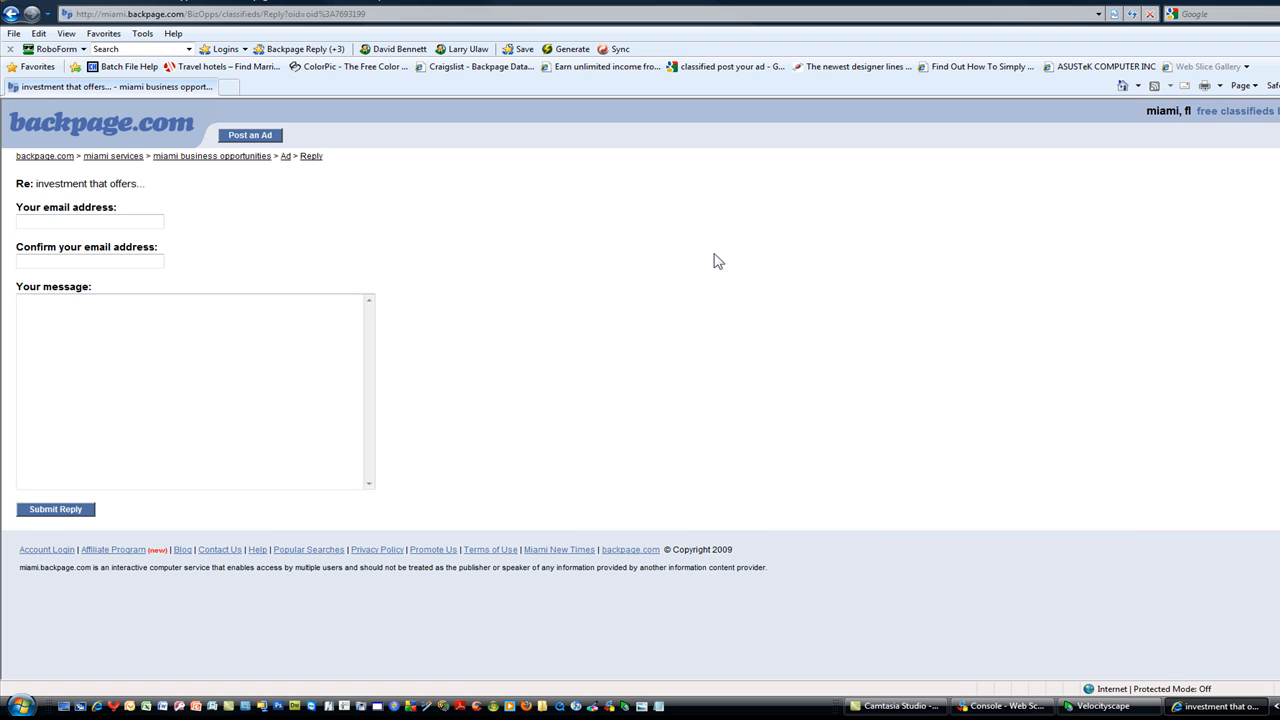
pyautogui.moveTo(504, 256)
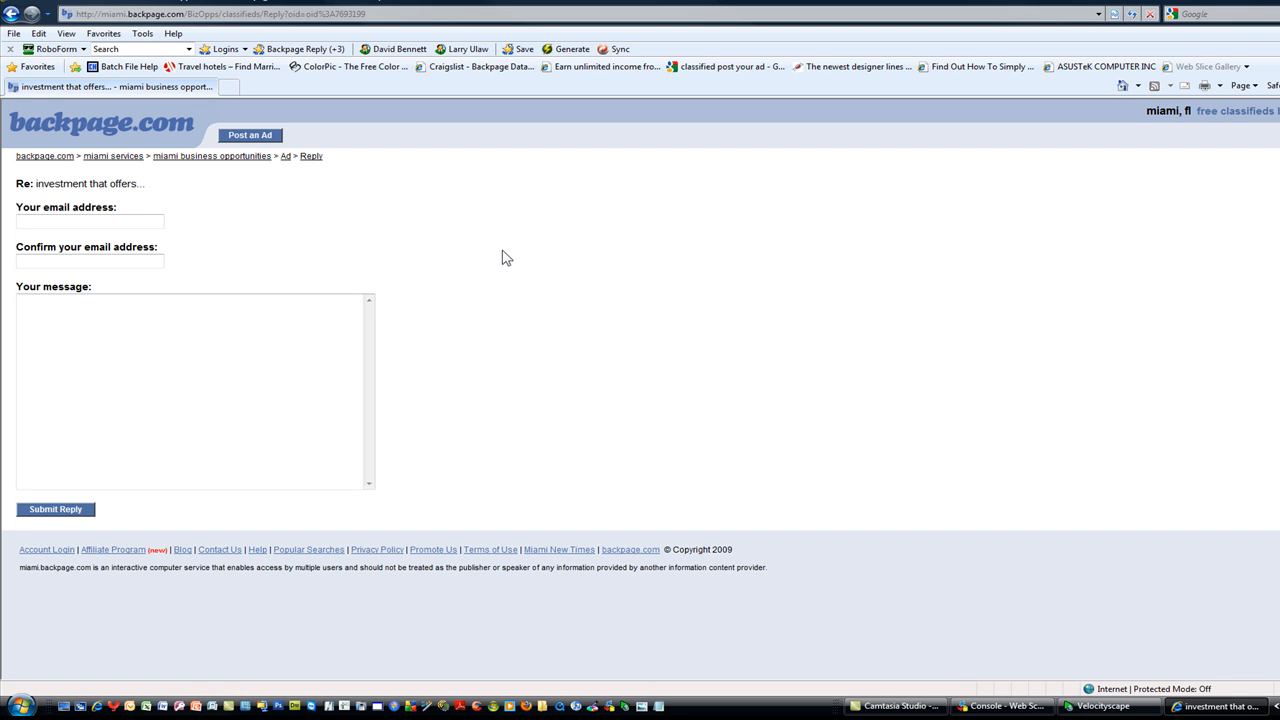
pyautogui.moveTo(504, 260)
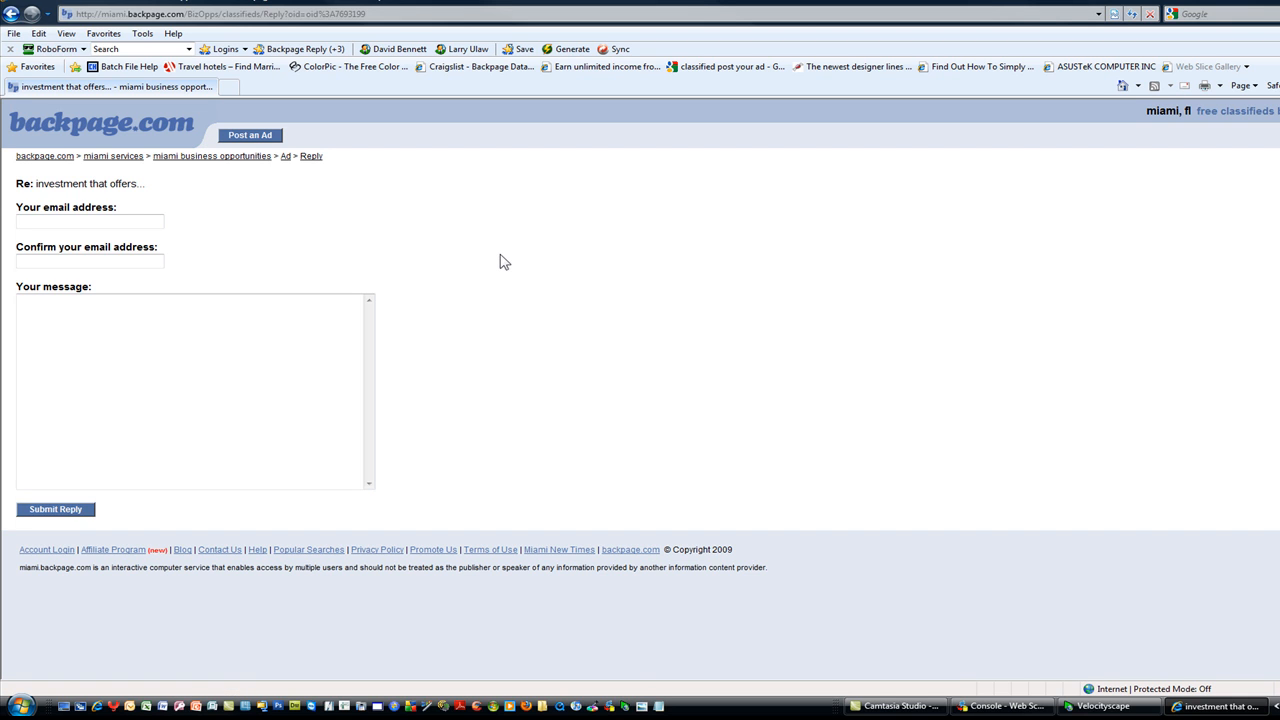
# Enter the bobm...com address in both email fields and 'Hi' as the message
pyautogui.click(90, 220)
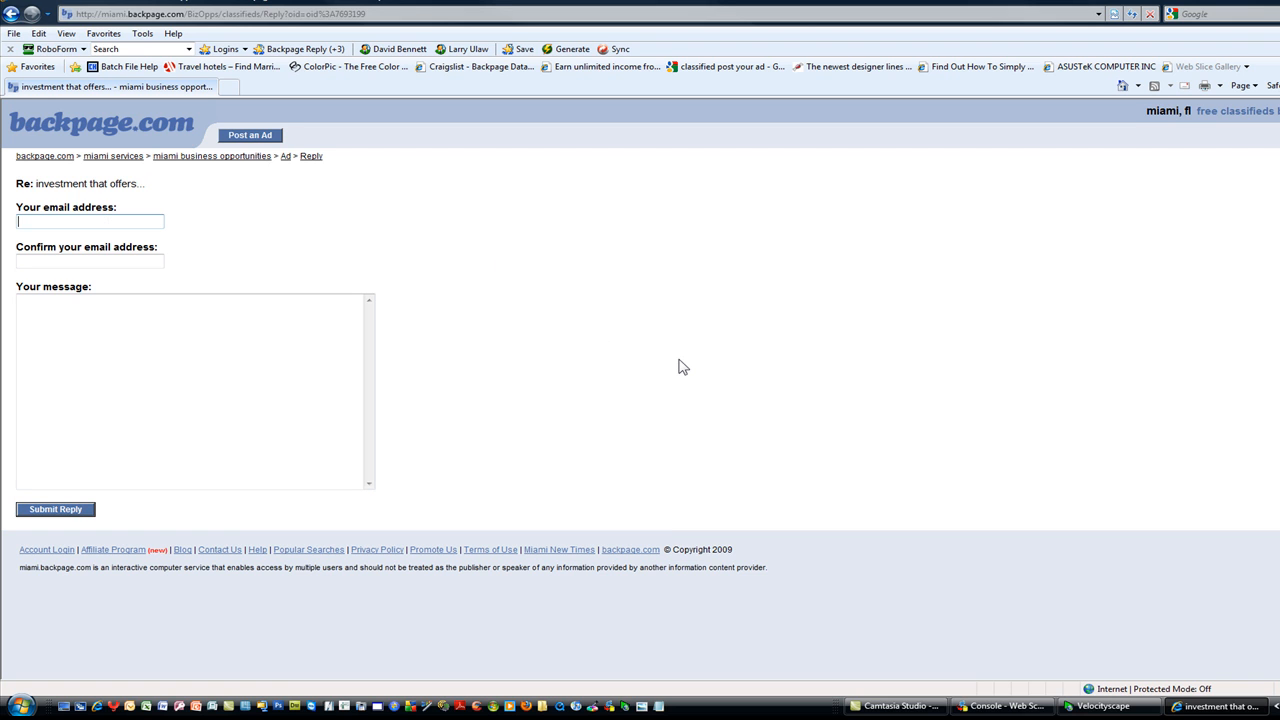
pyautogui.write('bobm')
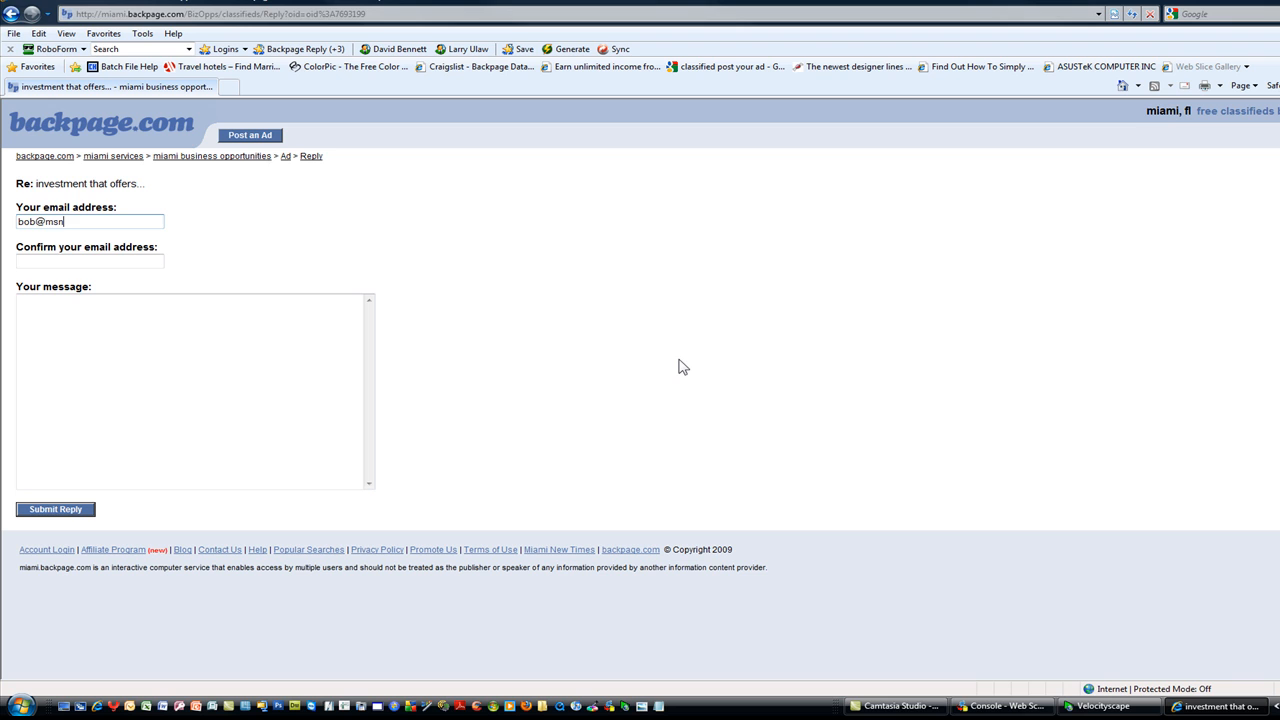
pyautogui.write('.com')
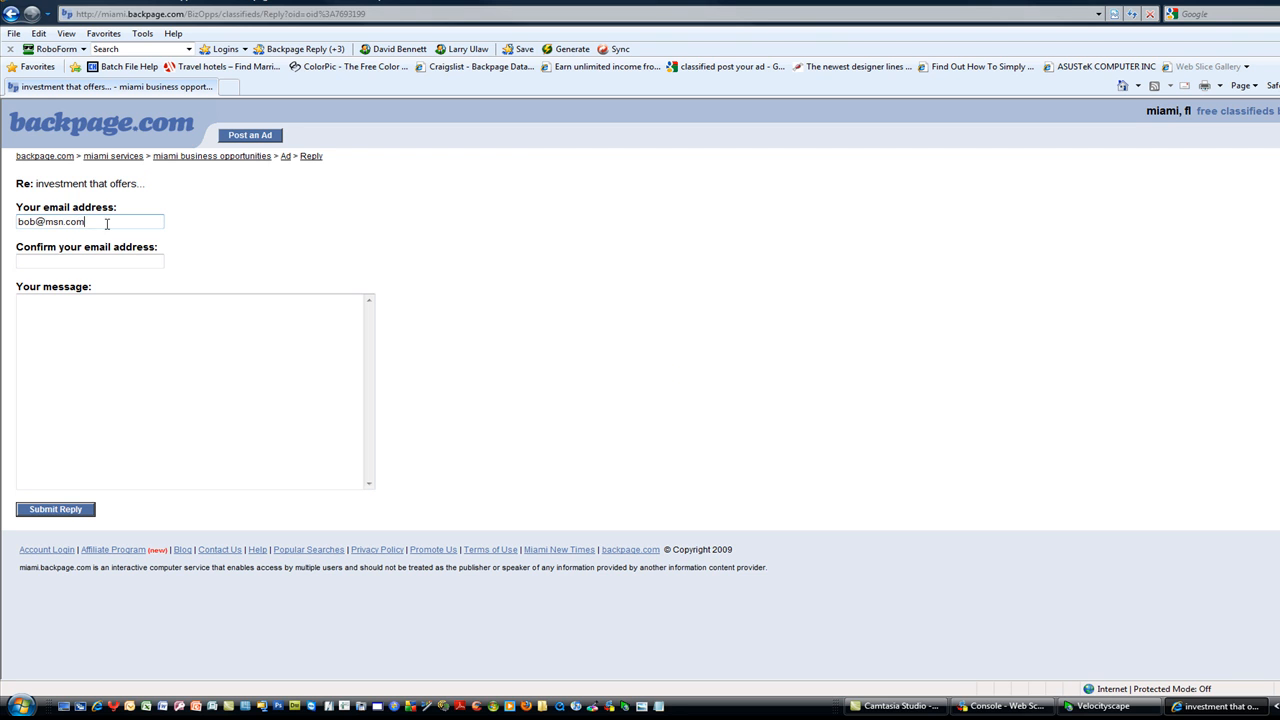
pyautogui.click(90, 260)
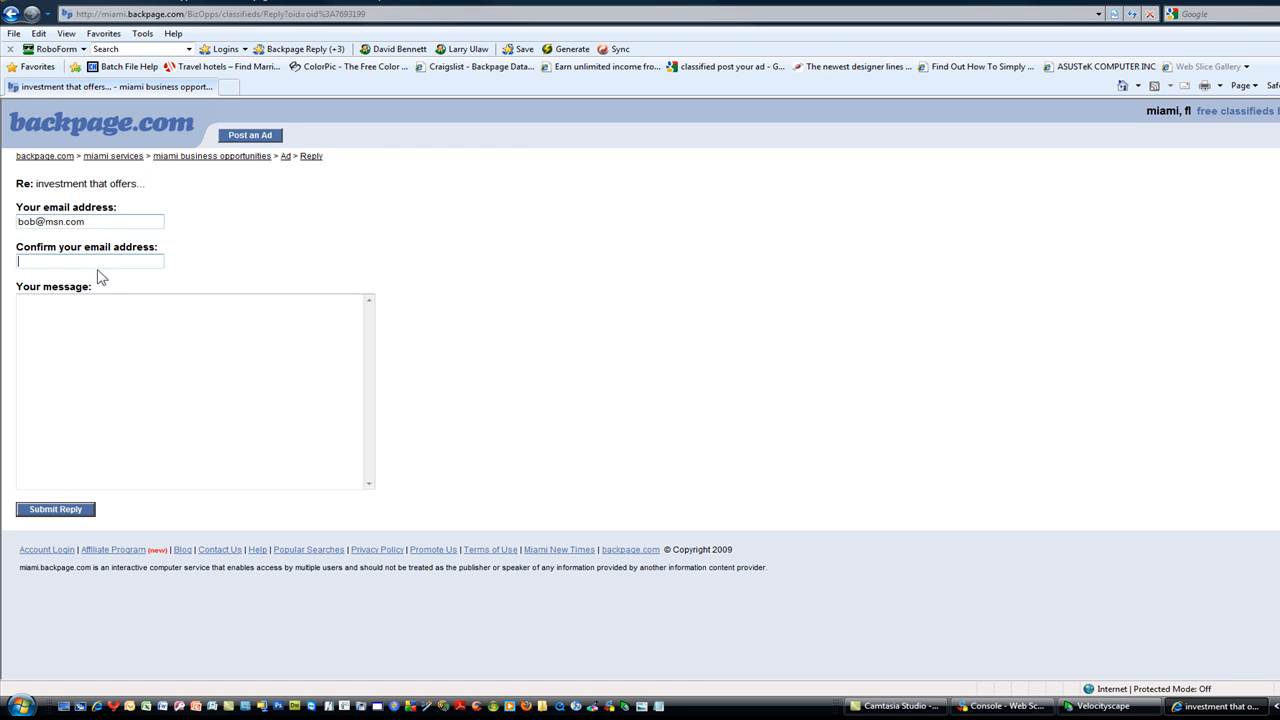
pyautogui.write('Hi!')
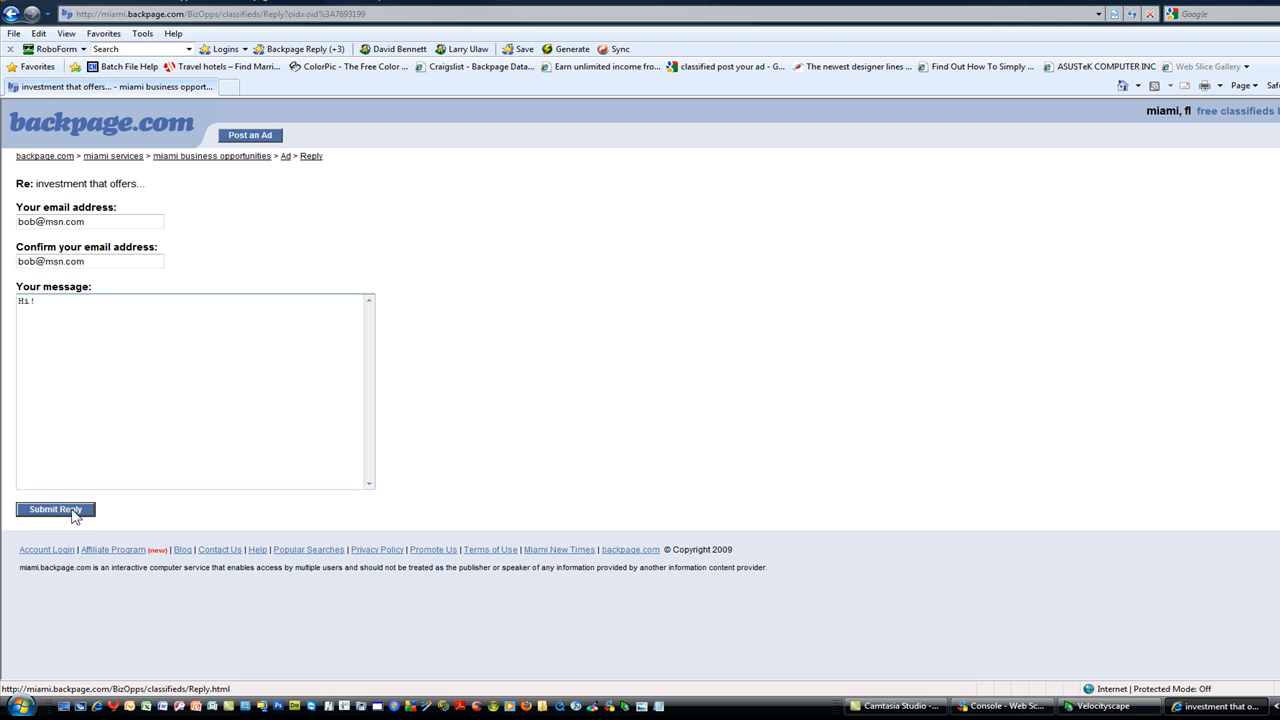
# Select the reply page's URL in the address bar and switch to the Web Scraper Plus console
pyautogui.click(90, 220)
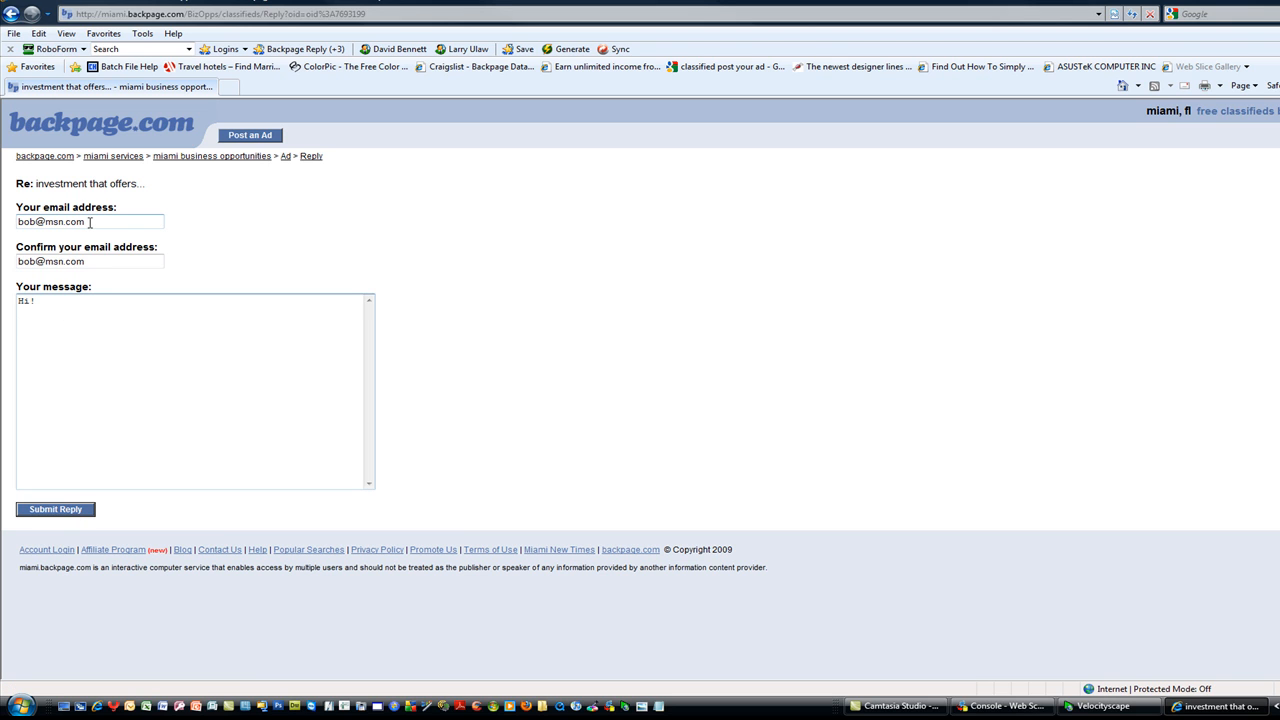
pyautogui.moveTo(84, 332)
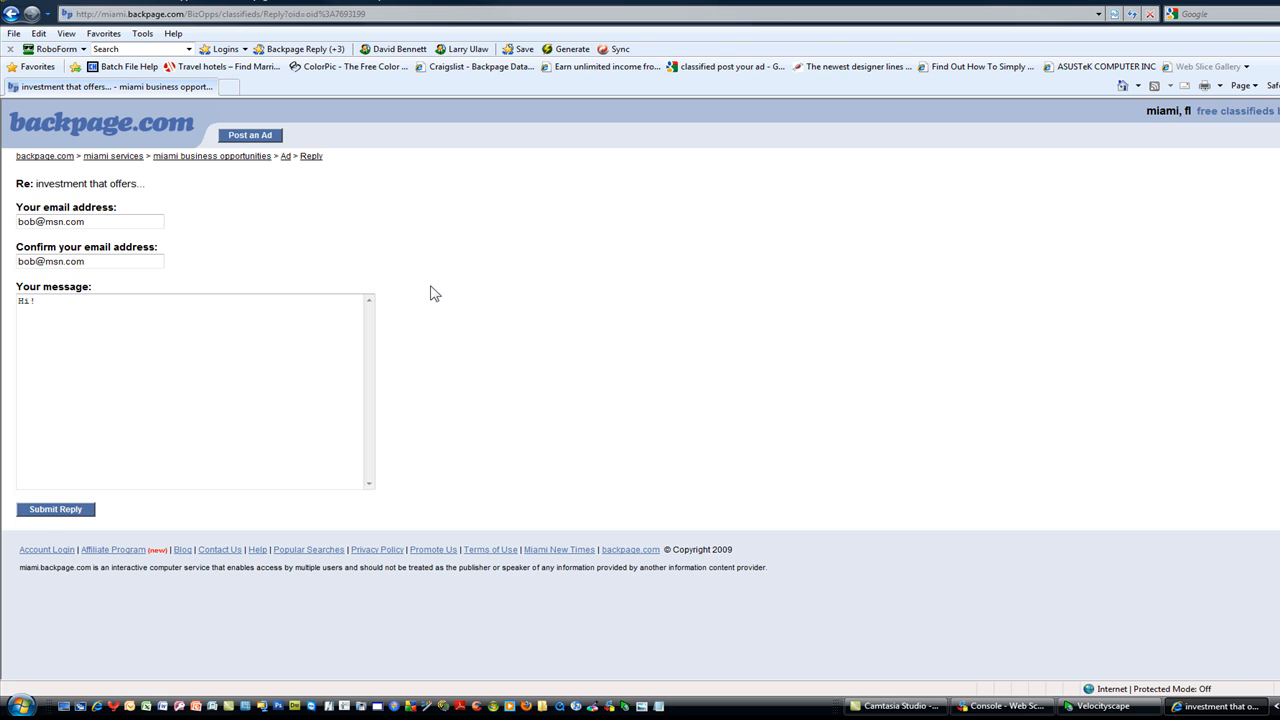
pyautogui.moveTo(284, 504)
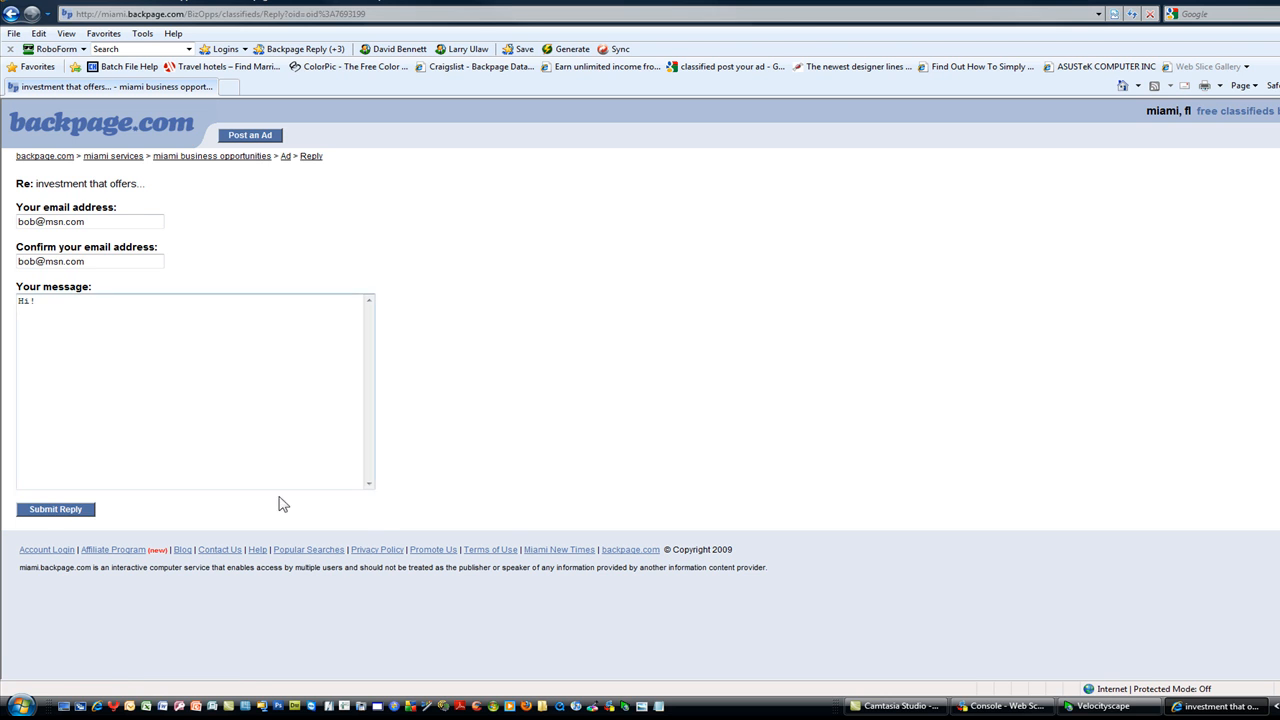
pyautogui.moveTo(320, 512)
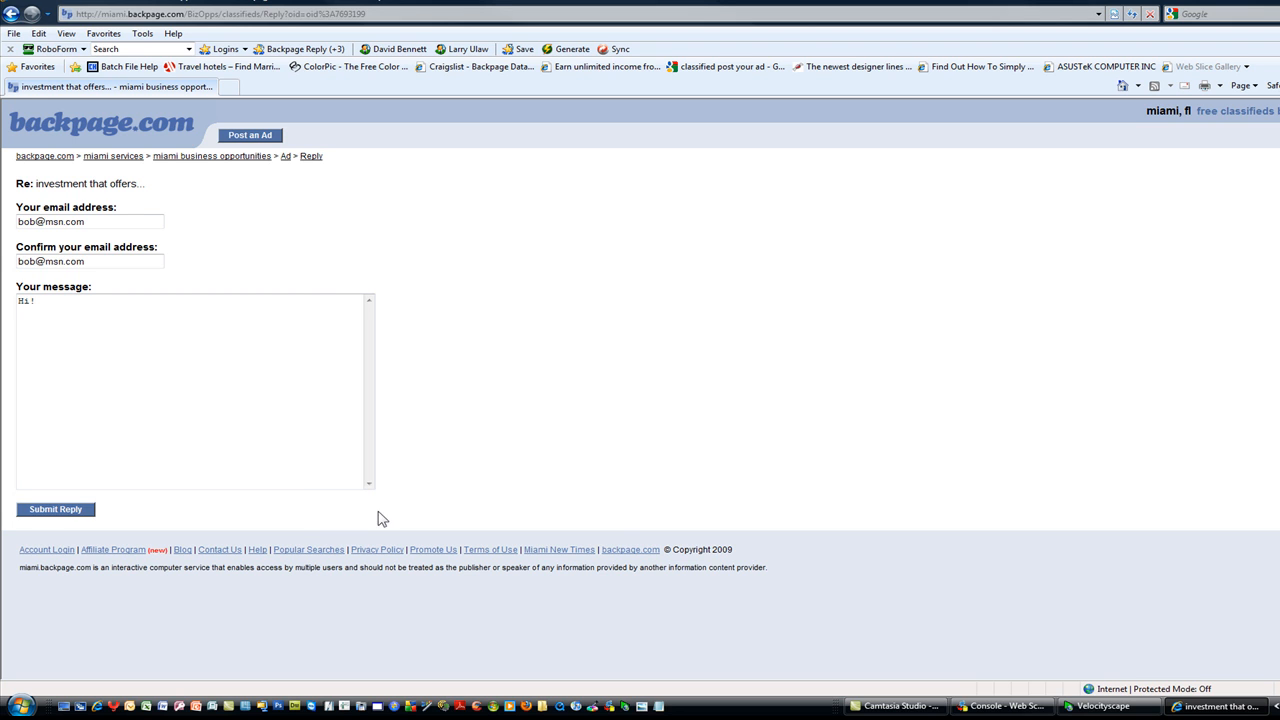
pyautogui.moveTo(520, 242)
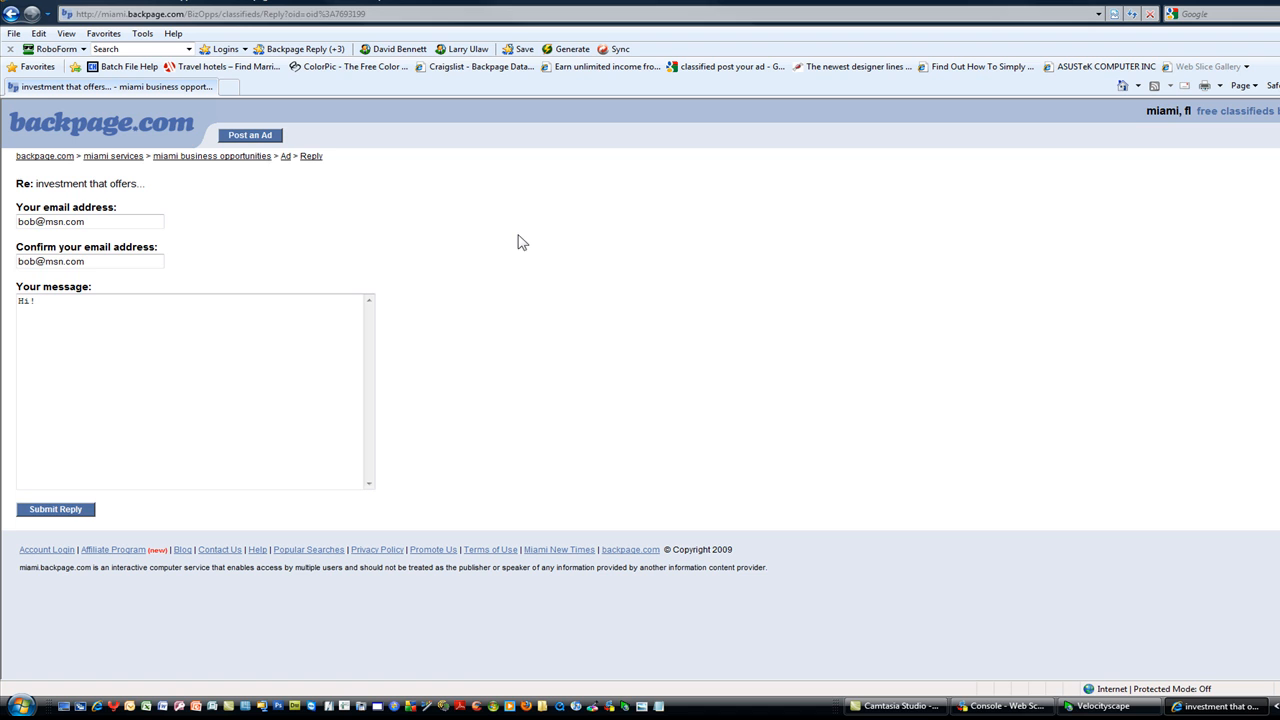
pyautogui.moveTo(56, 524)
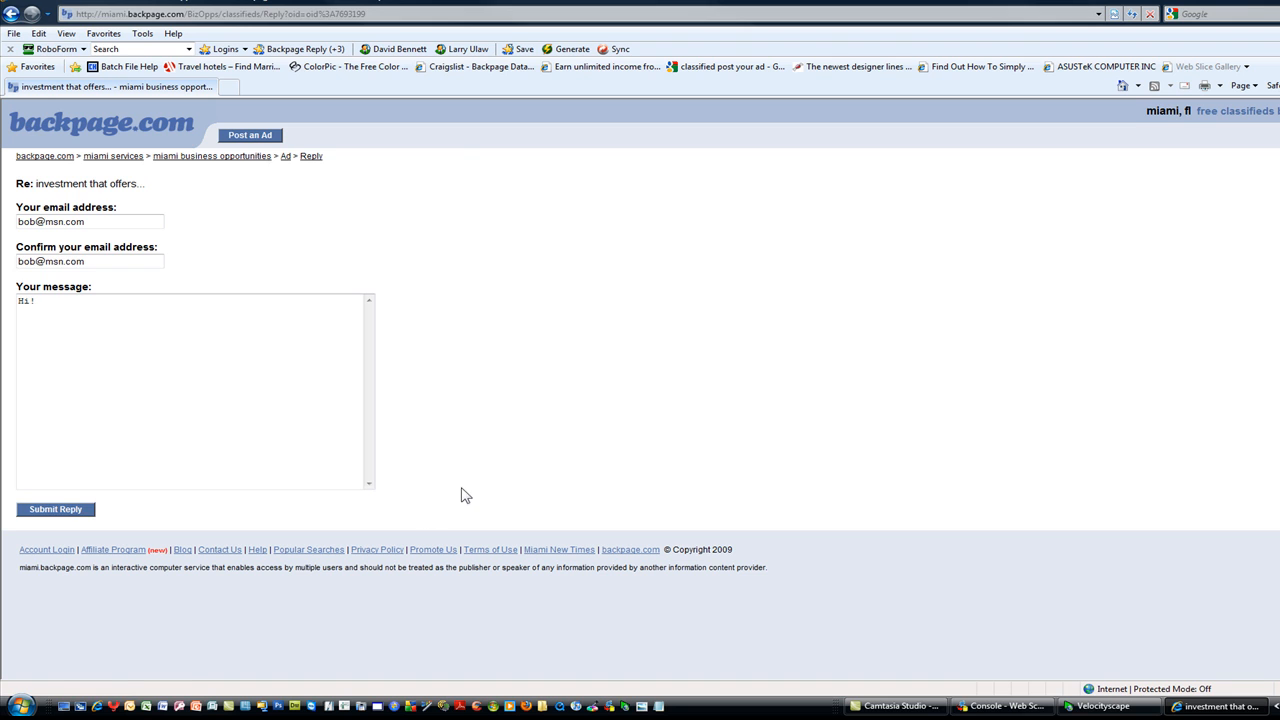
pyautogui.moveTo(56, 510)
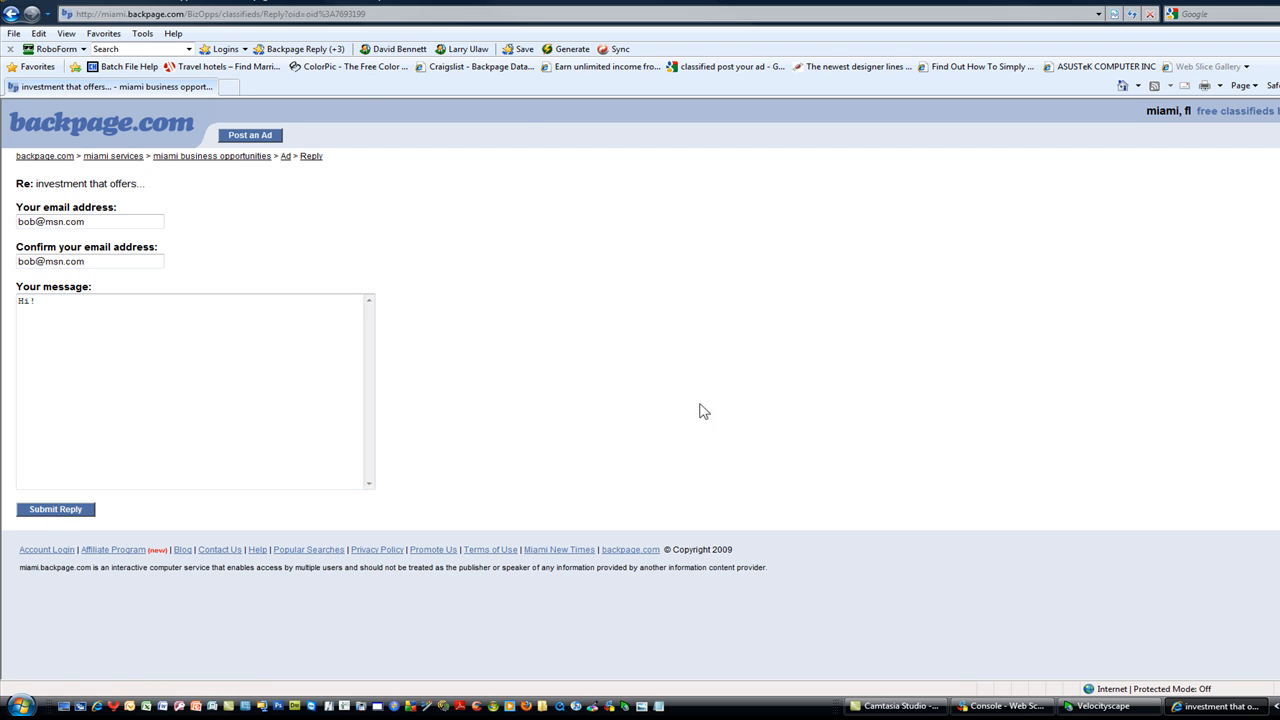
pyautogui.moveTo(544, 508)
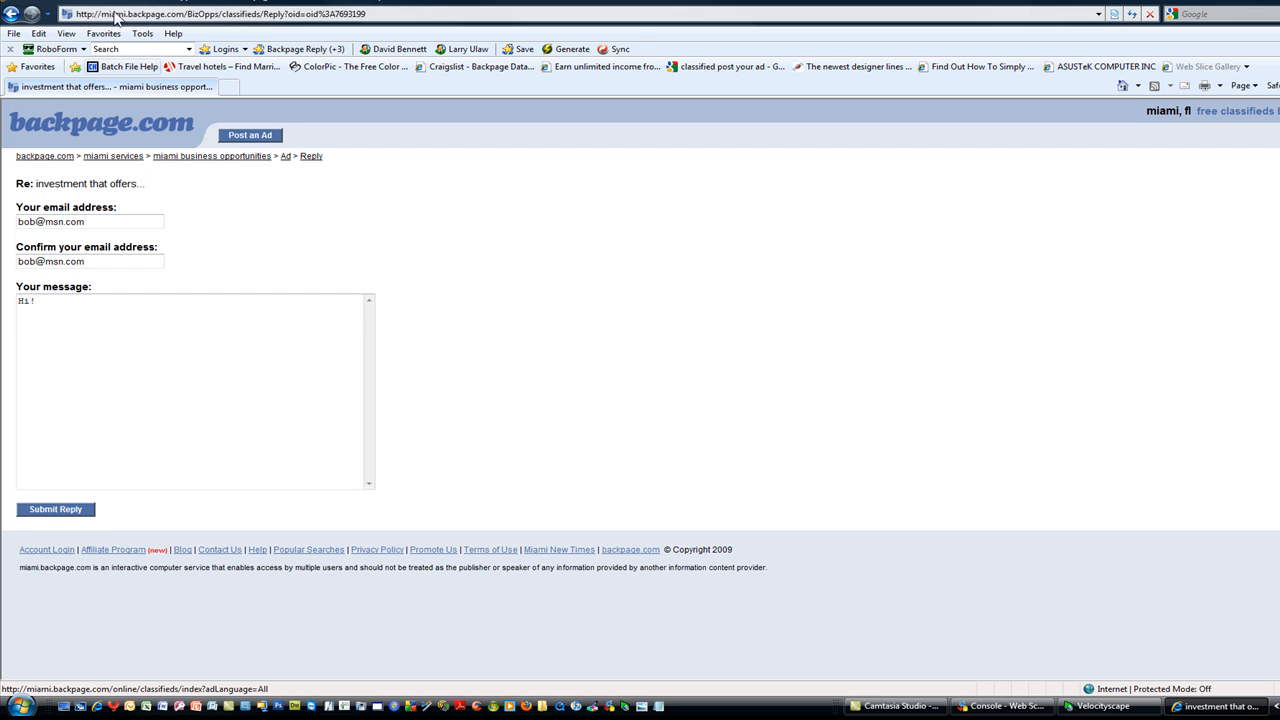
pyautogui.click(220, 12)
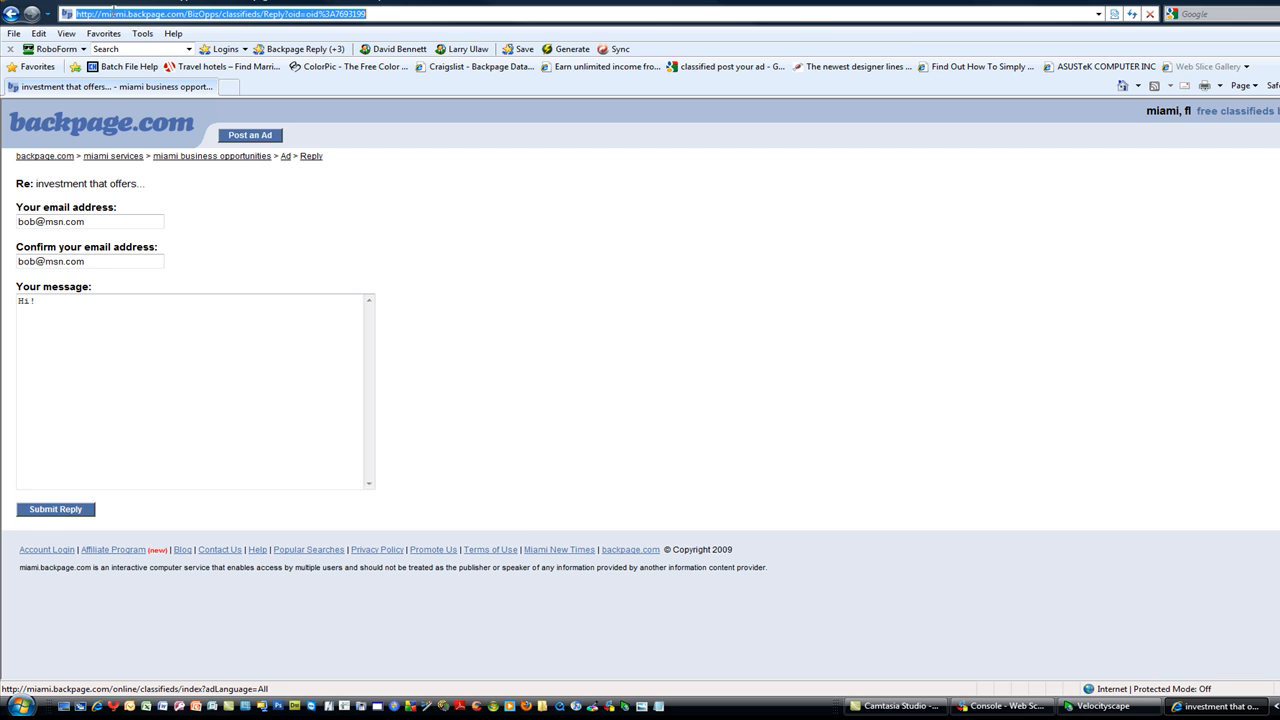
pyautogui.click(1004, 706)
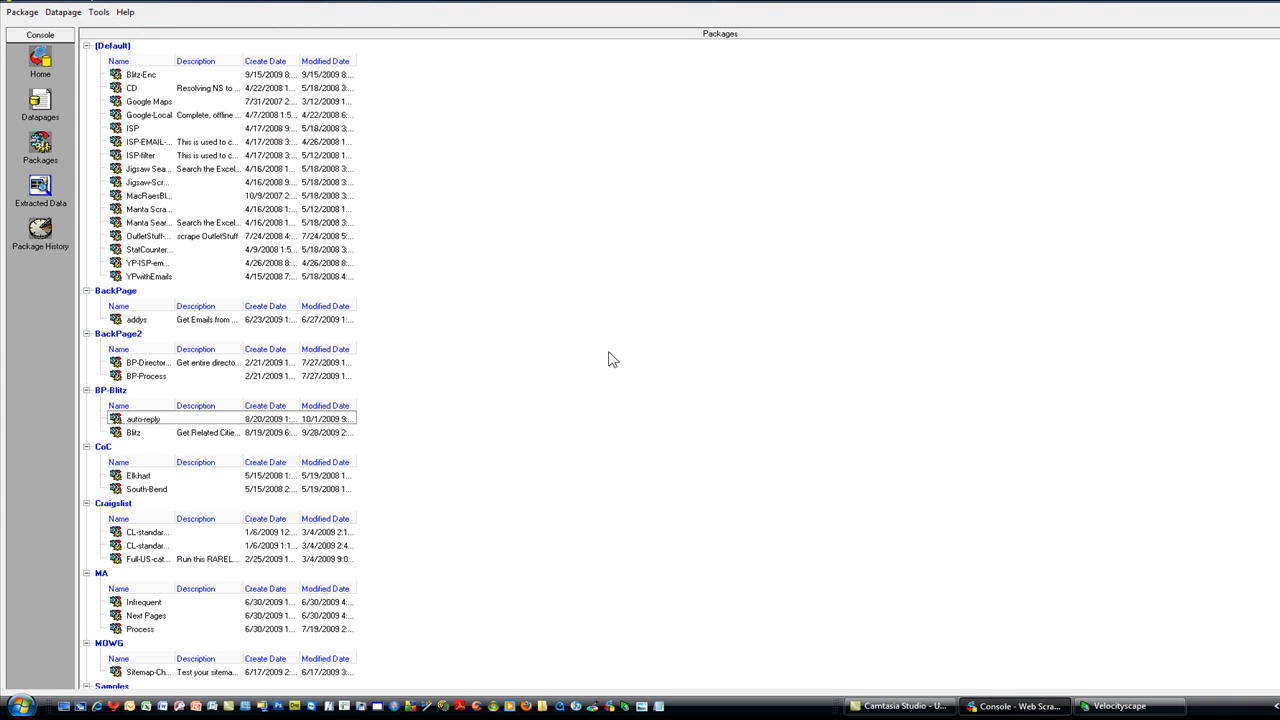
pyautogui.moveTo(624, 356)
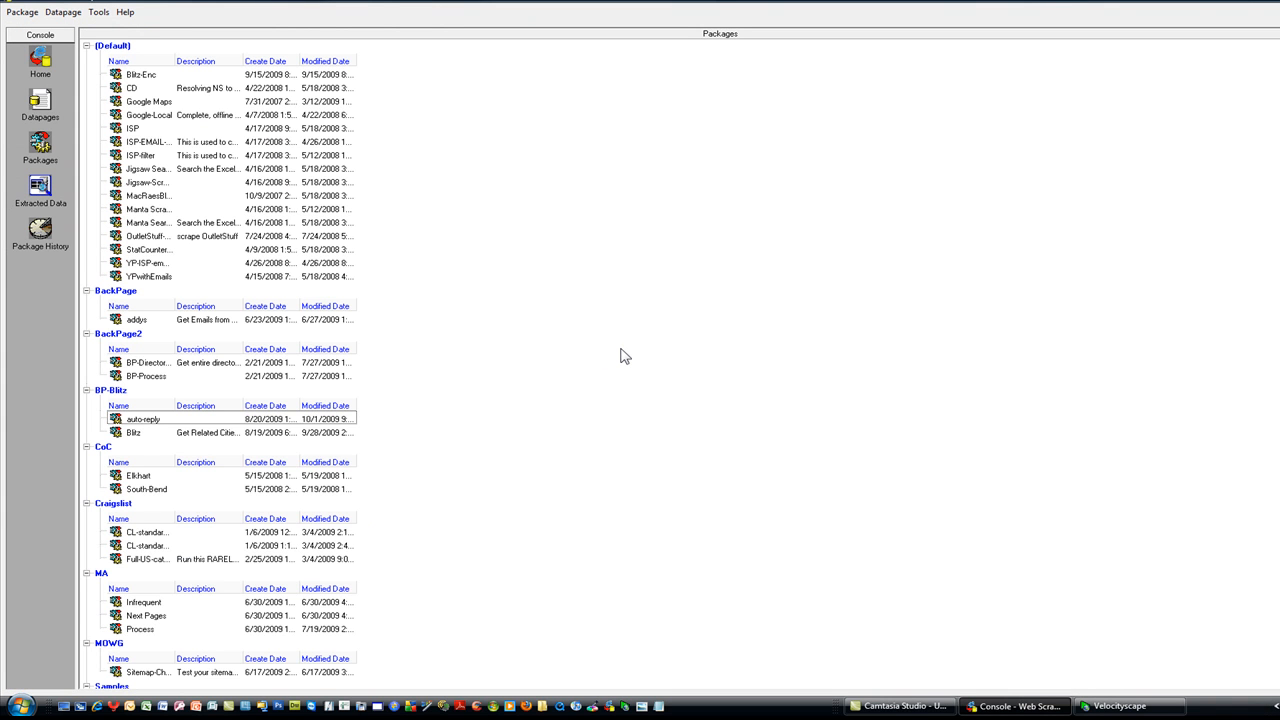
# Show the Tools menu listing the Web Form Explorer over the packages console
pyautogui.click(144, 420)
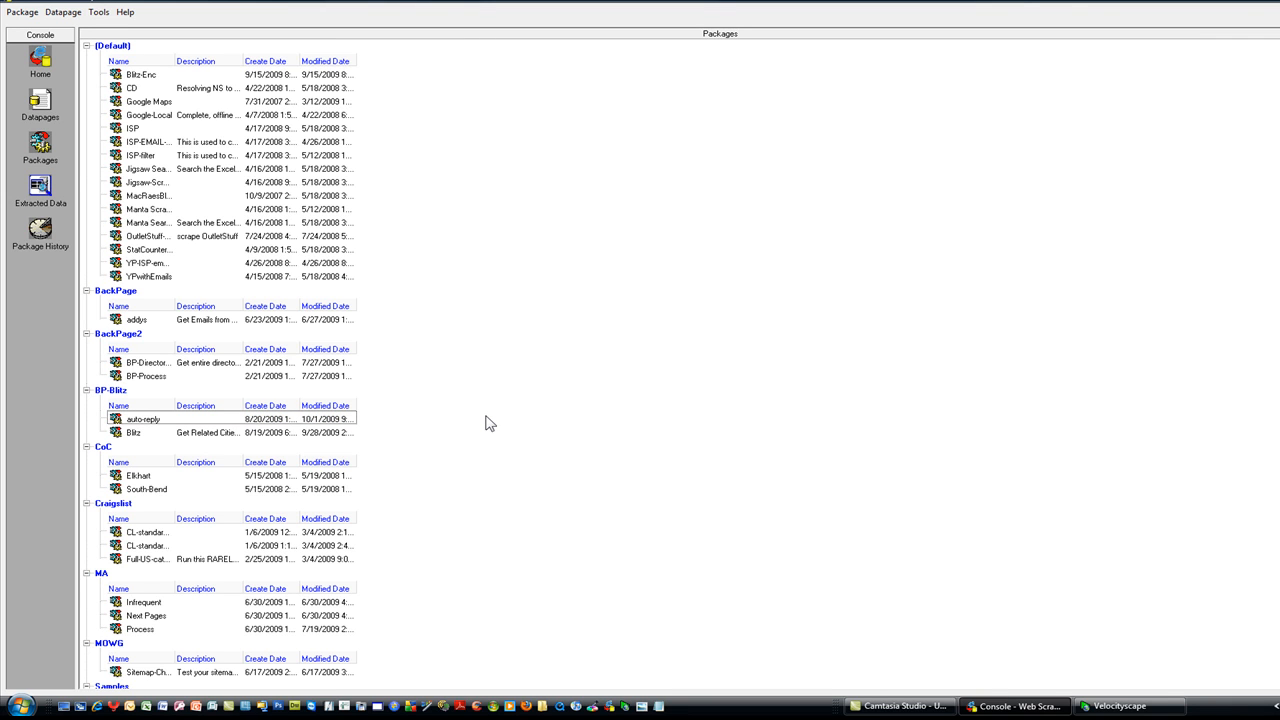
pyautogui.moveTo(152, 48)
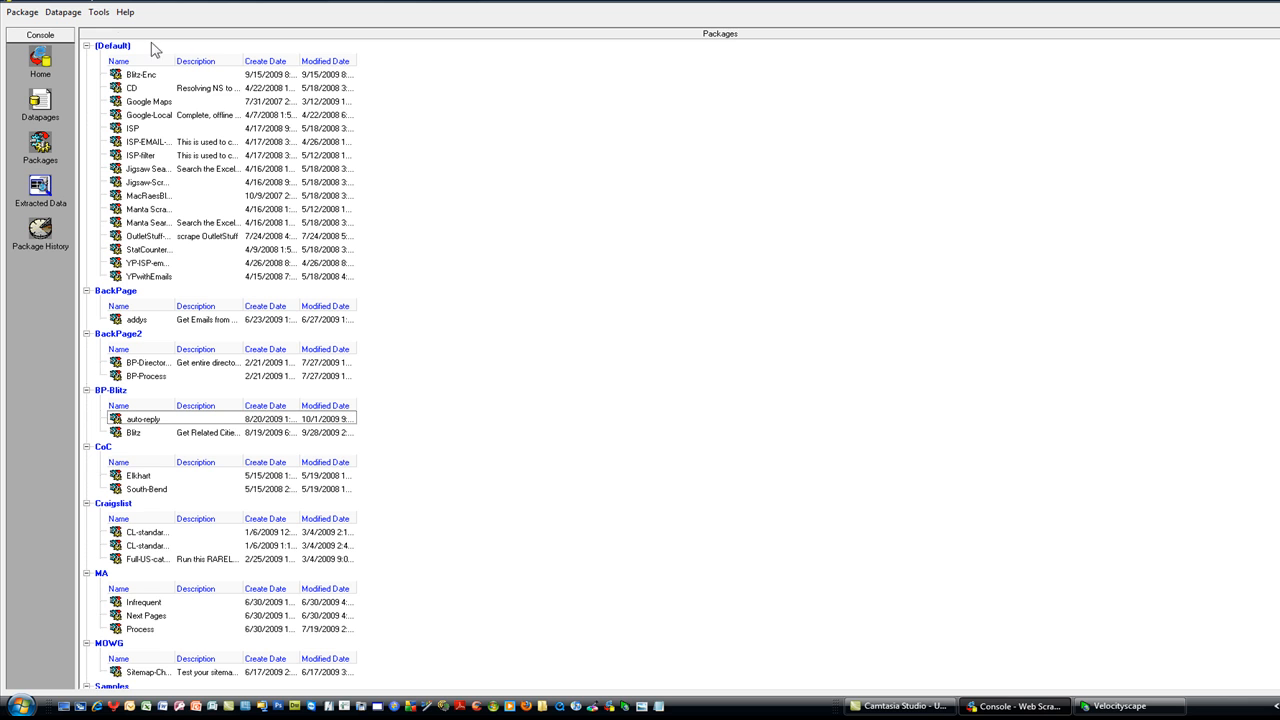
pyautogui.click(98, 12)
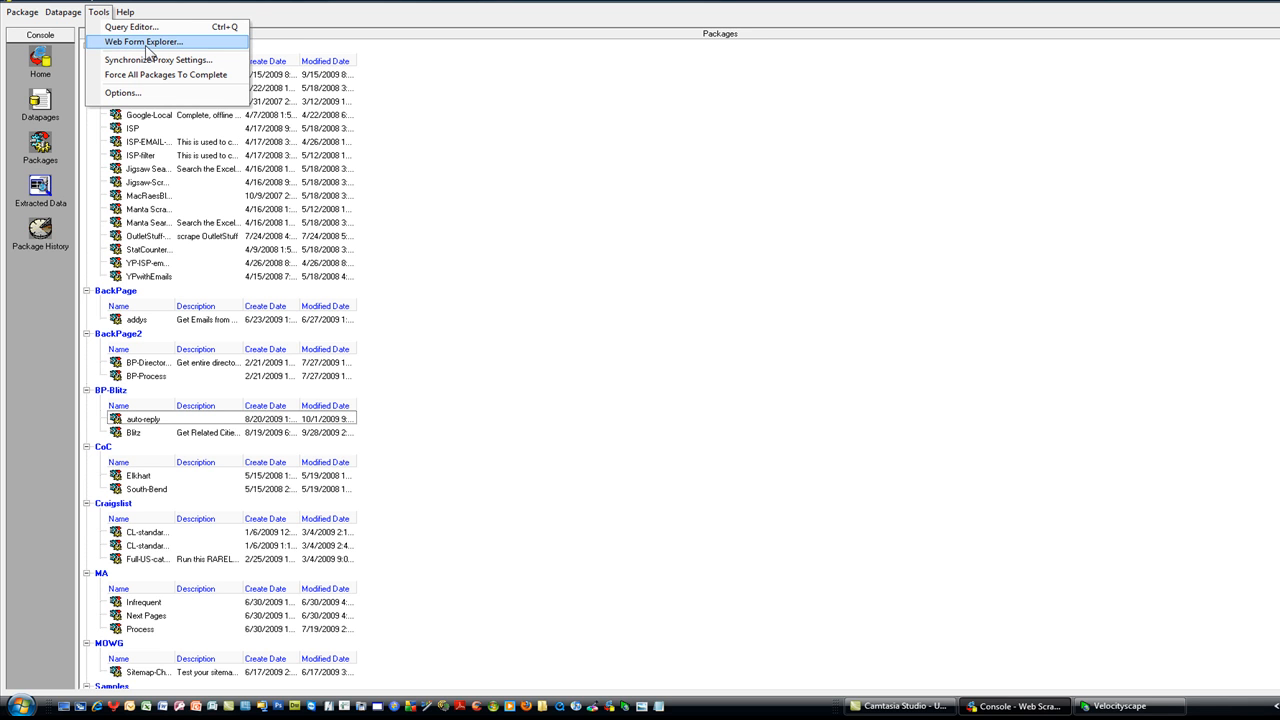
# Launch the Web Form Explorer loading the Velocityscape support page and its field tree
pyautogui.click(144, 40)
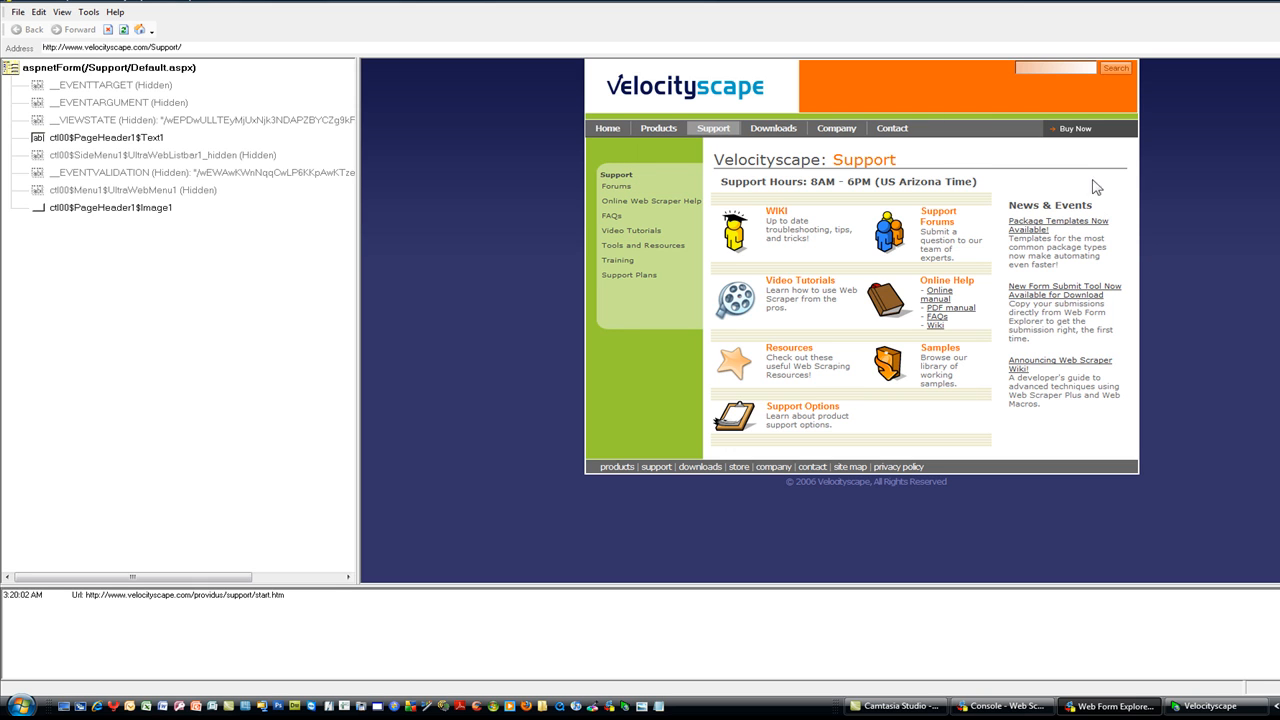
pyautogui.moveTo(1068, 108)
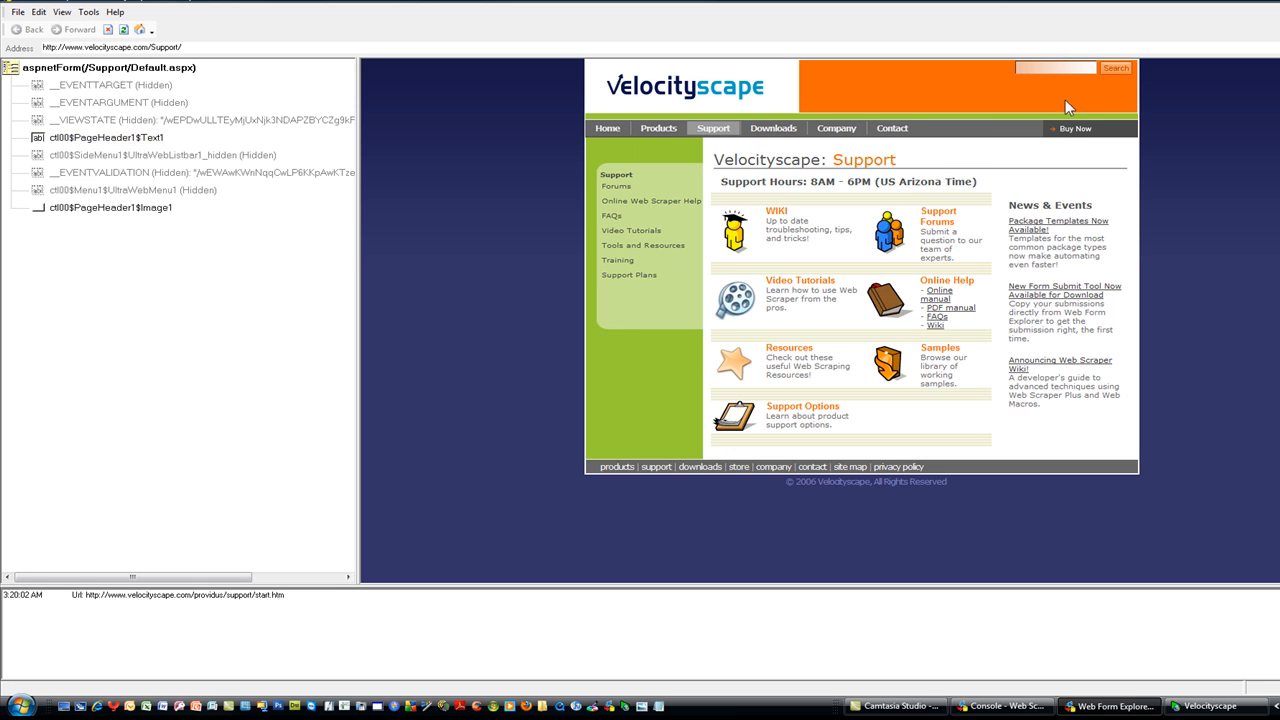
pyautogui.click(108, 136)
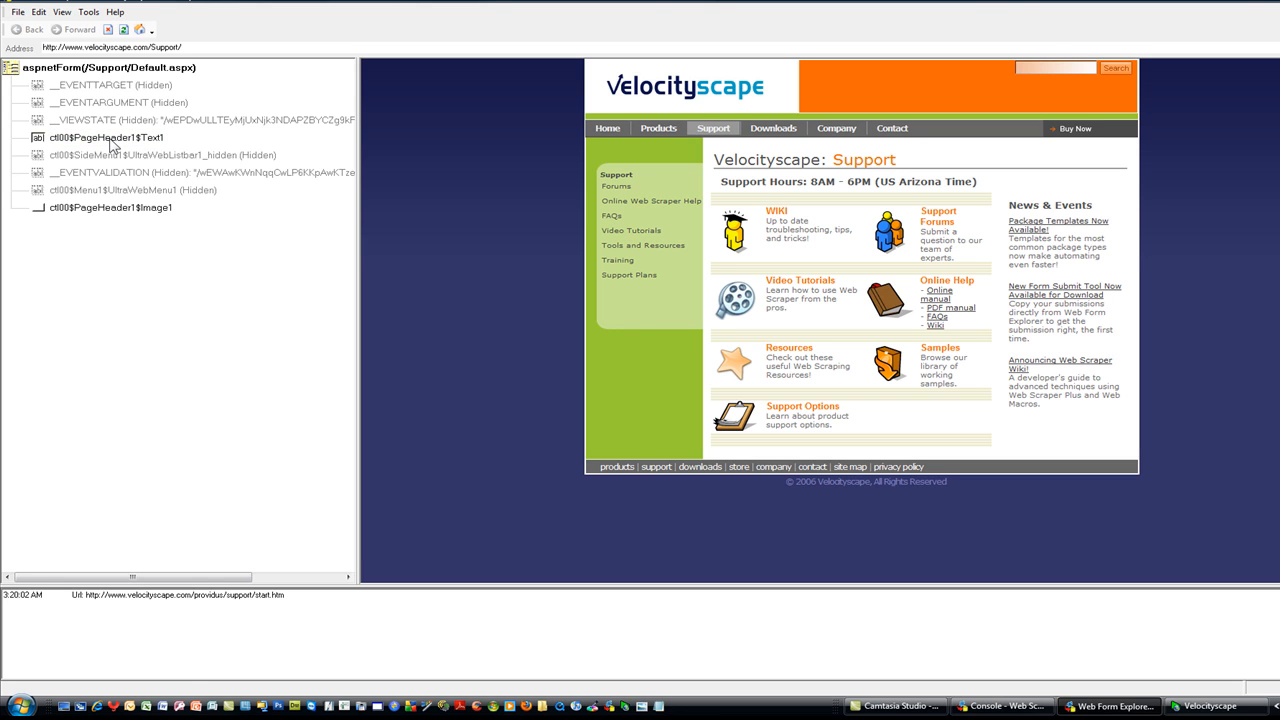
pyautogui.moveTo(1008, 90)
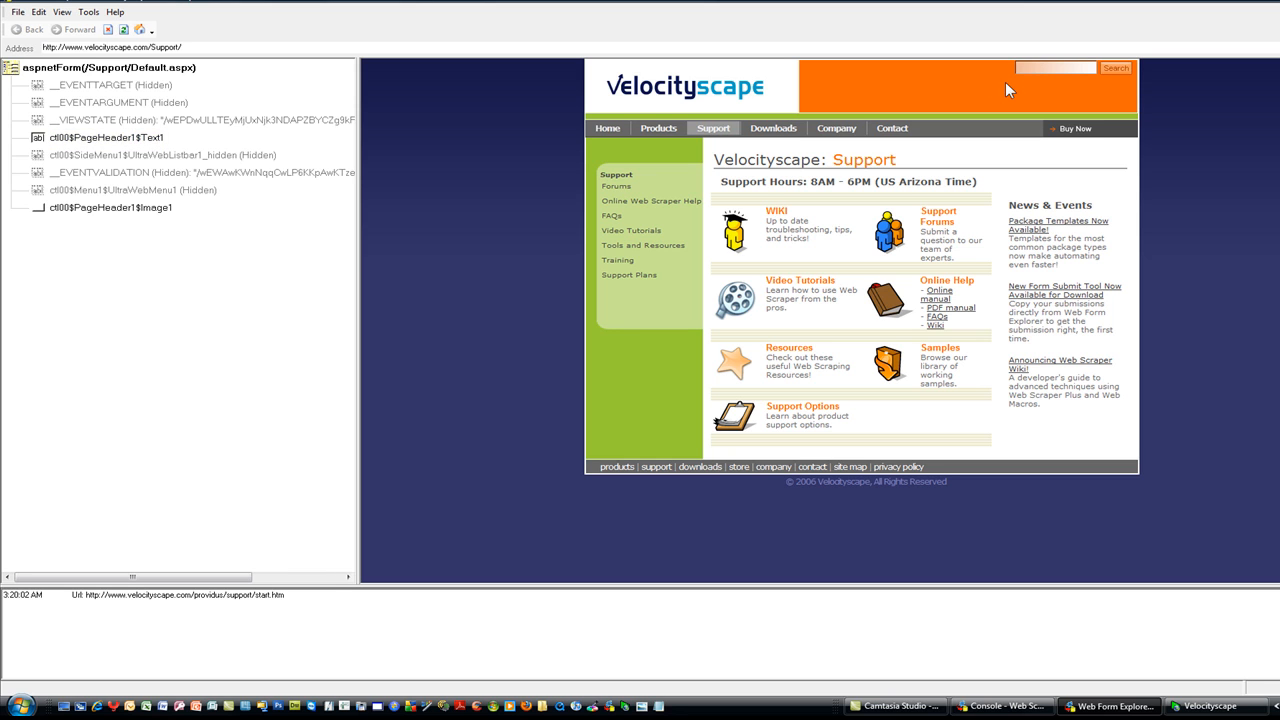
pyautogui.click(836, 128)
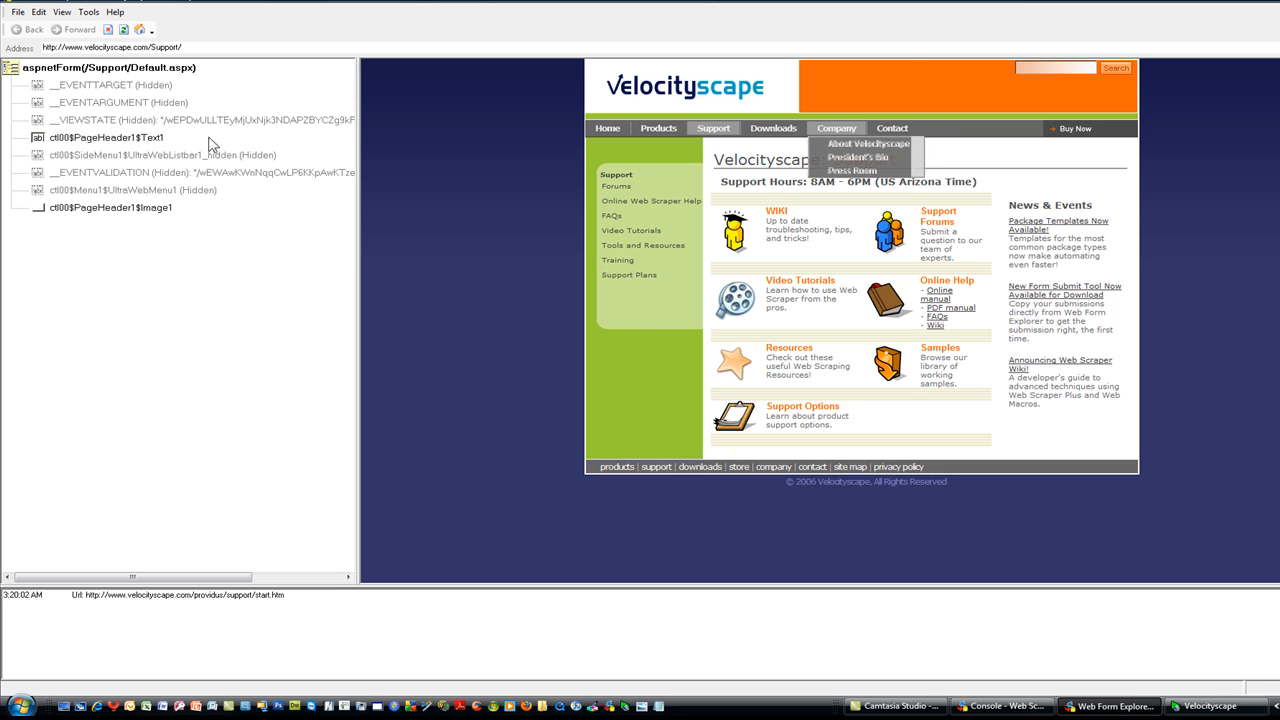
# Select the aspnetForm node in the tree and ready the Address bar for a new URL
pyautogui.click(108, 68)
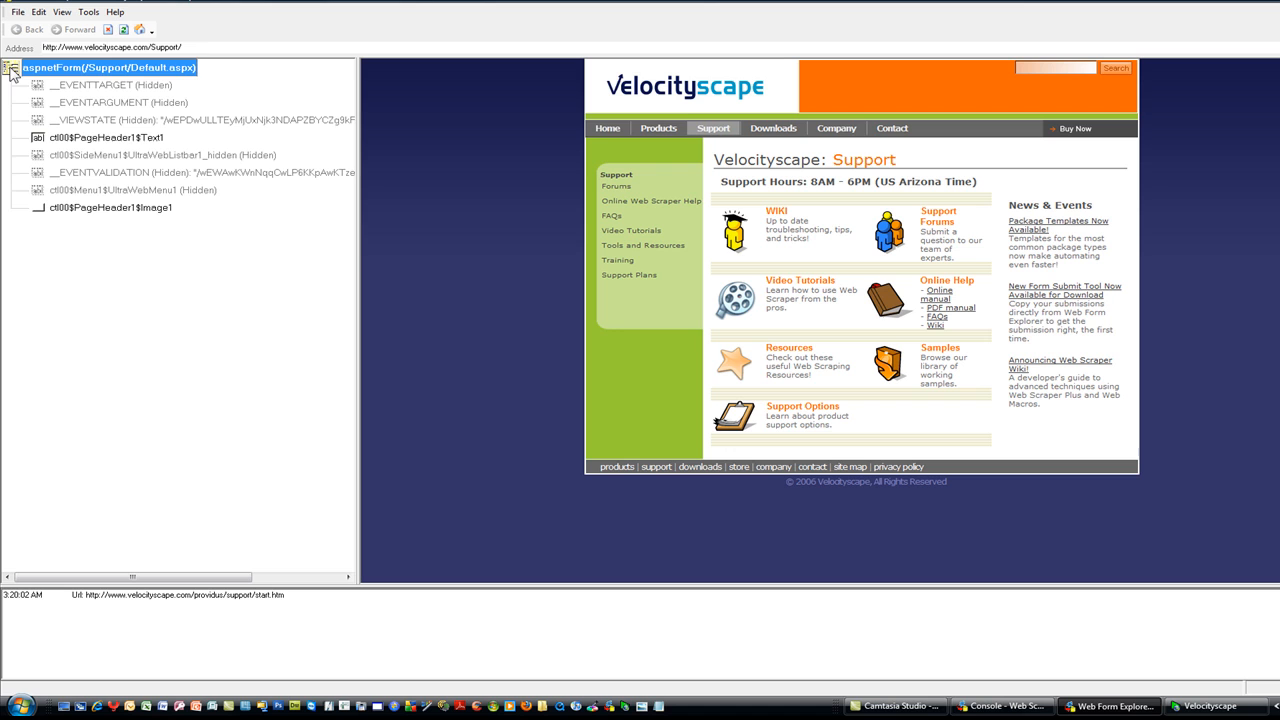
pyautogui.click(108, 136)
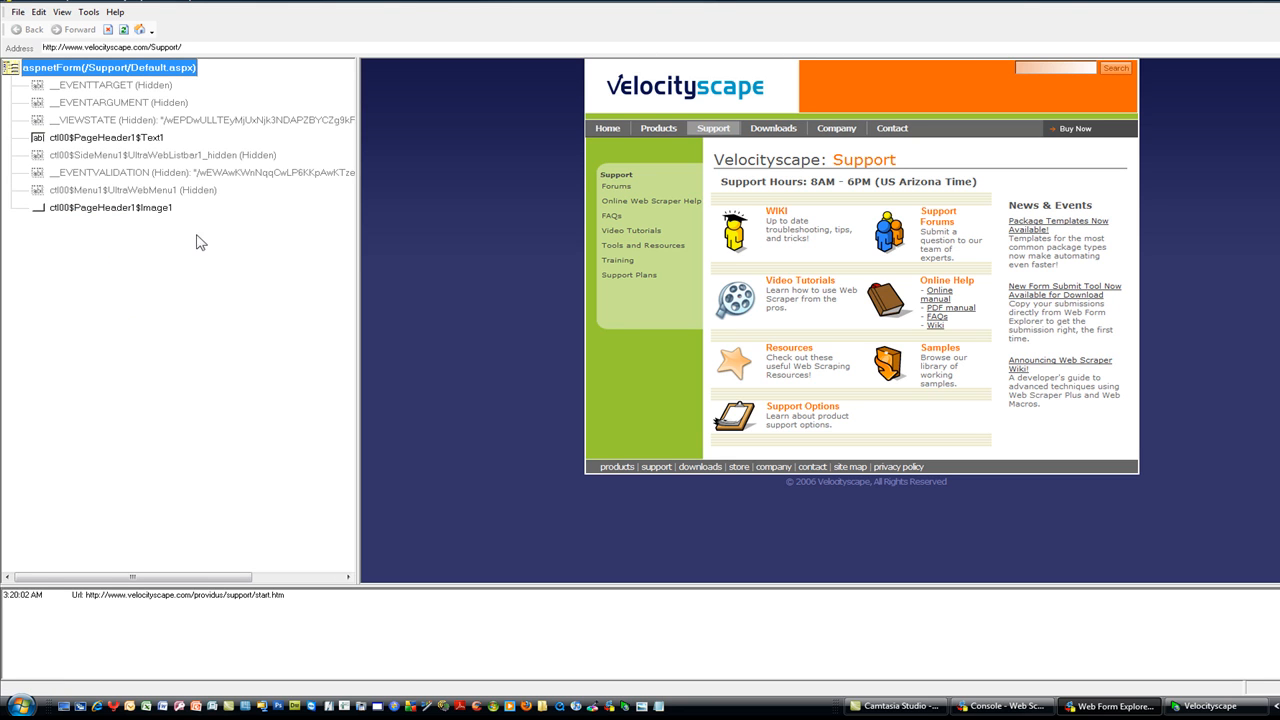
pyautogui.click(110, 206)
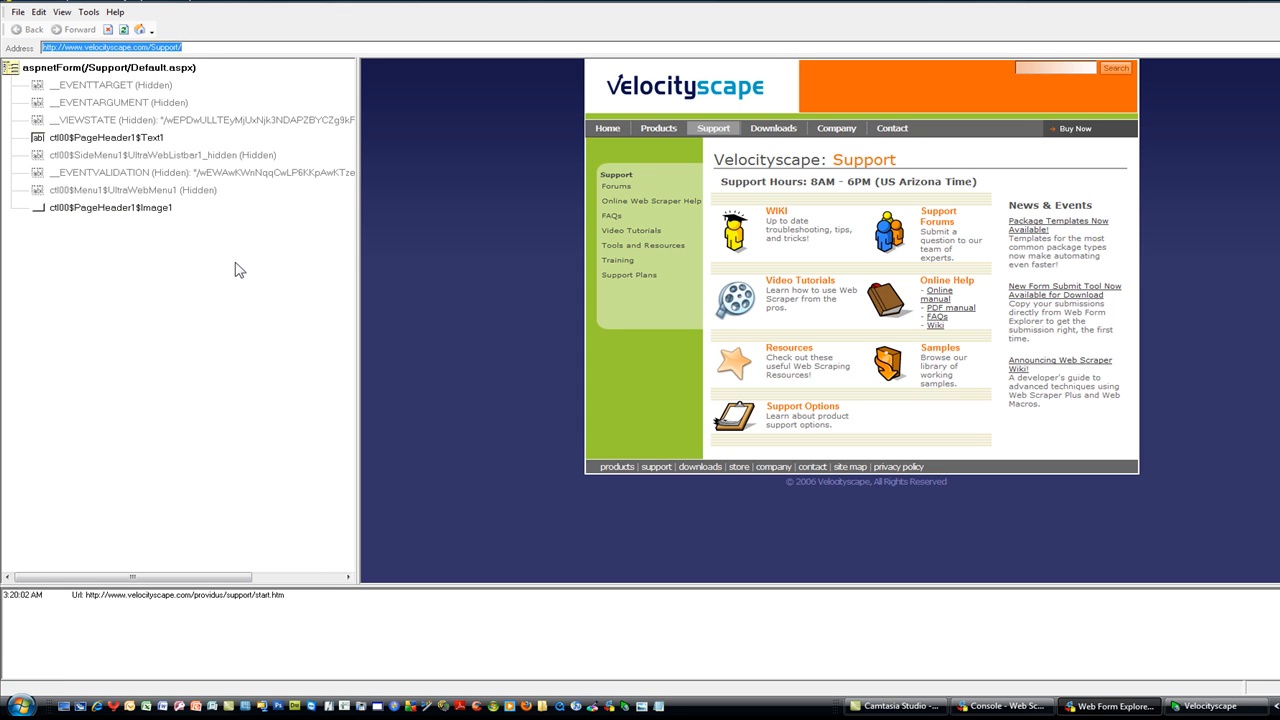
# Load backpage.com then google.com in the explorer, listing Google's search form fields
pyautogui.write('backpa')
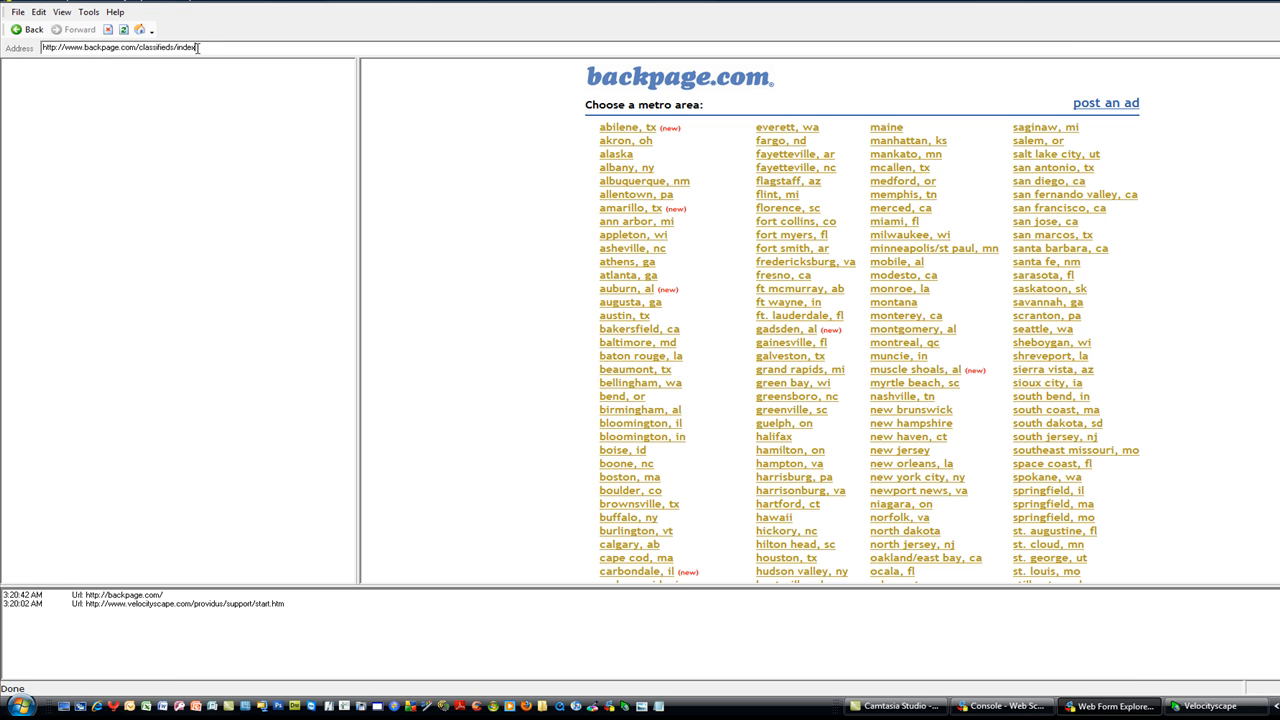
pyautogui.write('google.com/')
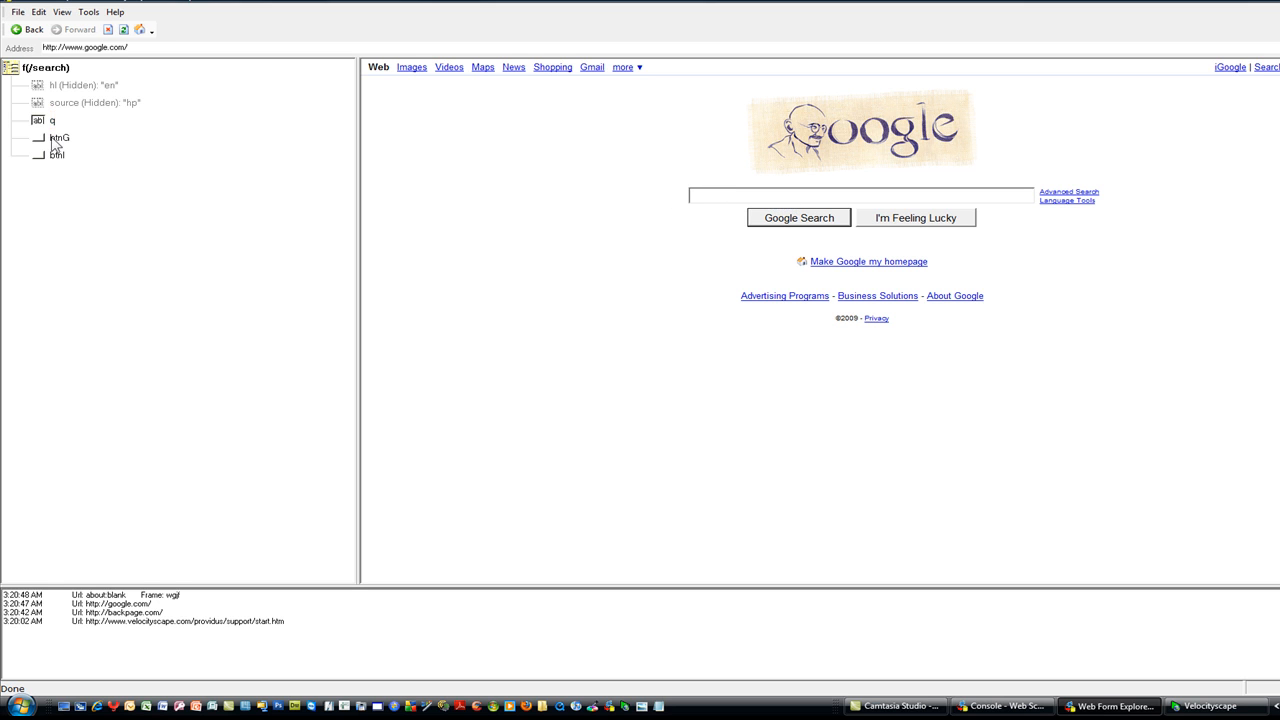
pyautogui.moveTo(880, 276)
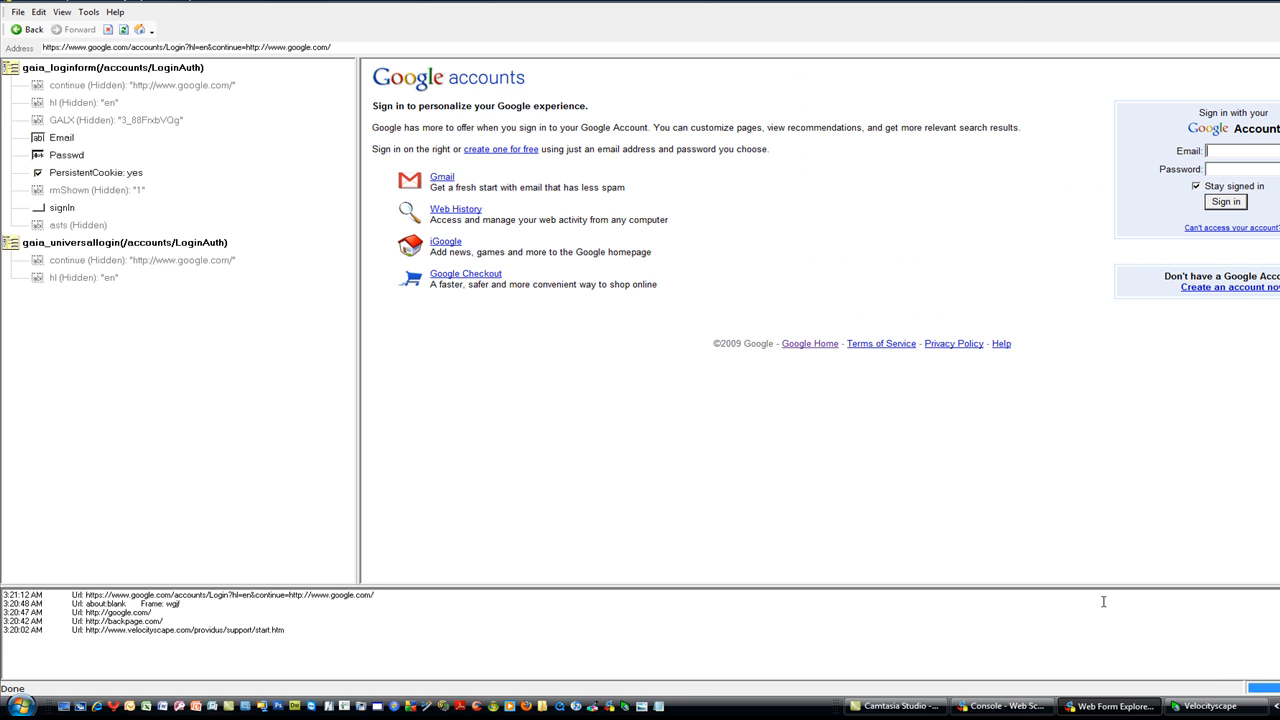
pyautogui.moveTo(350, 320)
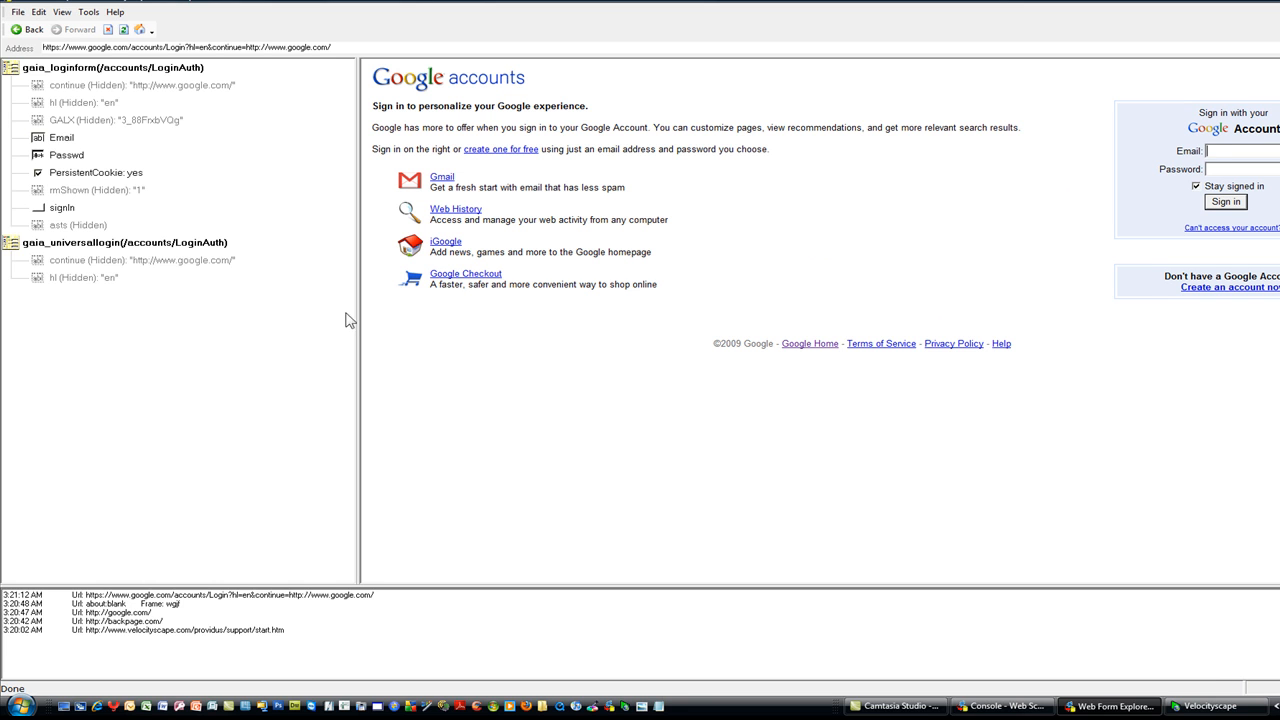
pyautogui.moveTo(1204, 292)
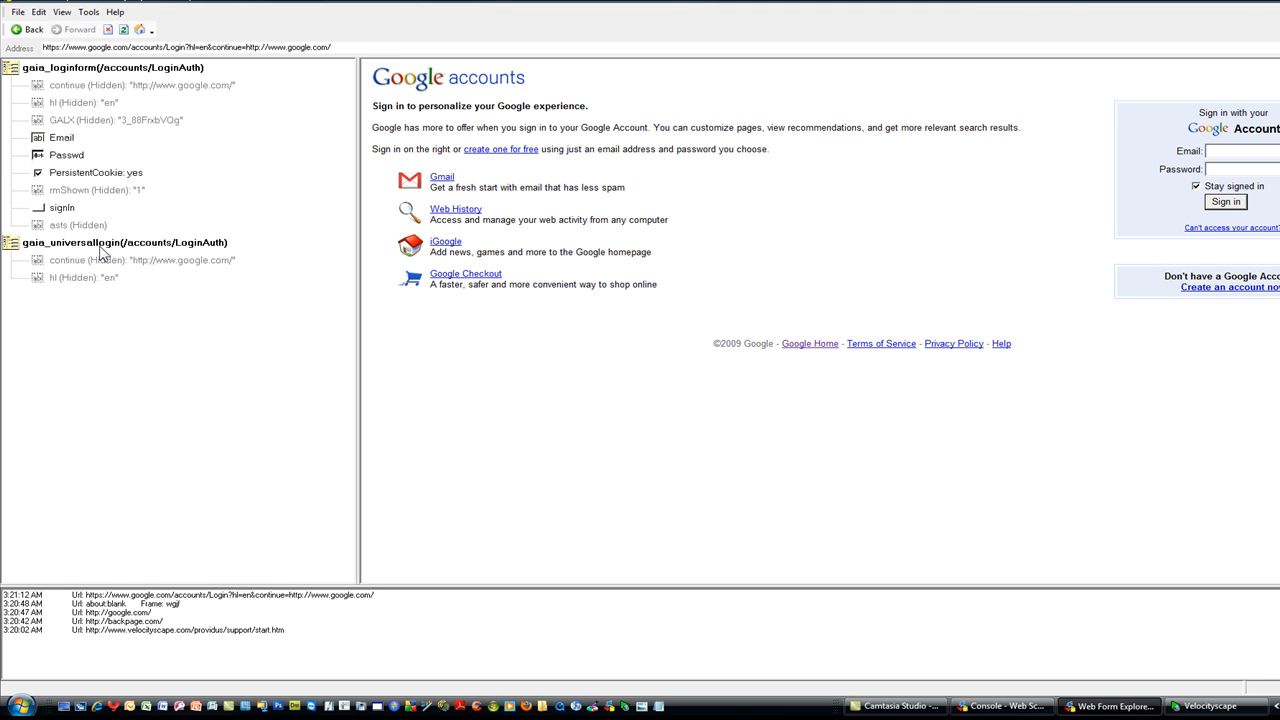
pyautogui.moveTo(1114, 272)
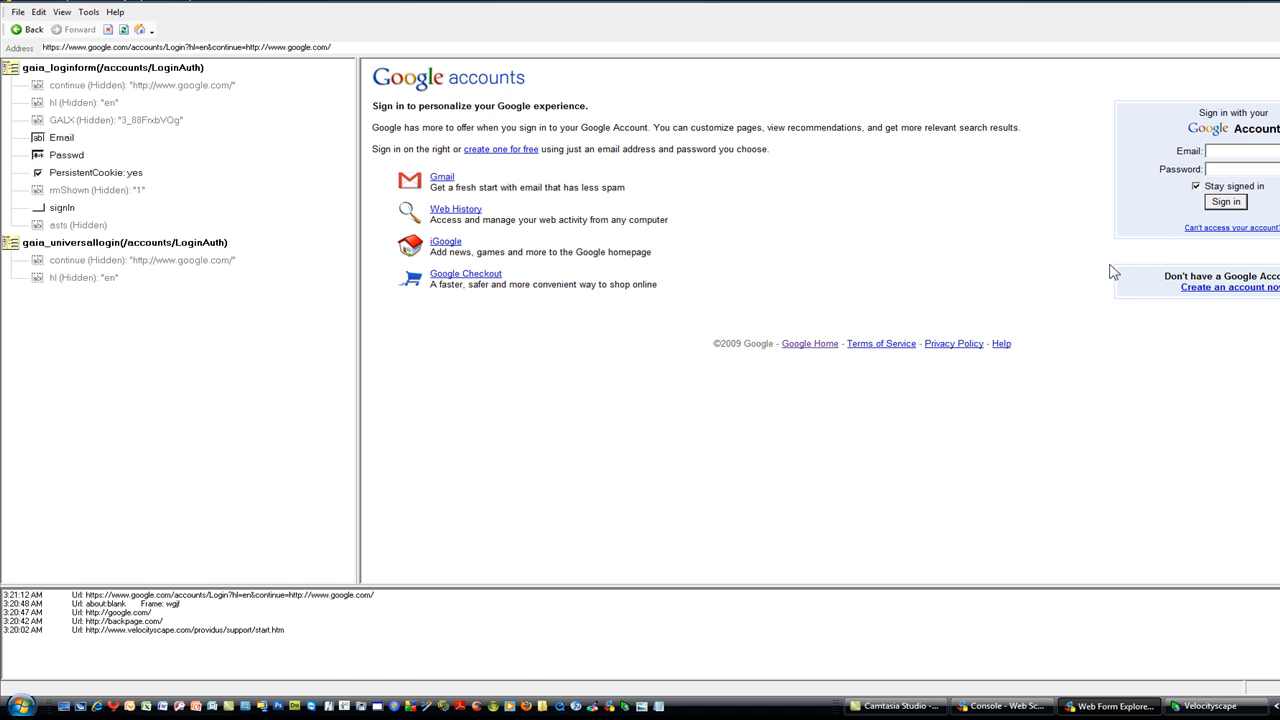
pyautogui.moveTo(784, 308)
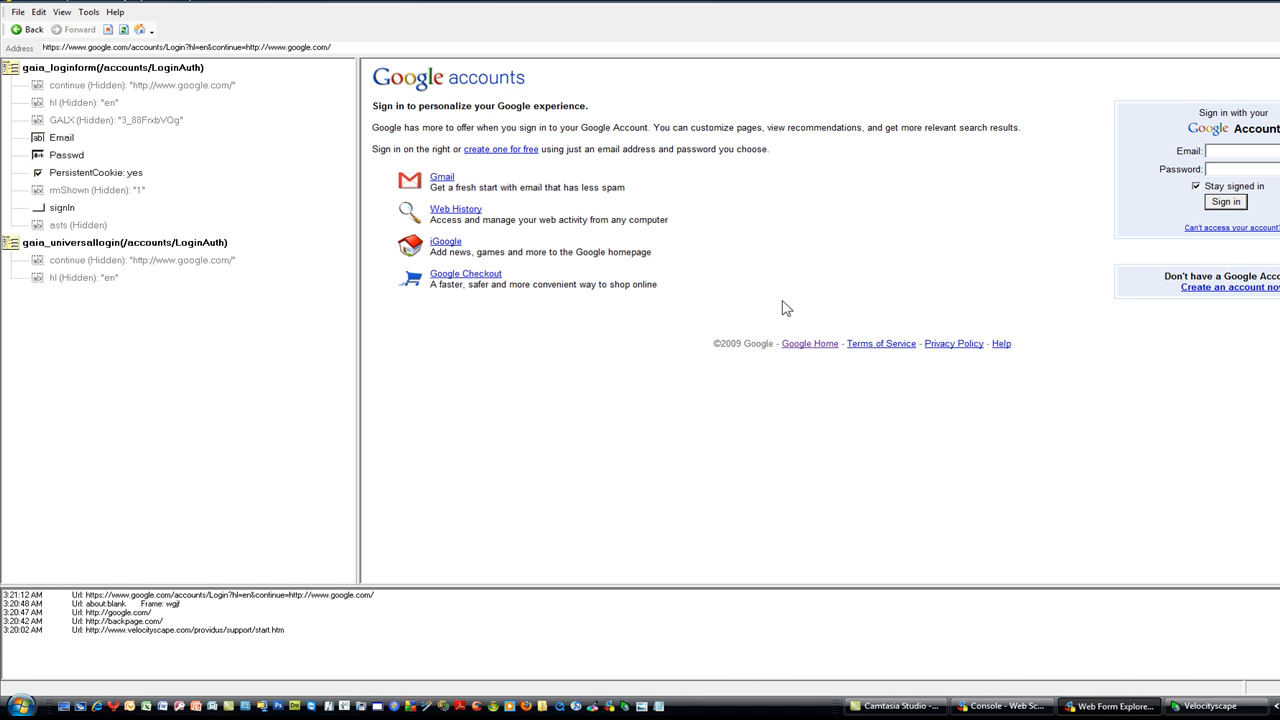
pyautogui.click(1240, 150)
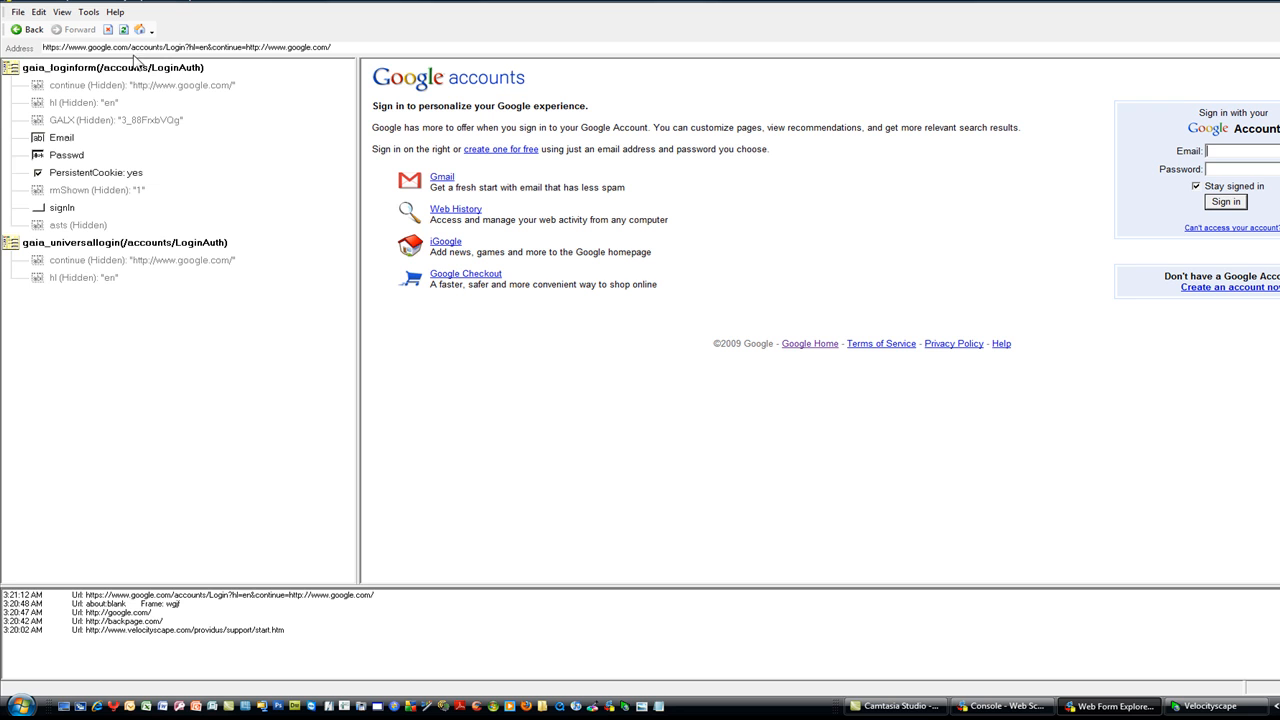
pyautogui.click(184, 48)
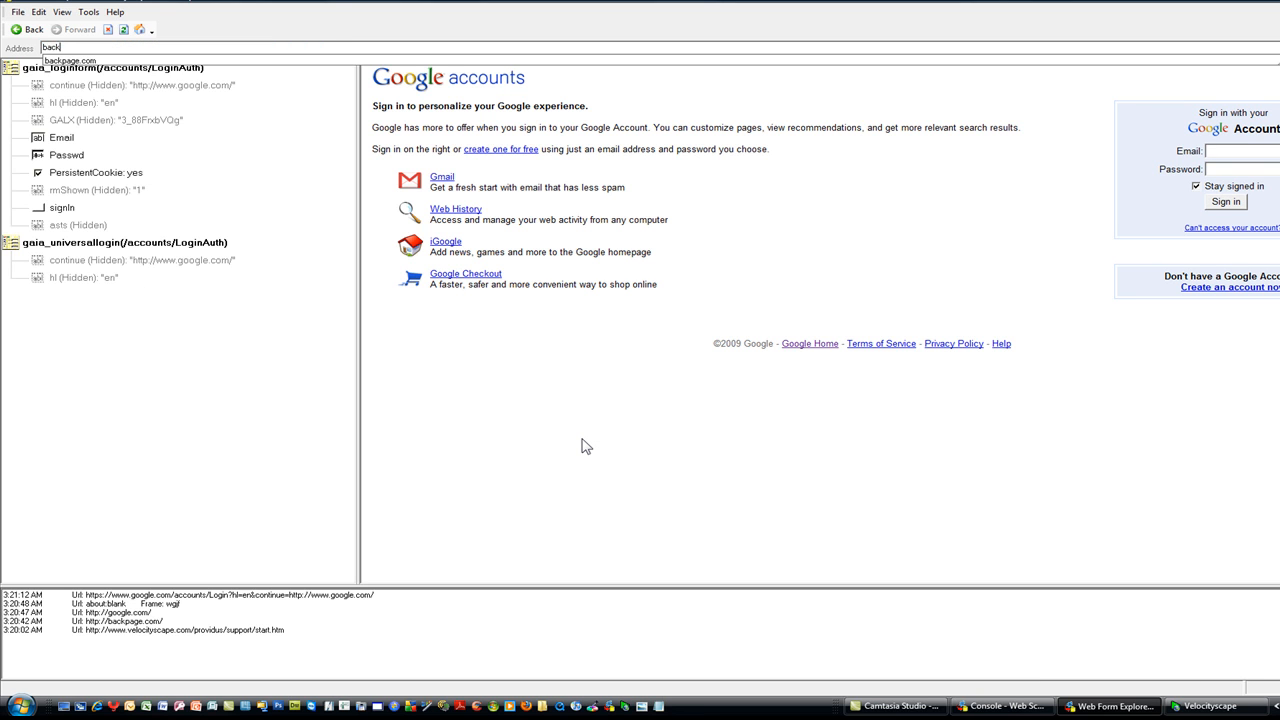
# Load backpage.com, the investment ad and its reply form, listing email, verify and message fields
pyautogui.write('backpage.com/BizOpps/classifieds/Results?adLanguage=All&category=5416')
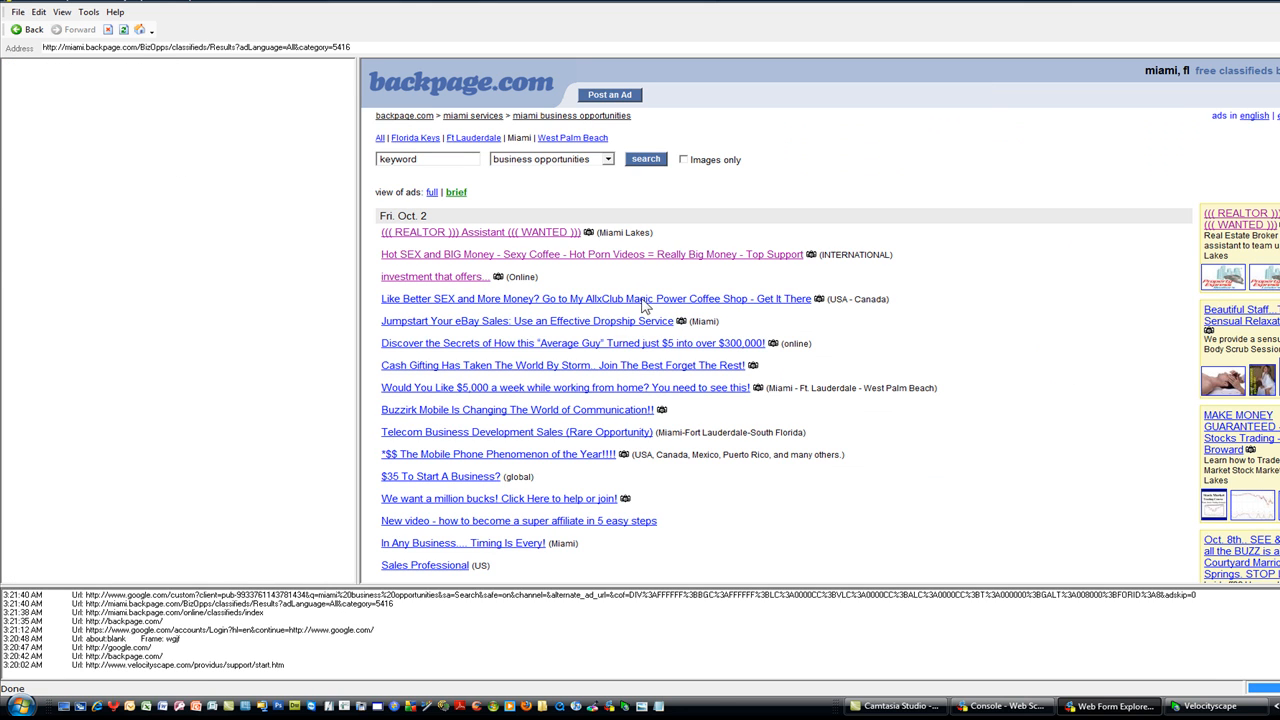
pyautogui.click(434, 276)
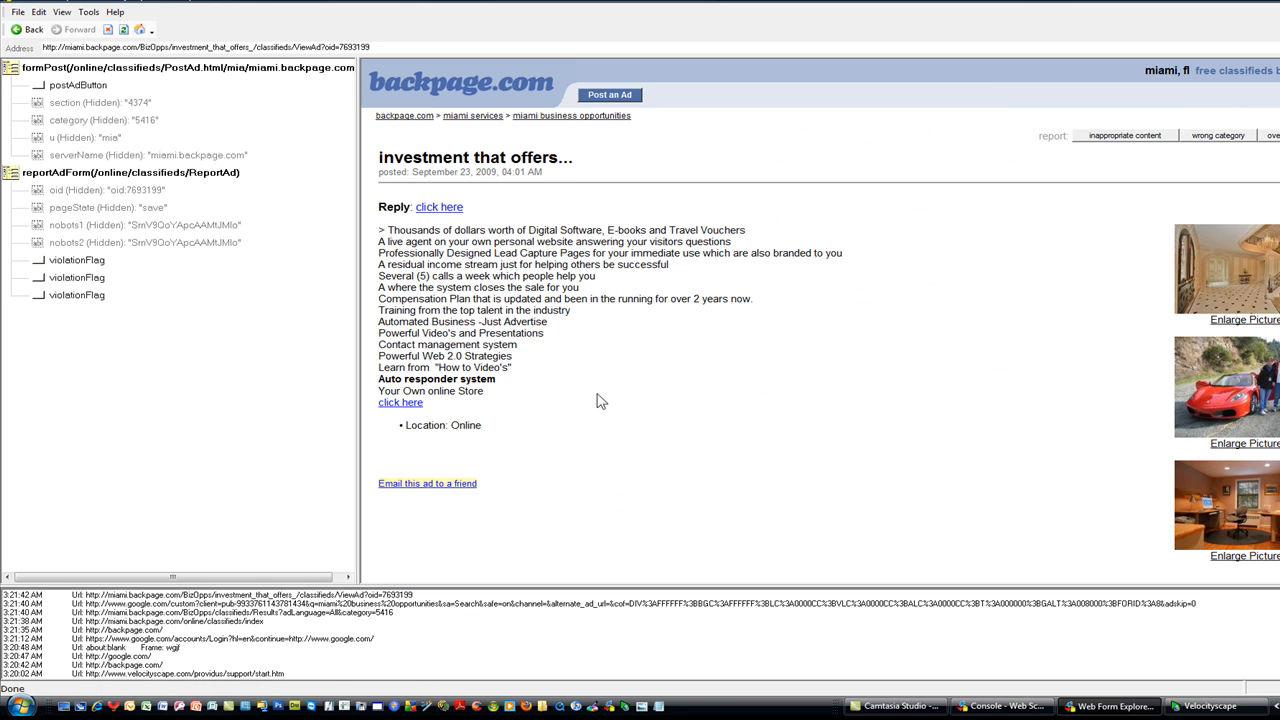
pyautogui.click(438, 206)
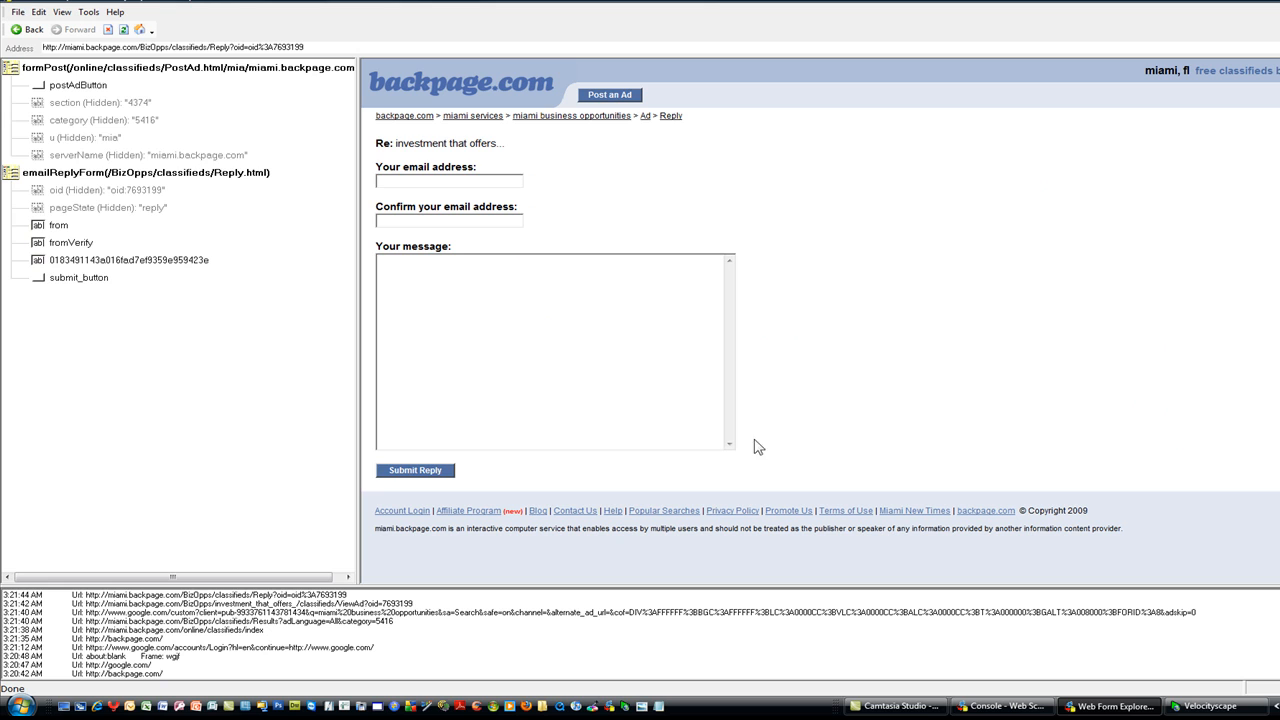
pyautogui.moveTo(112, 264)
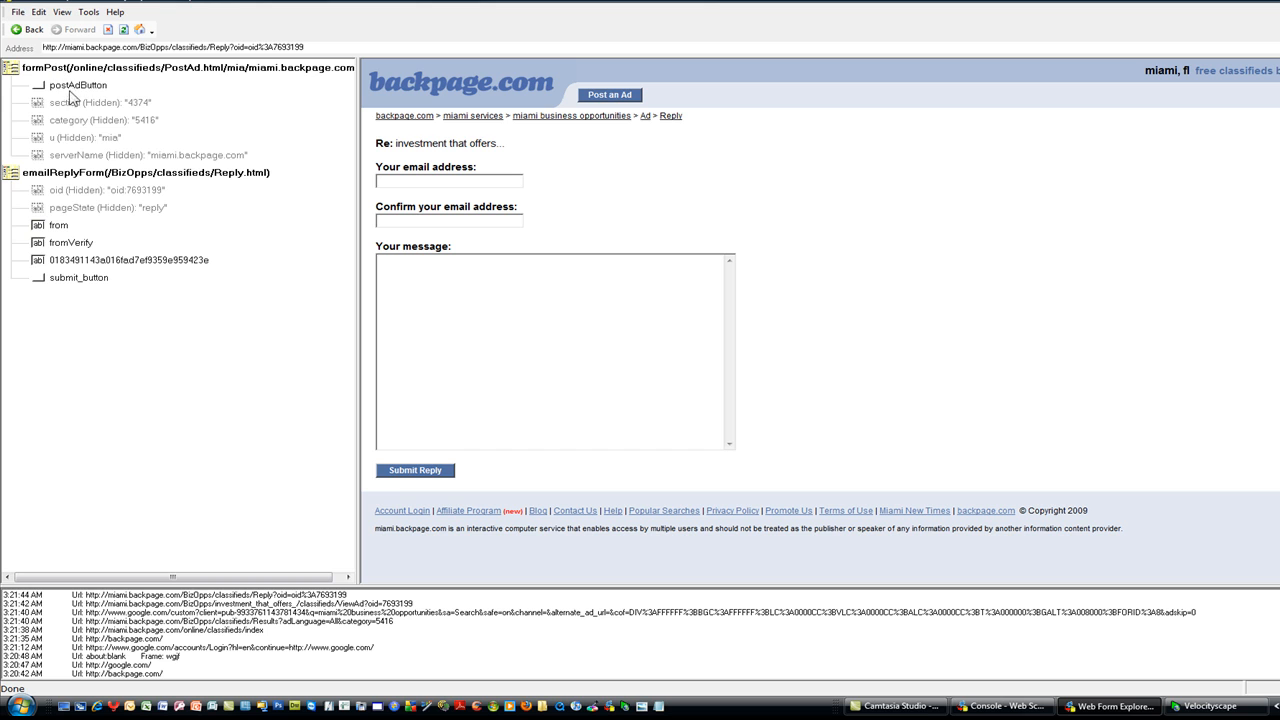
pyautogui.moveTo(190, 76)
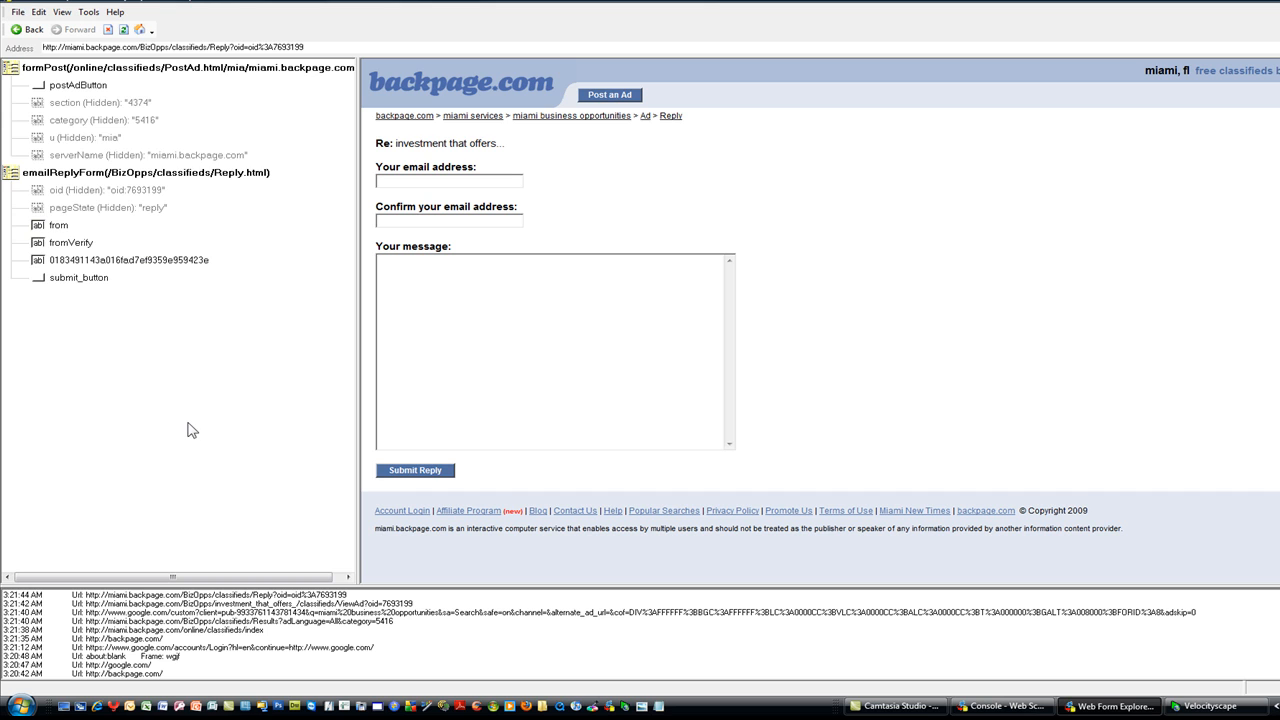
pyautogui.moveTo(168, 432)
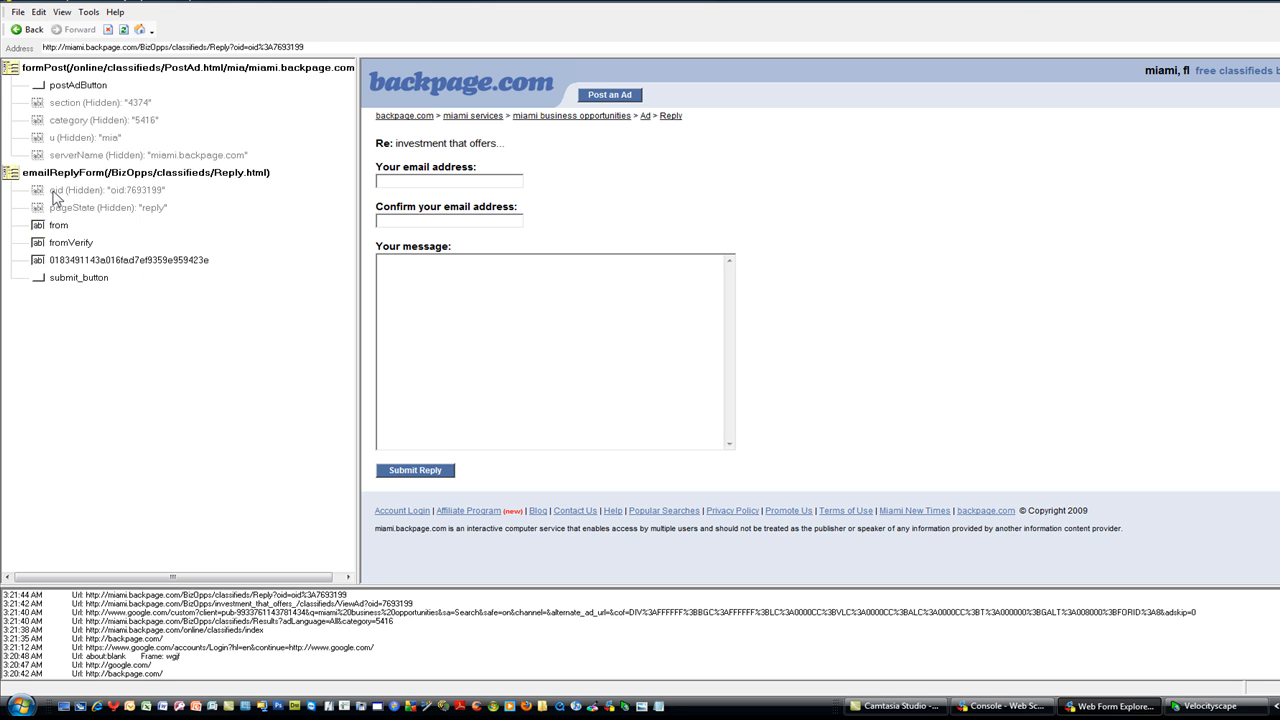
# Review the hidden oid and pageState fields, the email field and the verification hash value
pyautogui.click(108, 190)
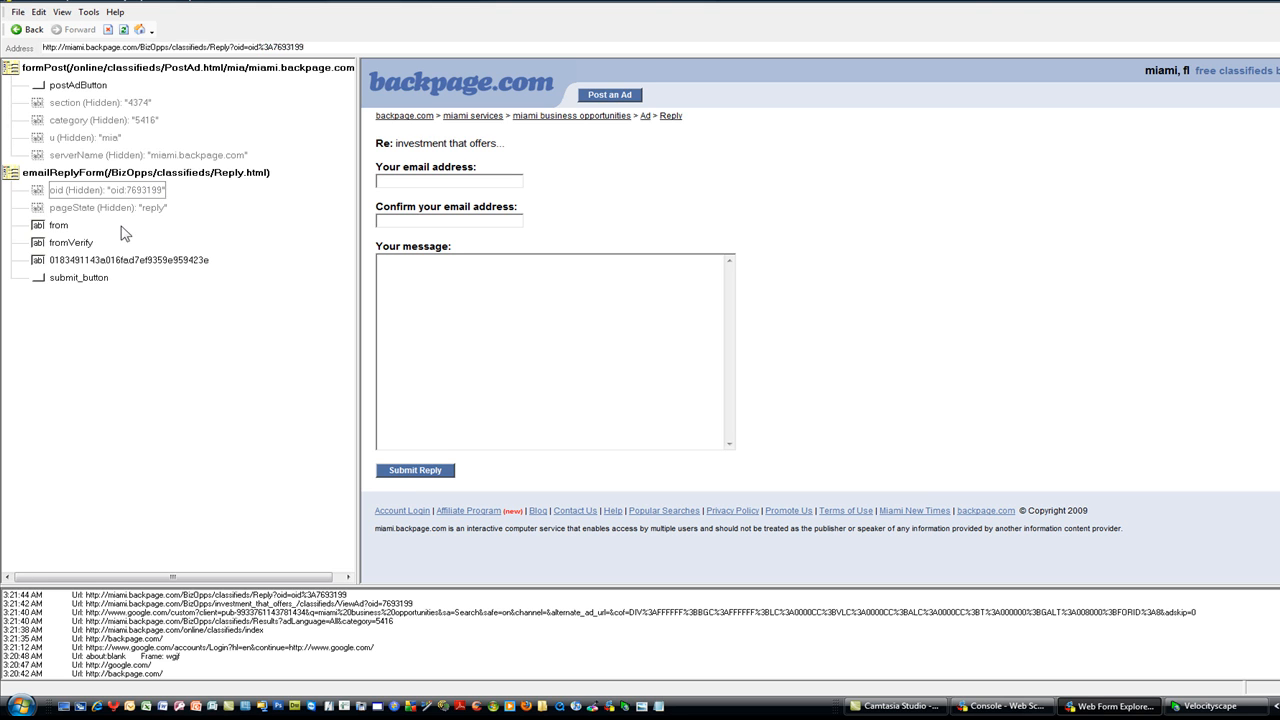
pyautogui.click(108, 206)
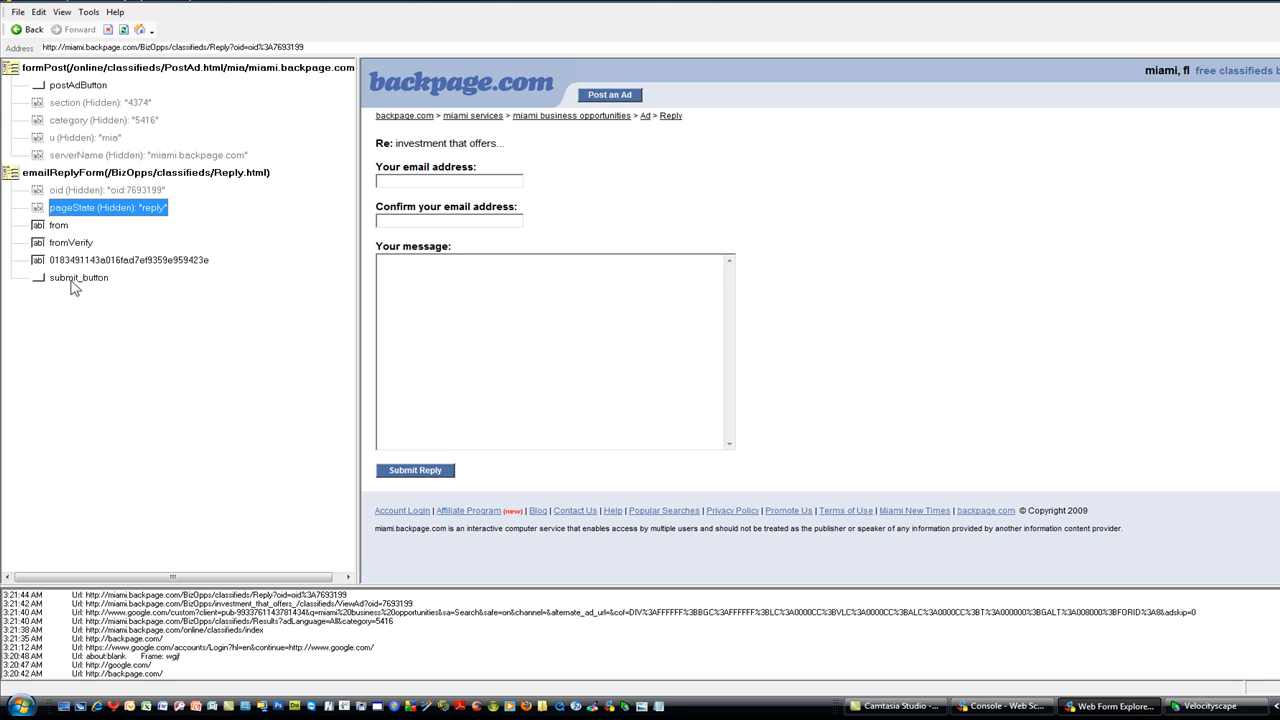
pyautogui.click(60, 224)
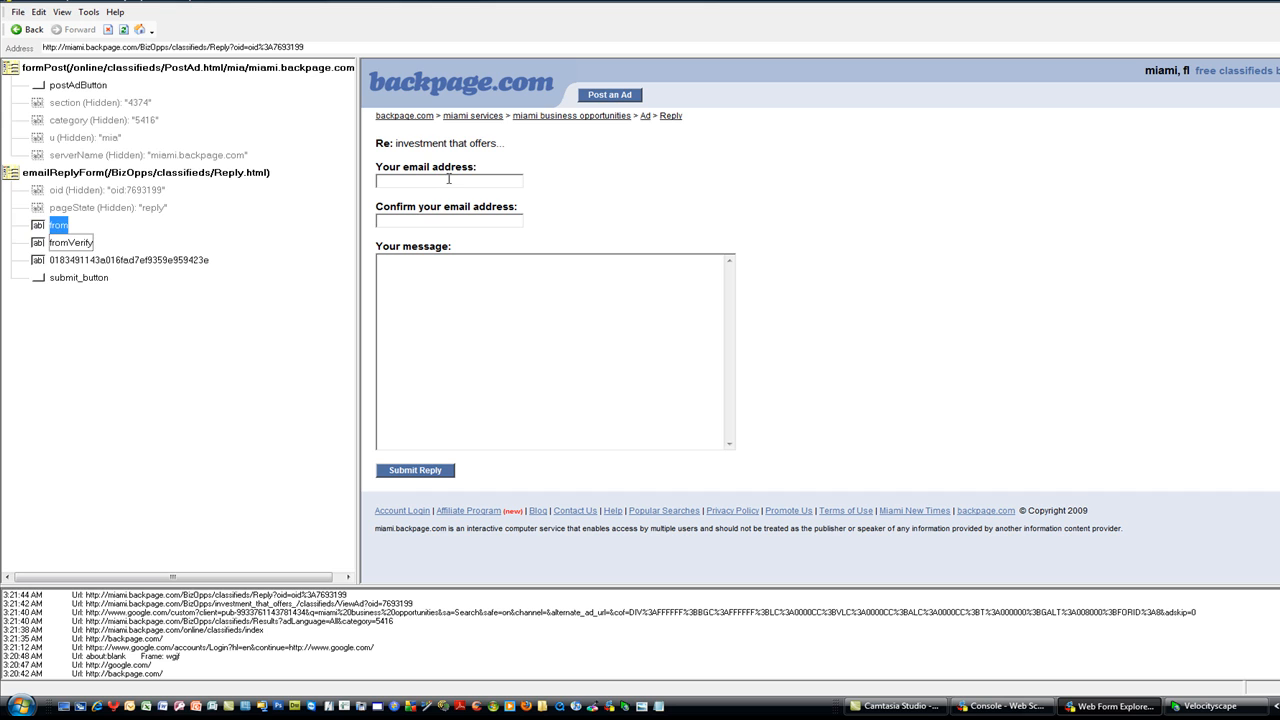
pyautogui.click(70, 242)
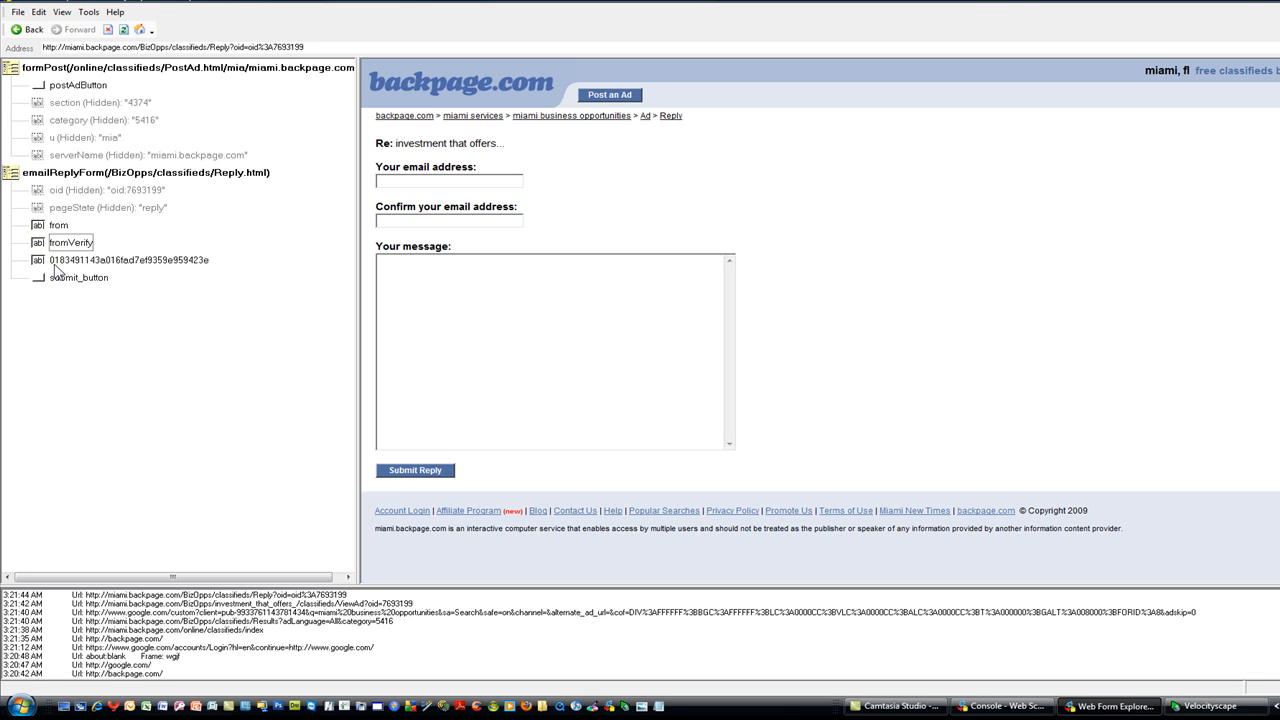
pyautogui.moveTo(210, 266)
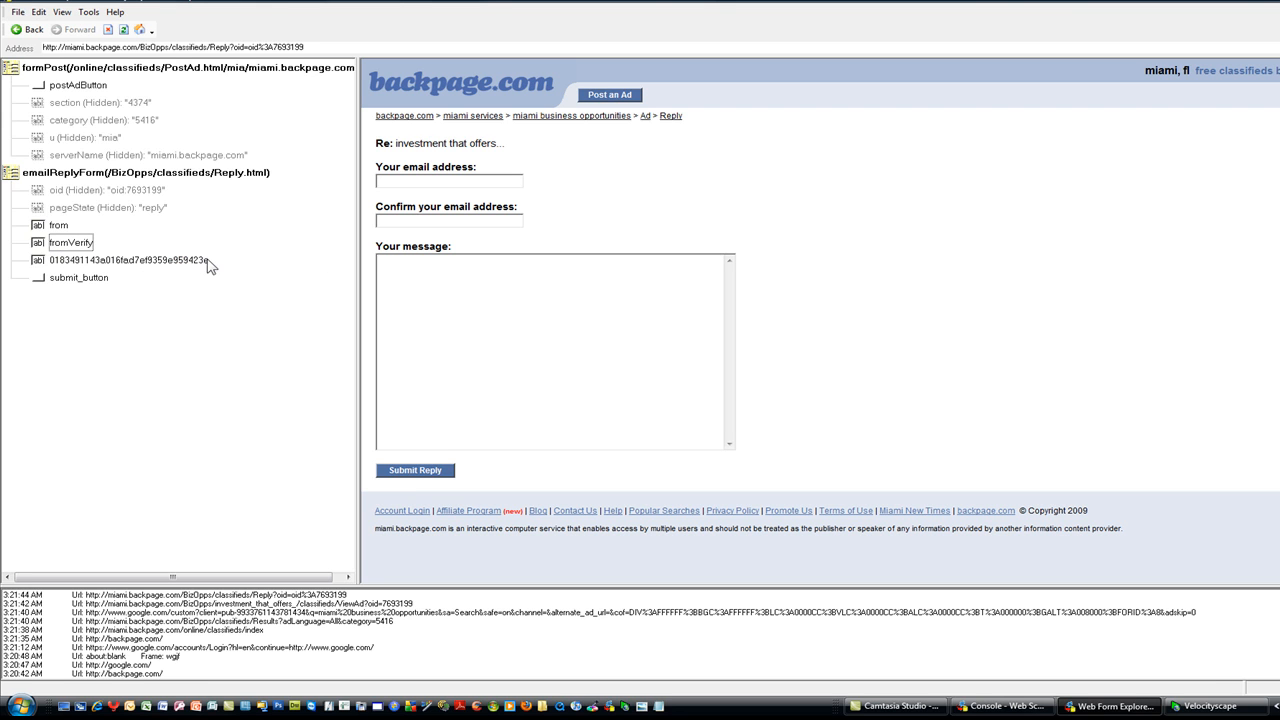
pyautogui.doubleClick(128, 260)
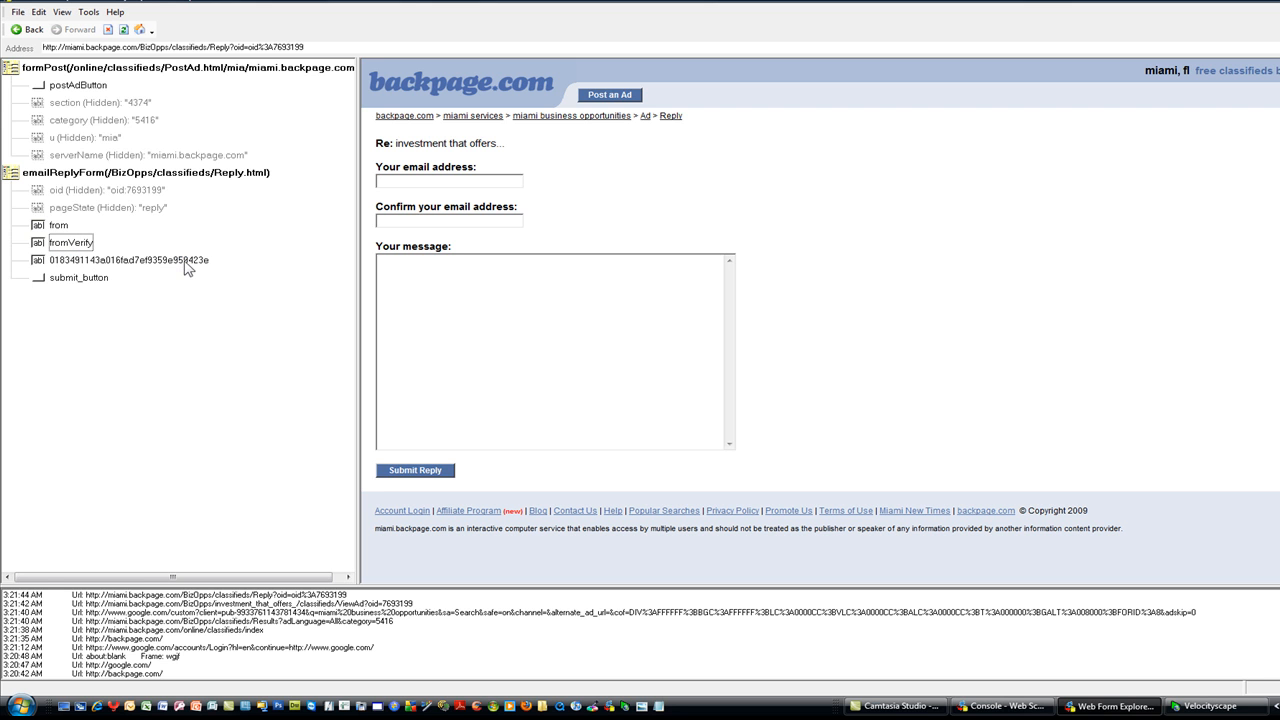
pyautogui.moveTo(540, 118)
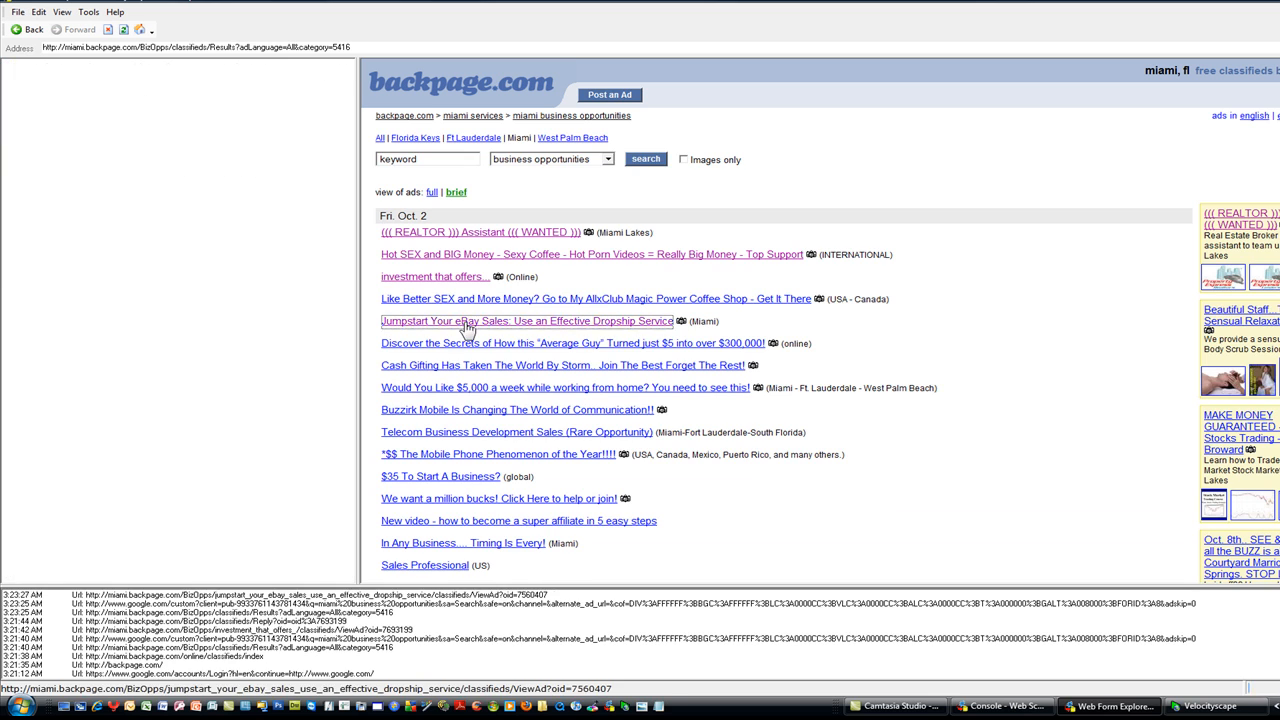
# Load the Jumpstart Your eBay Sales ad's reply form with its form fields listed
pyautogui.click(528, 320)
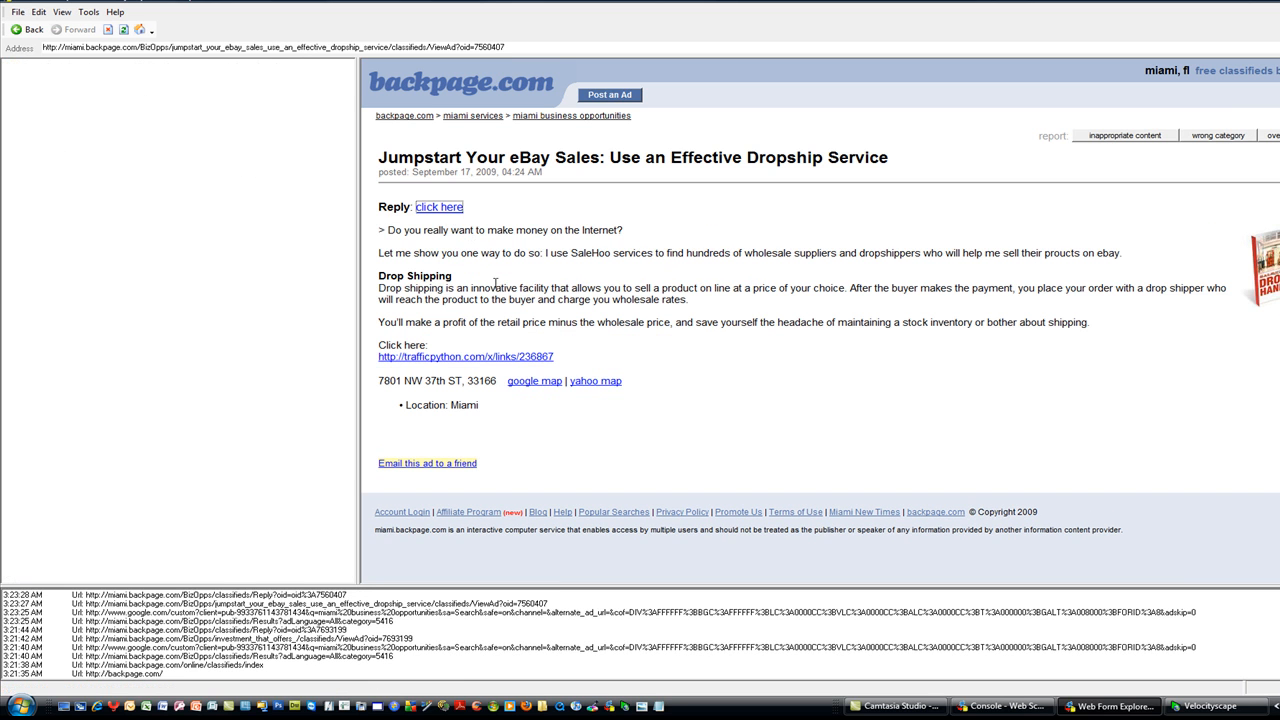
pyautogui.click(438, 206)
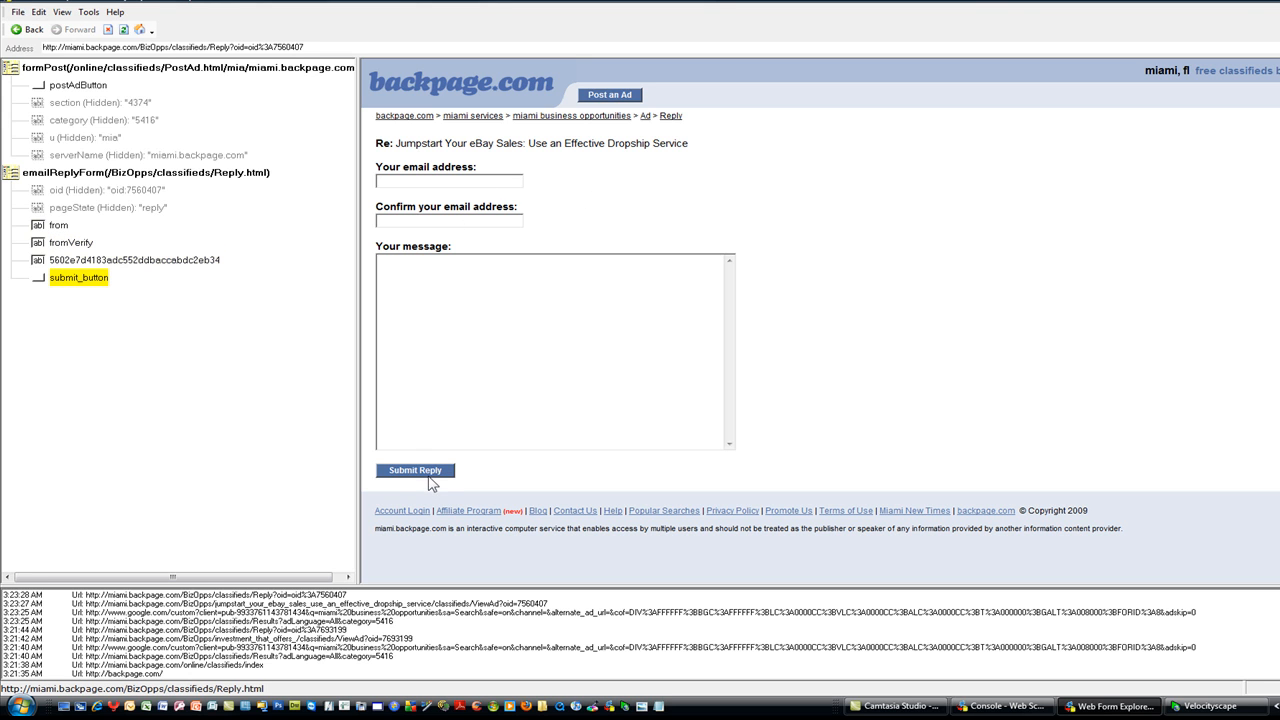
pyautogui.click(240, 324)
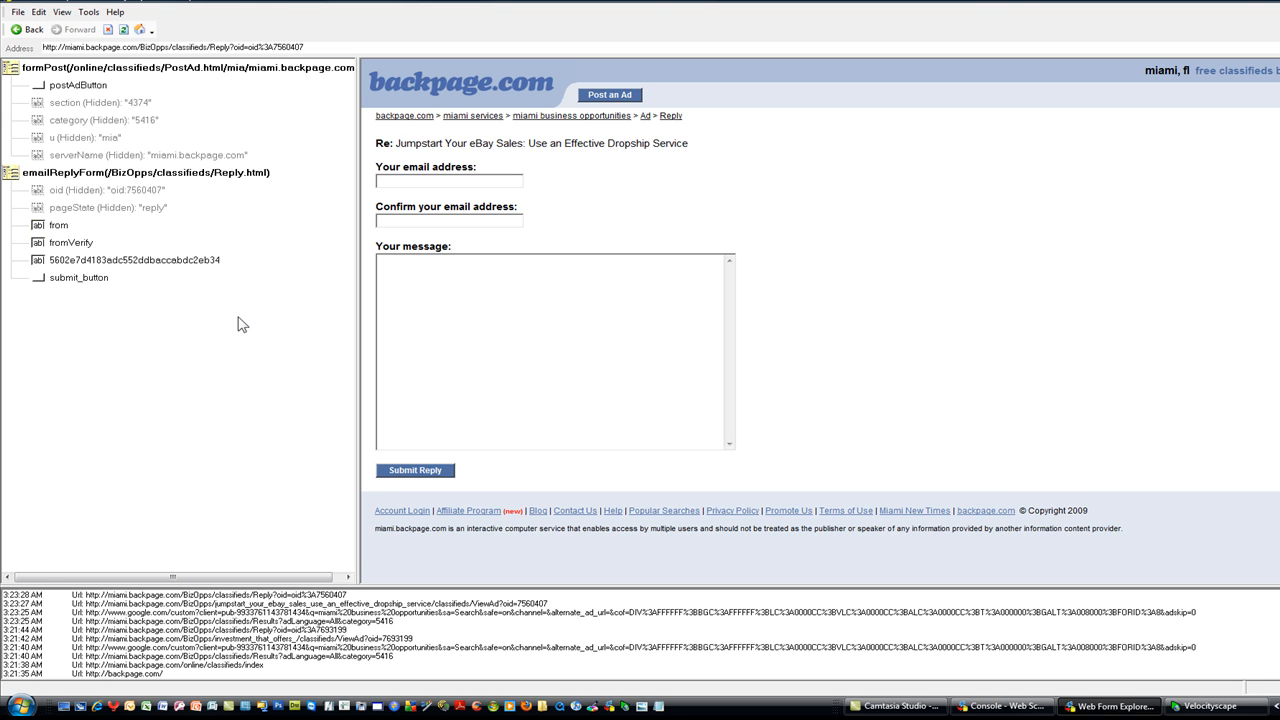
pyautogui.moveTo(144, 268)
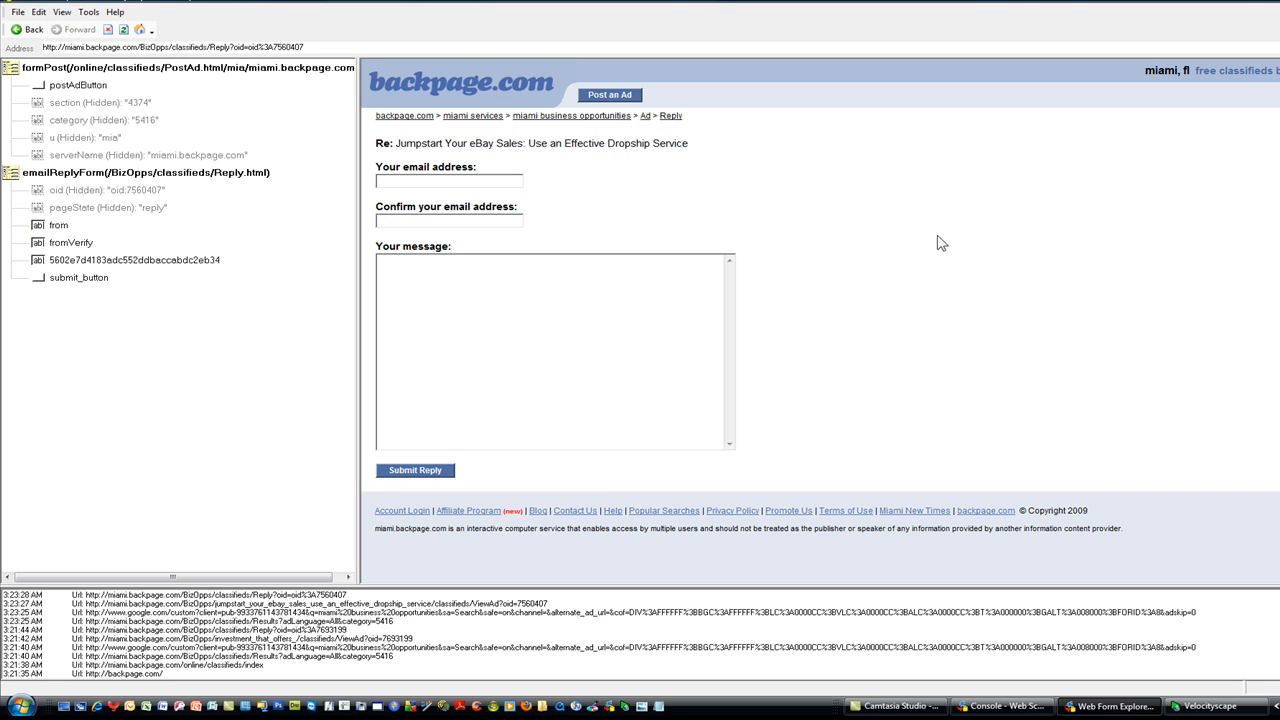
pyautogui.moveTo(150, 198)
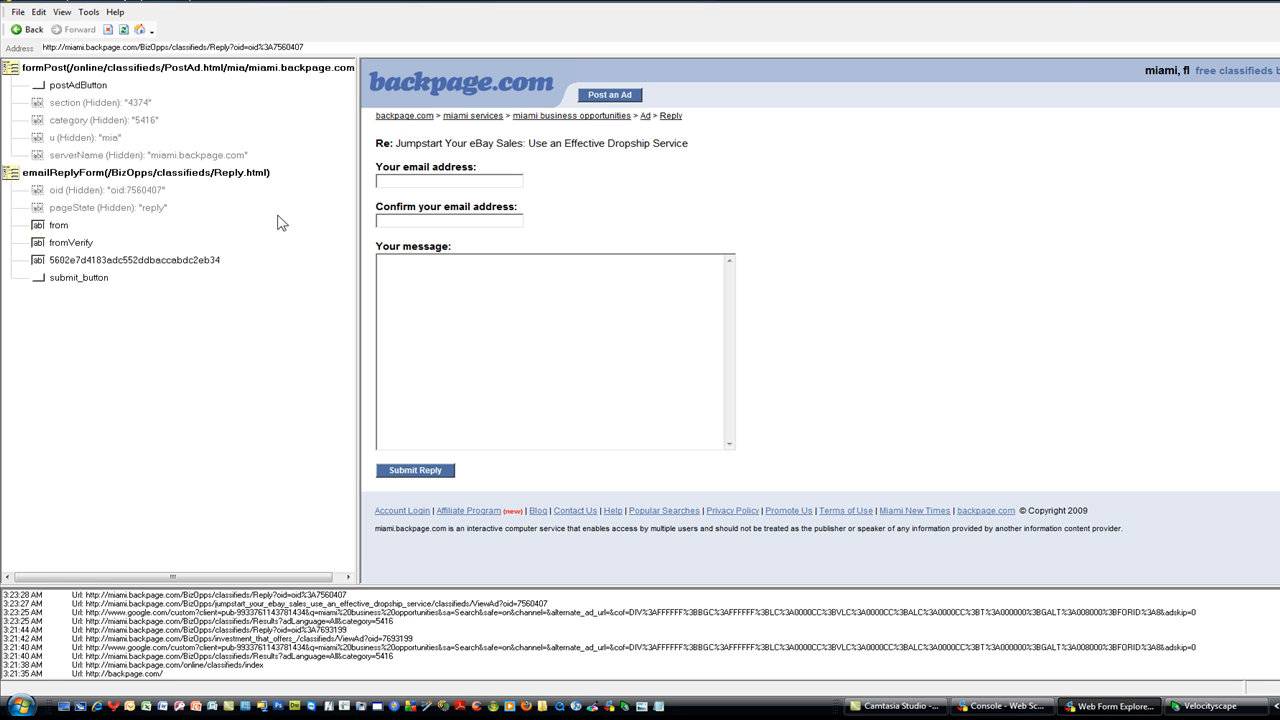
pyautogui.moveTo(276, 224)
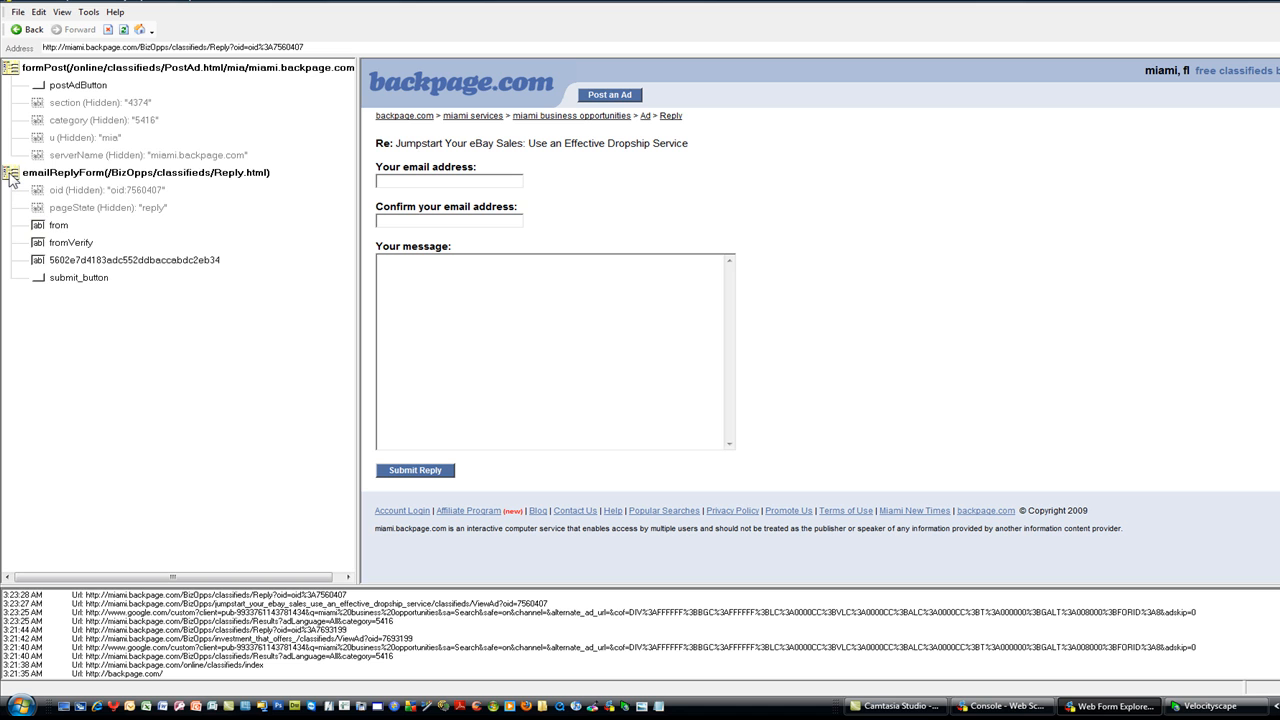
# Show the emailReplyForm's generated XML submission template in its Properties window
pyautogui.click(10, 172)
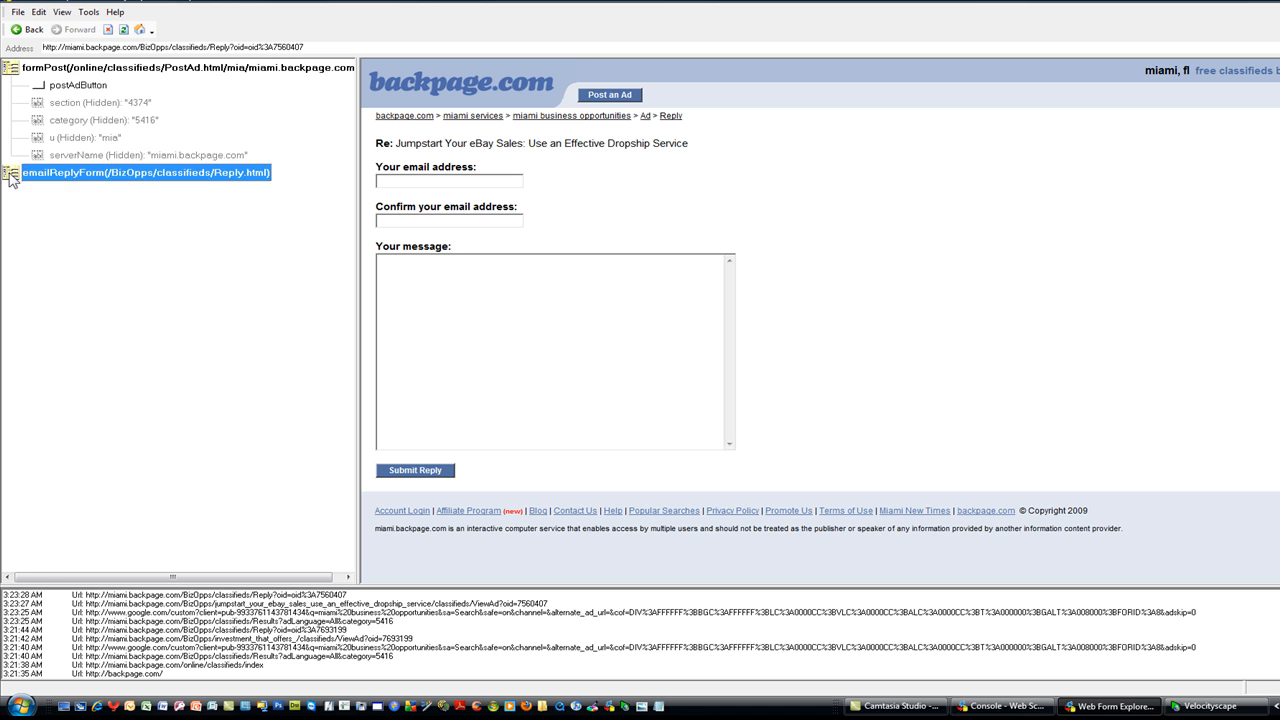
pyautogui.doubleClick(144, 172)
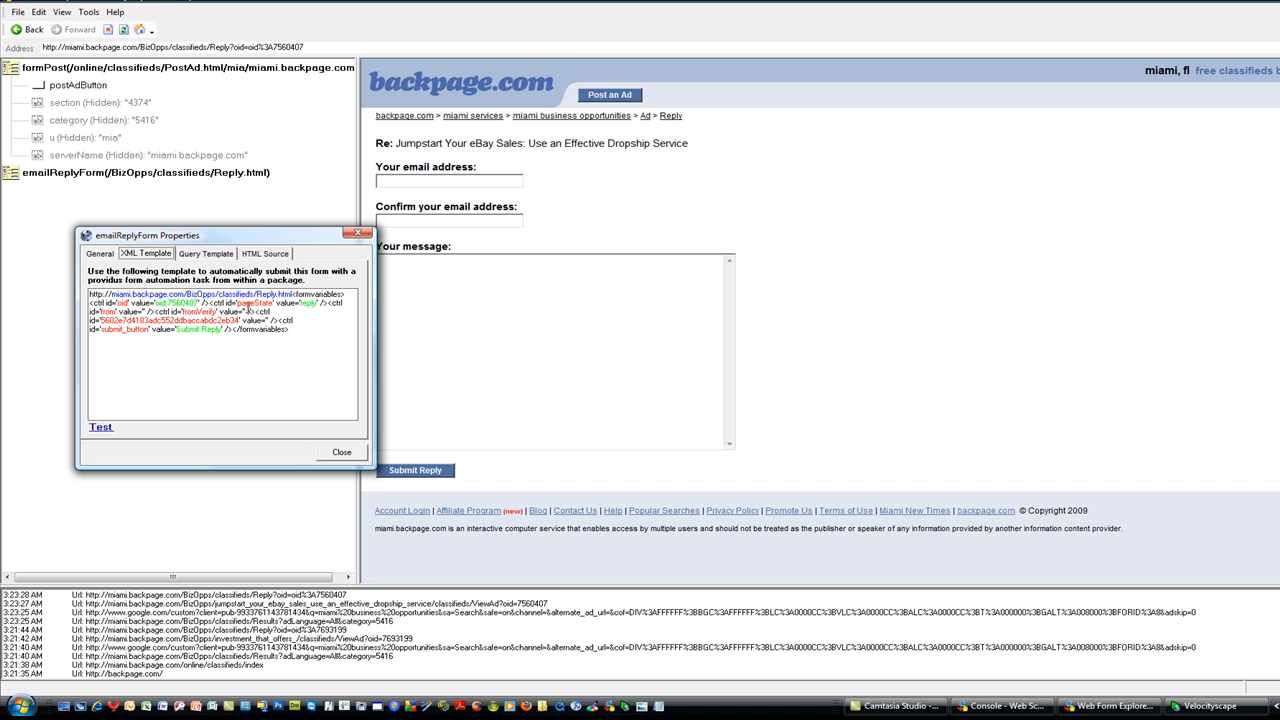
pyautogui.moveTo(330, 298)
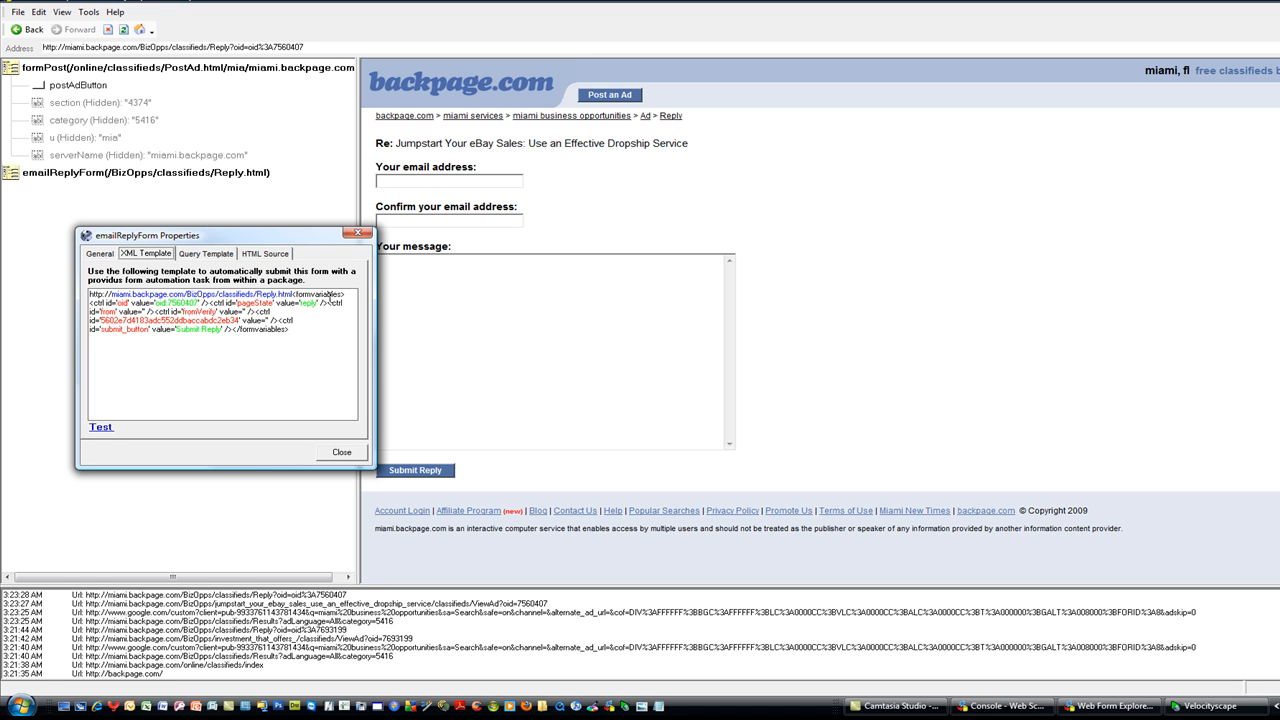
pyautogui.click(220, 316)
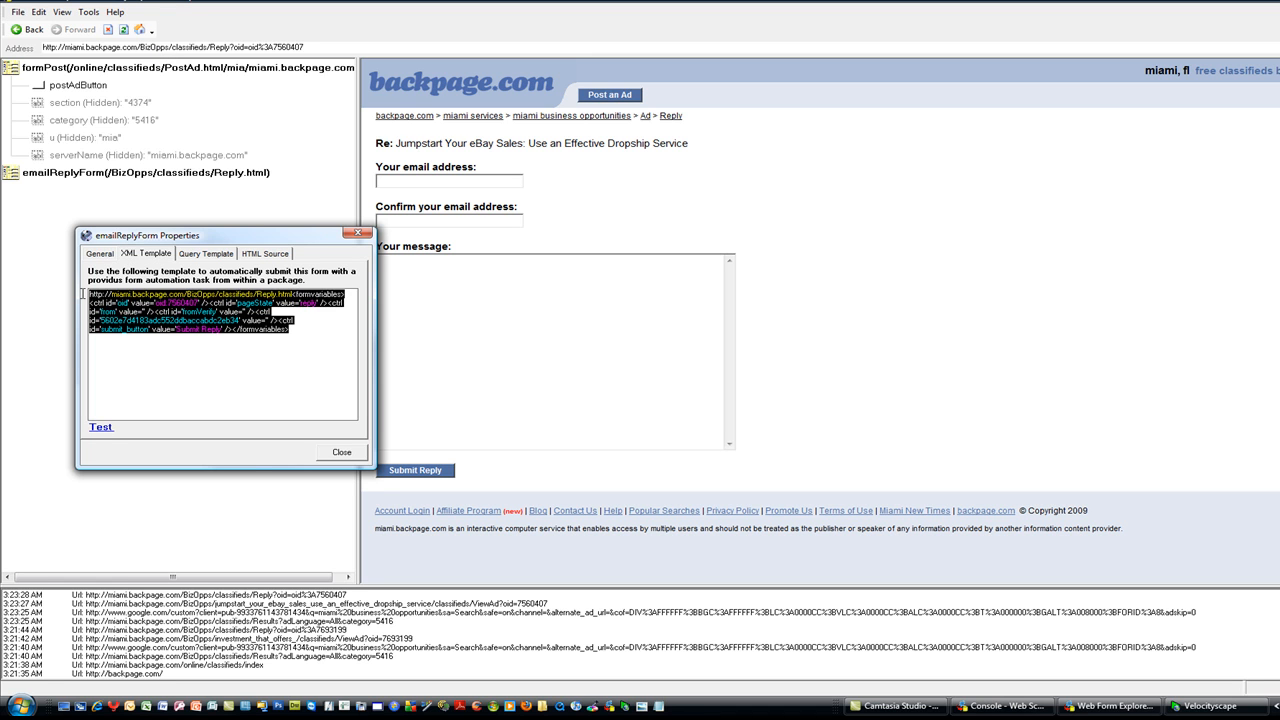
pyautogui.moveTo(332, 352)
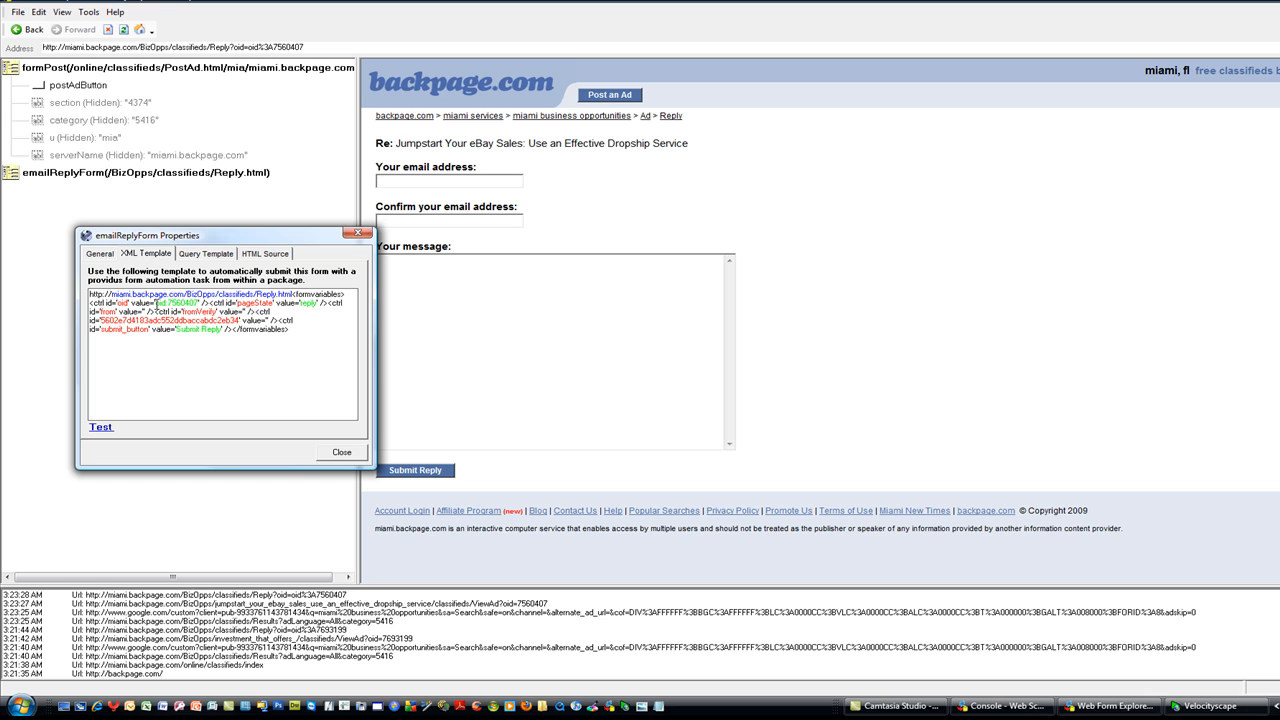
# Enter an email address in the from value and copy it for the fromVerify field
pyautogui.doubleClick(178, 304)
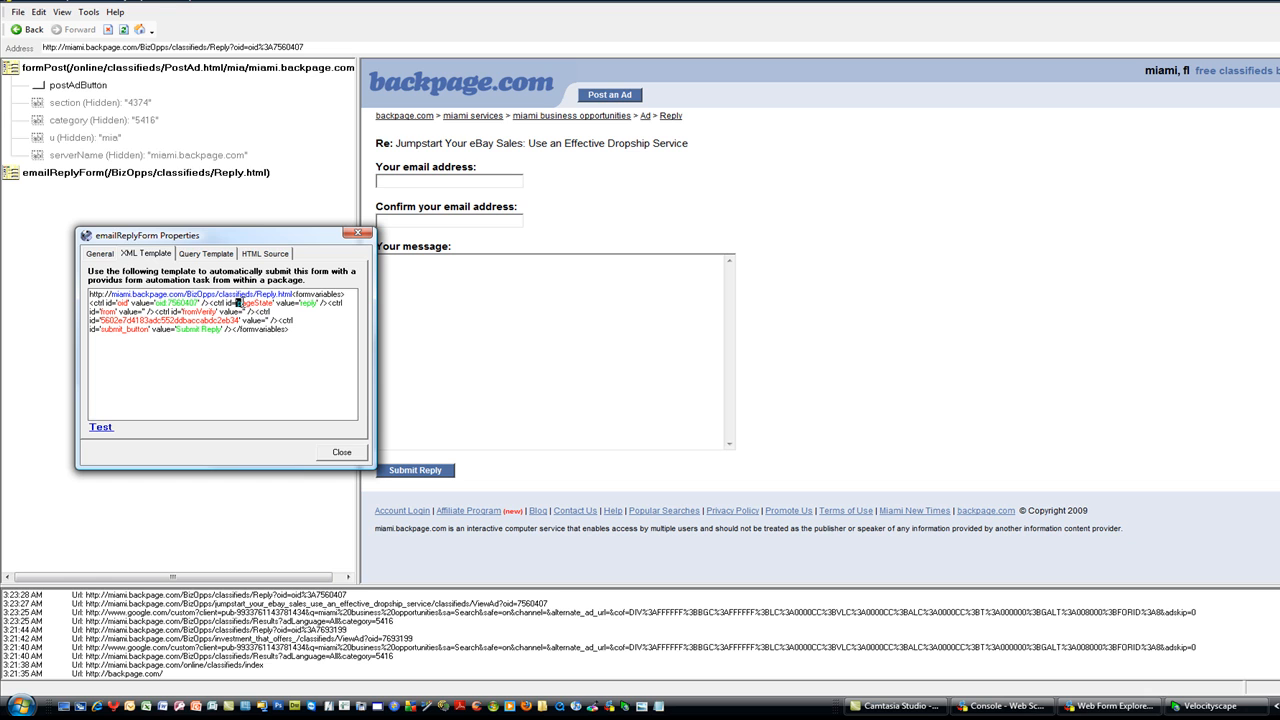
pyautogui.doubleClick(256, 304)
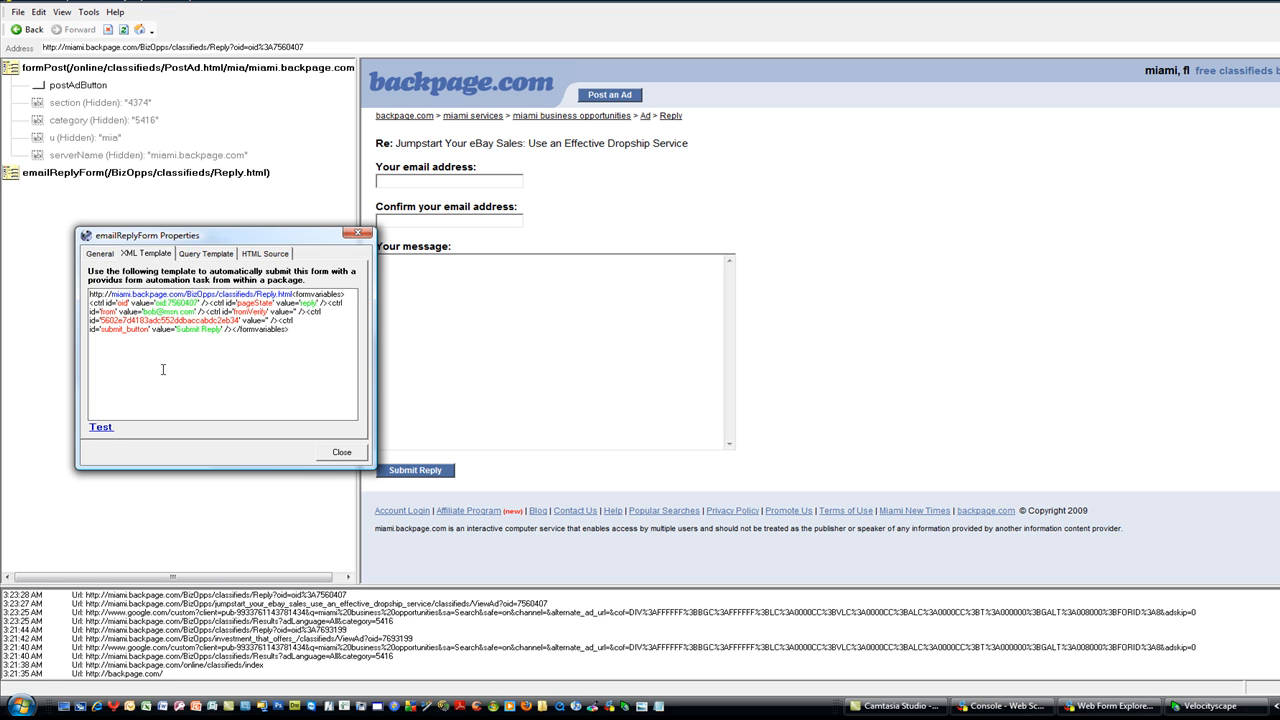
pyautogui.doubleClick(170, 312)
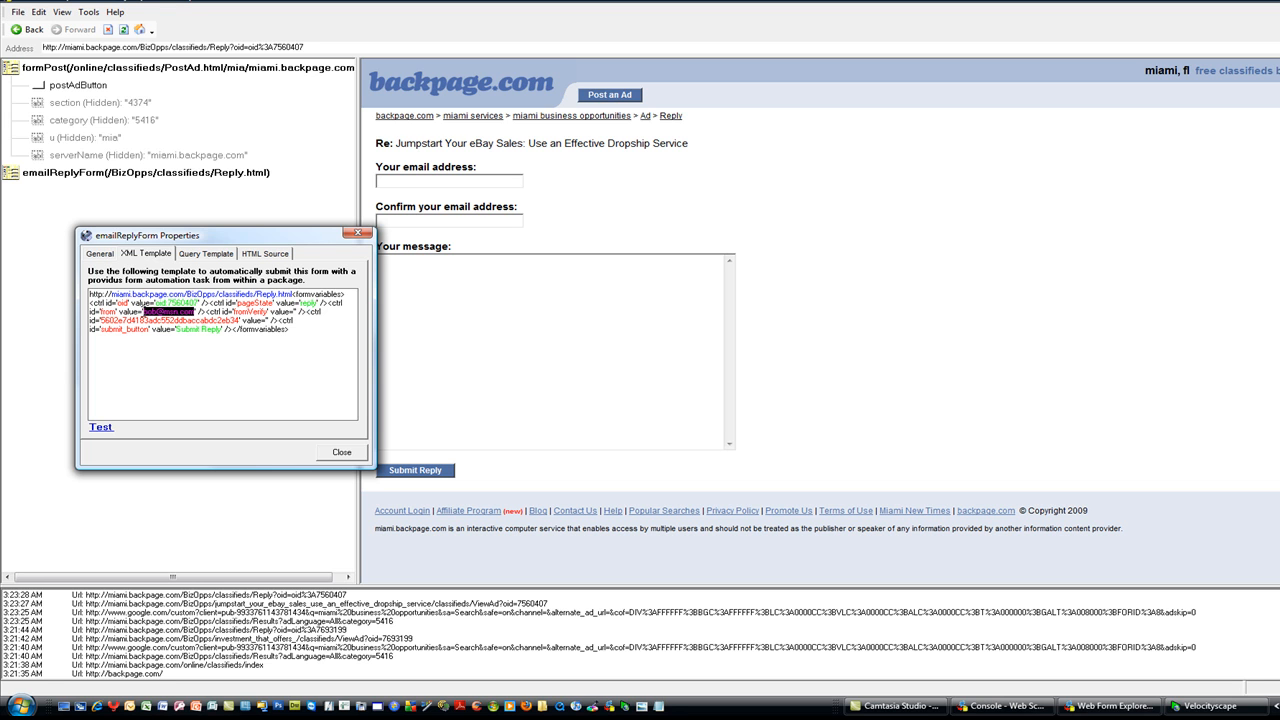
pyautogui.rightClick(180, 316)
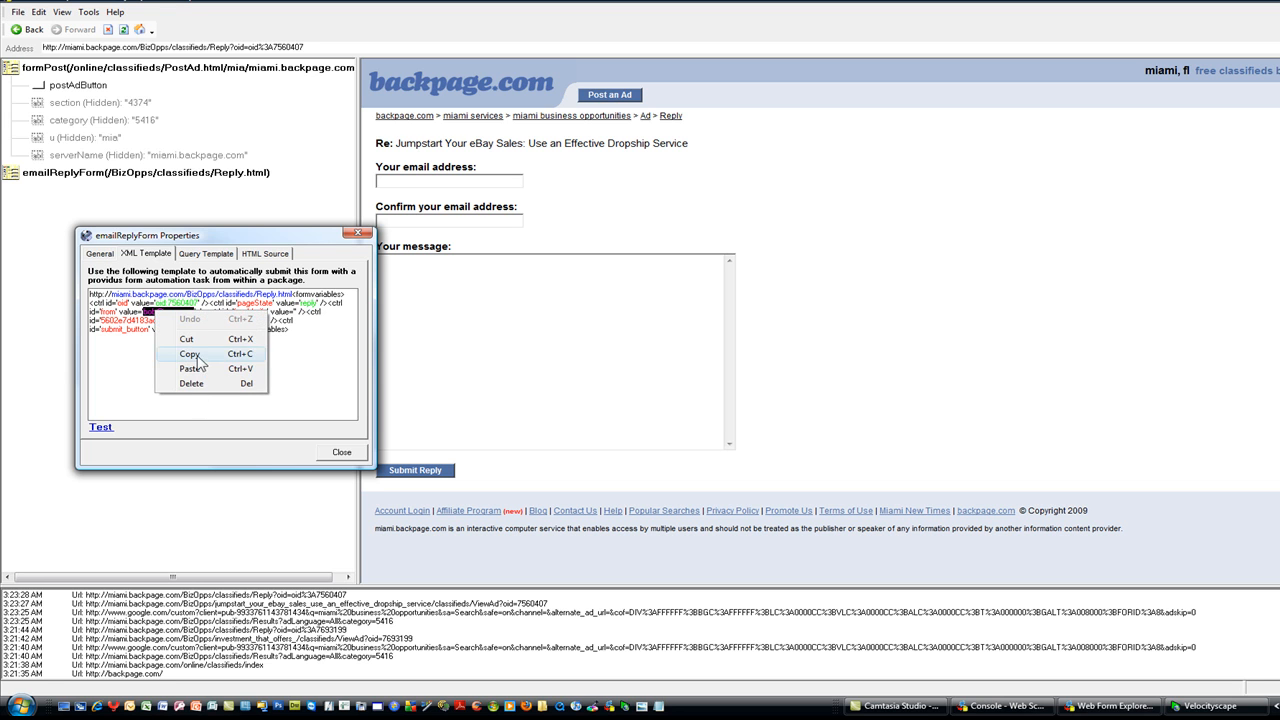
pyautogui.click(190, 352)
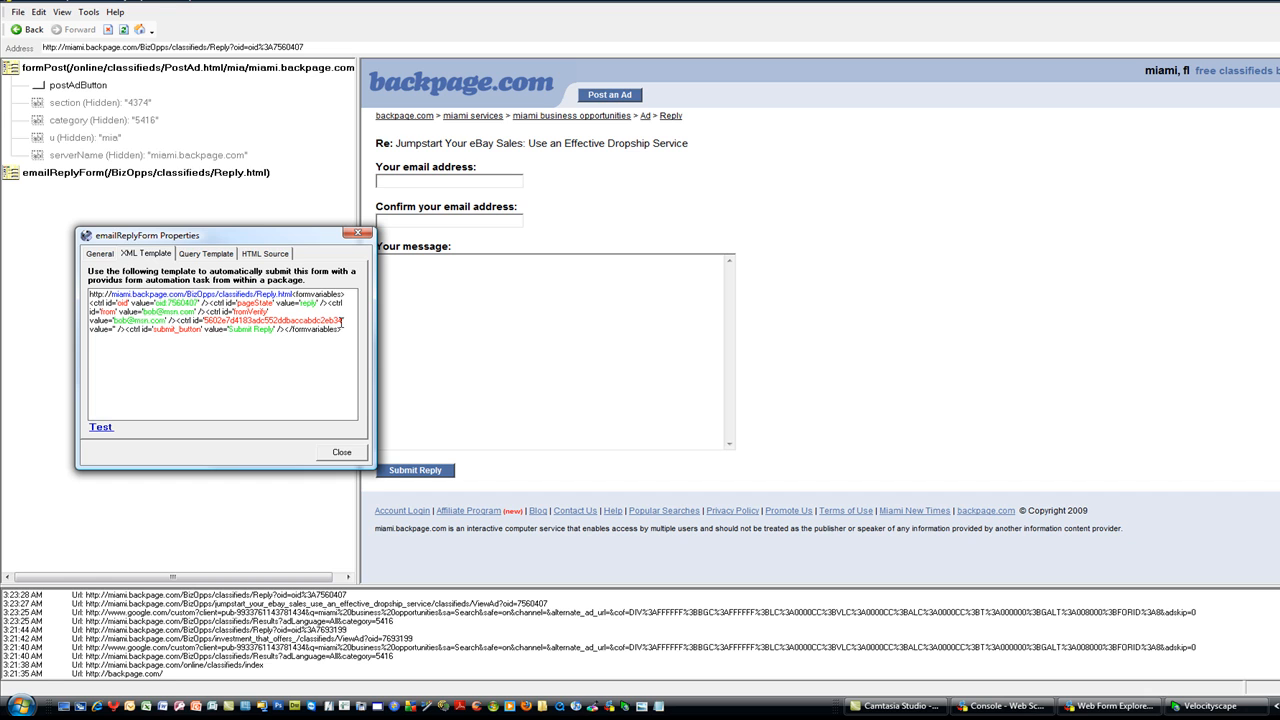
pyautogui.moveTo(880, 376)
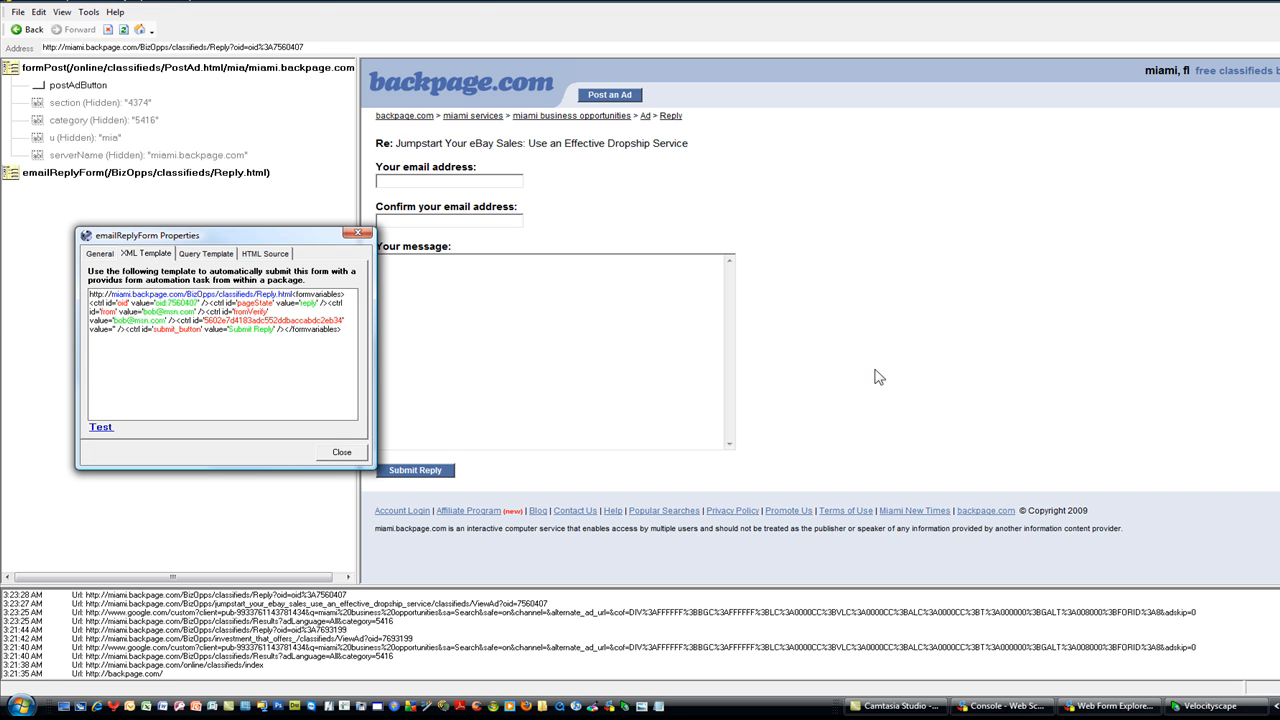
pyautogui.moveTo(884, 378)
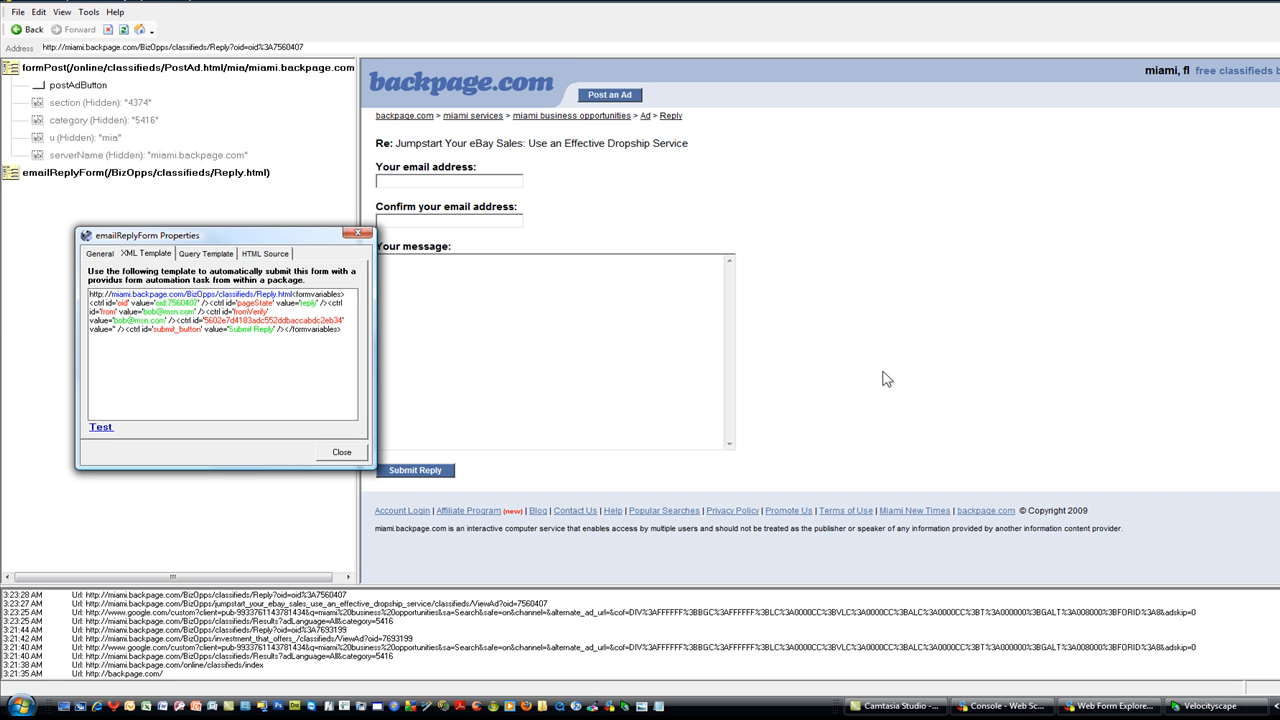
pyautogui.moveTo(888, 348)
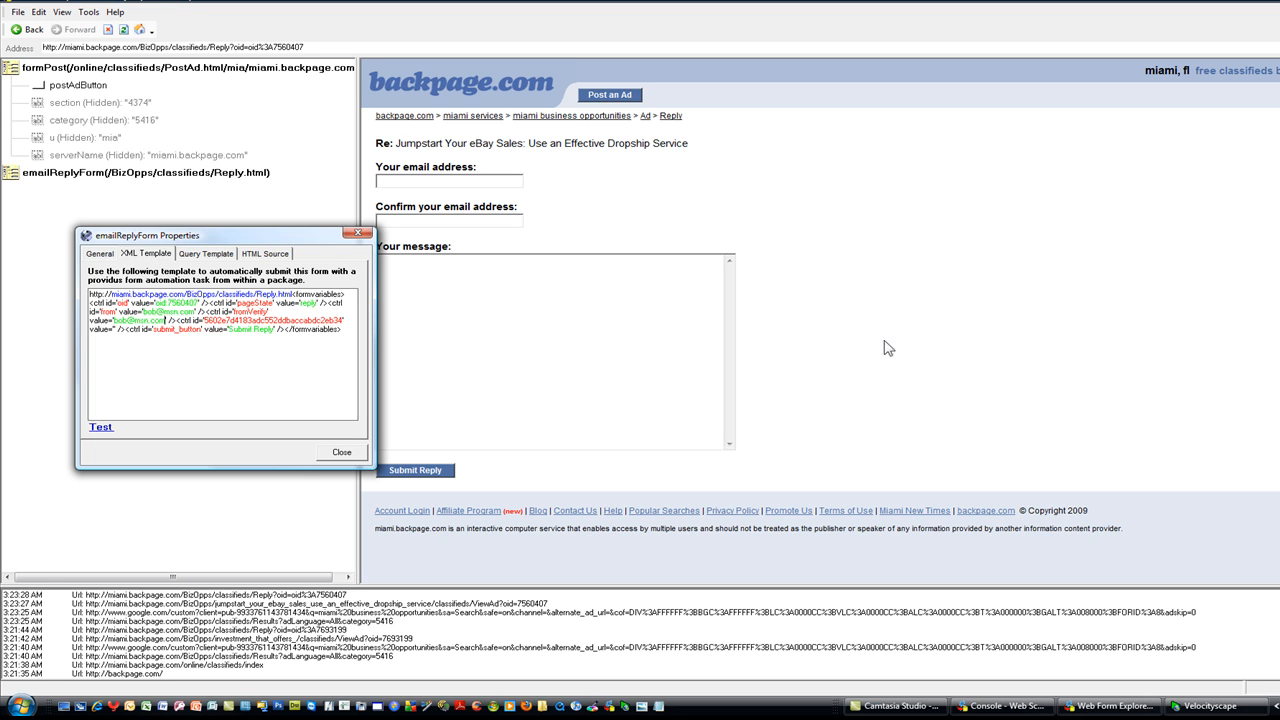